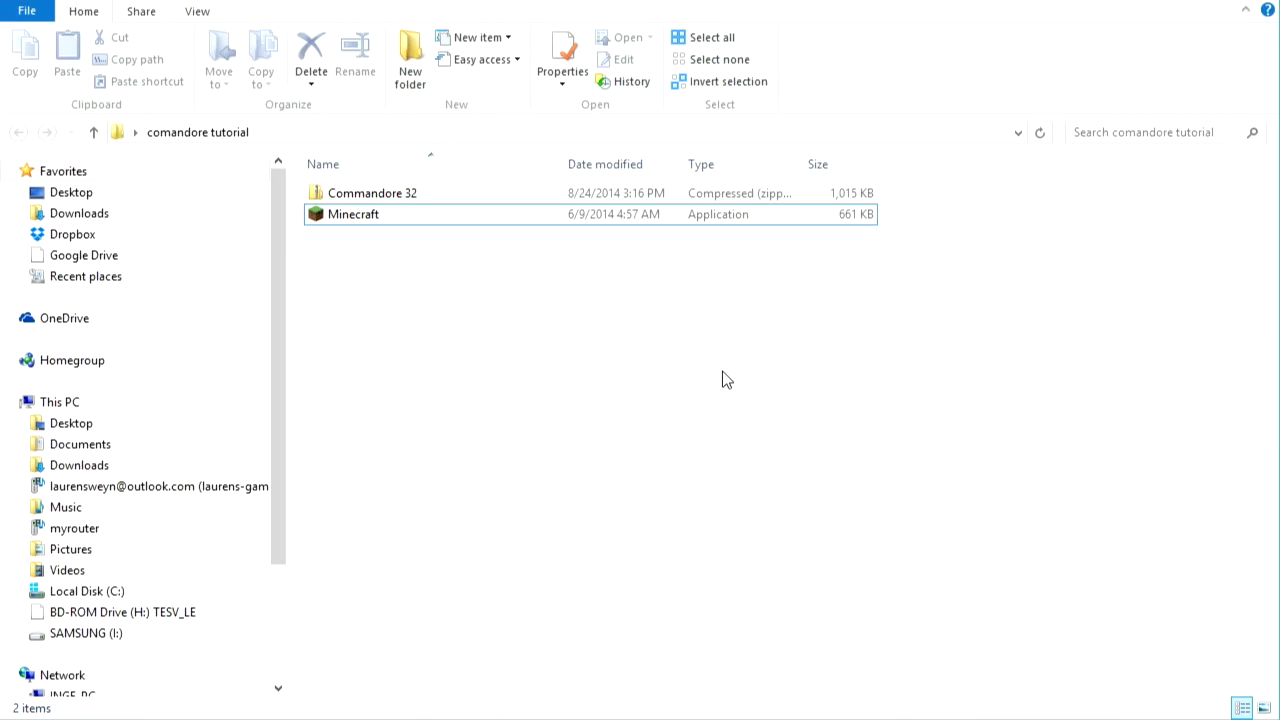
{"action": "mouse_move", "coordinate": [648, 400]}
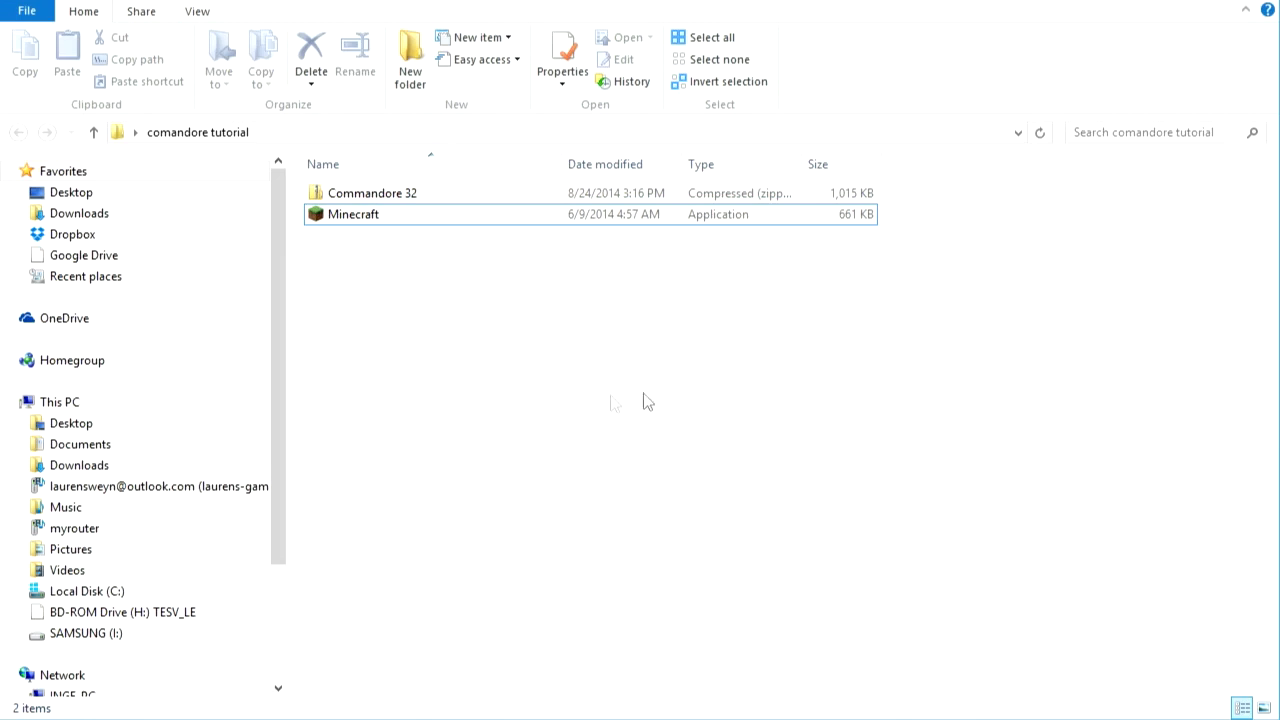
{"action": "mouse_move", "coordinate": [540, 370]}
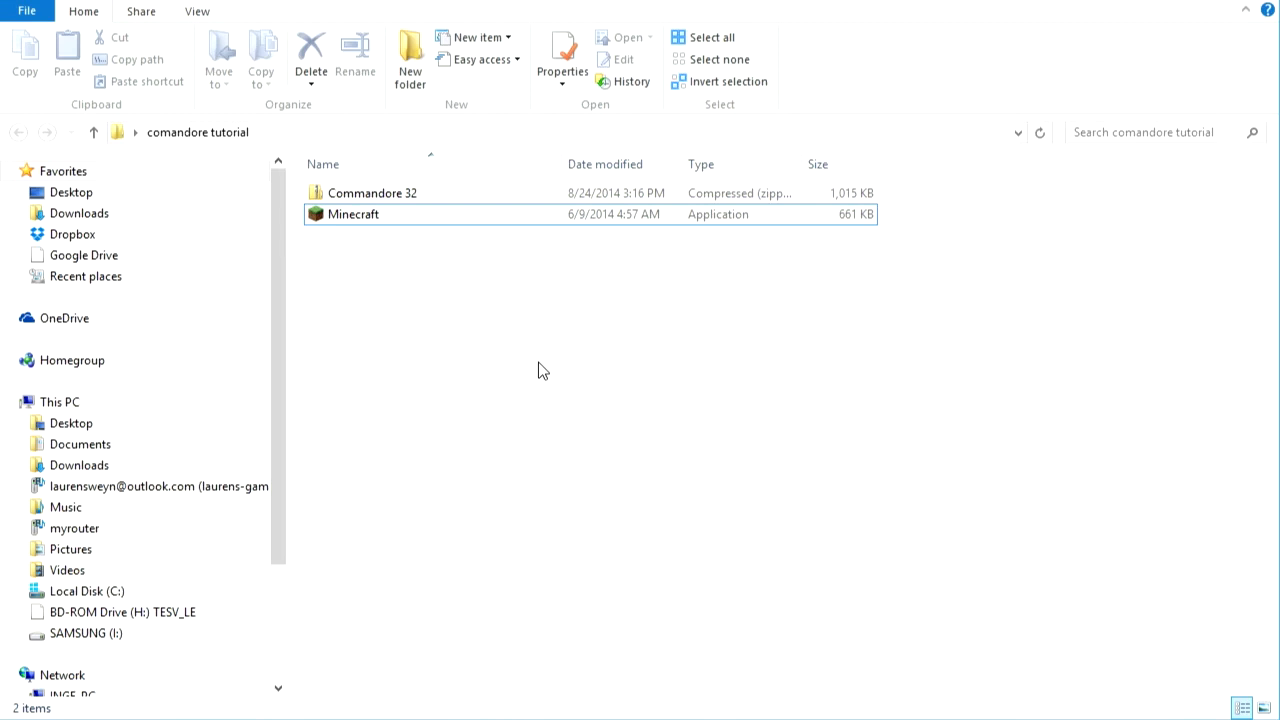
{"action": "mouse_move", "coordinate": [650, 408]}
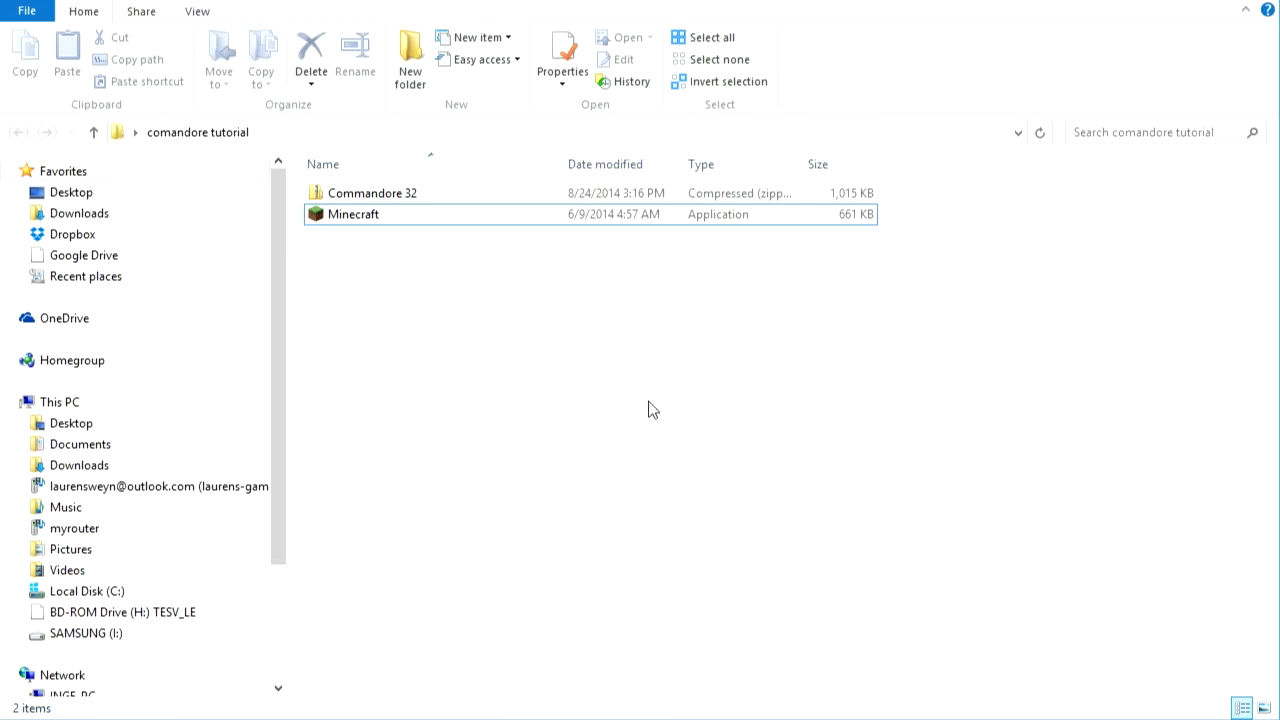
{"action": "mouse_move", "coordinate": [398, 512]}
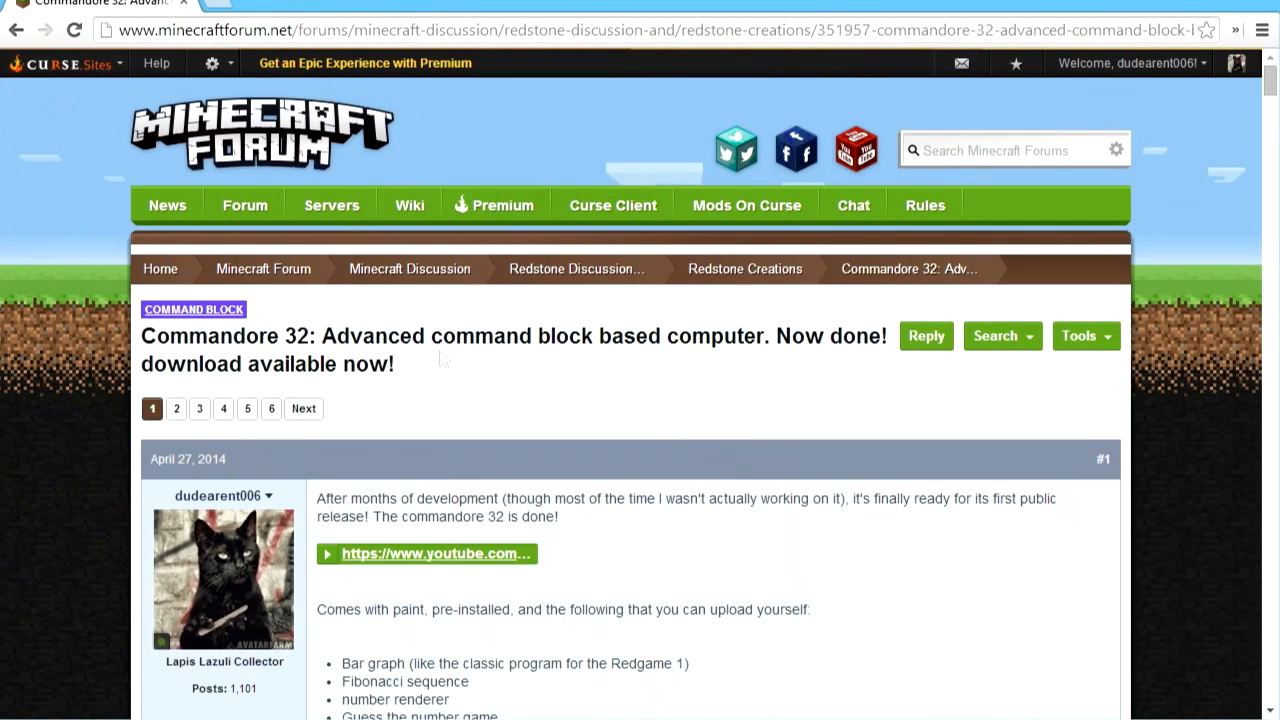
Scroll the Commandore 32 forum thread down to the download links and version 1.1.1
{"action": "scroll", "scroll_direction": "down", "scroll_amount": 3}
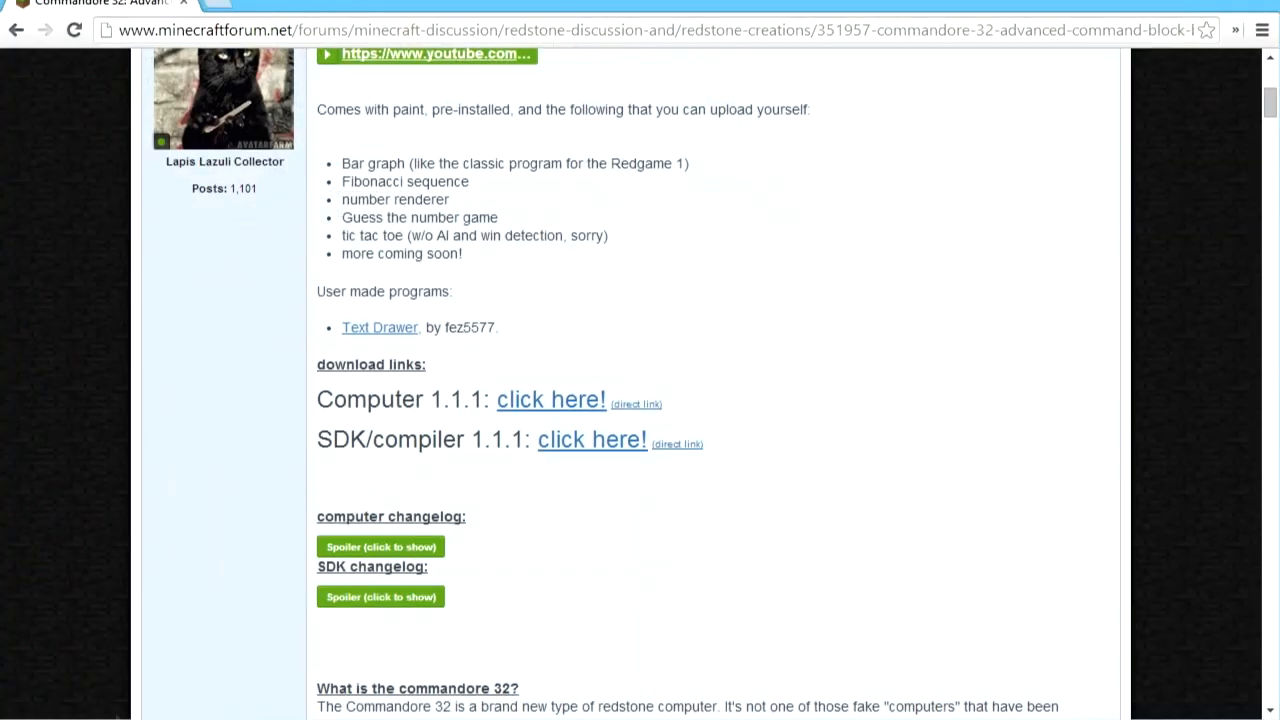
{"action": "scroll", "scroll_direction": "down", "scroll_amount": 3}
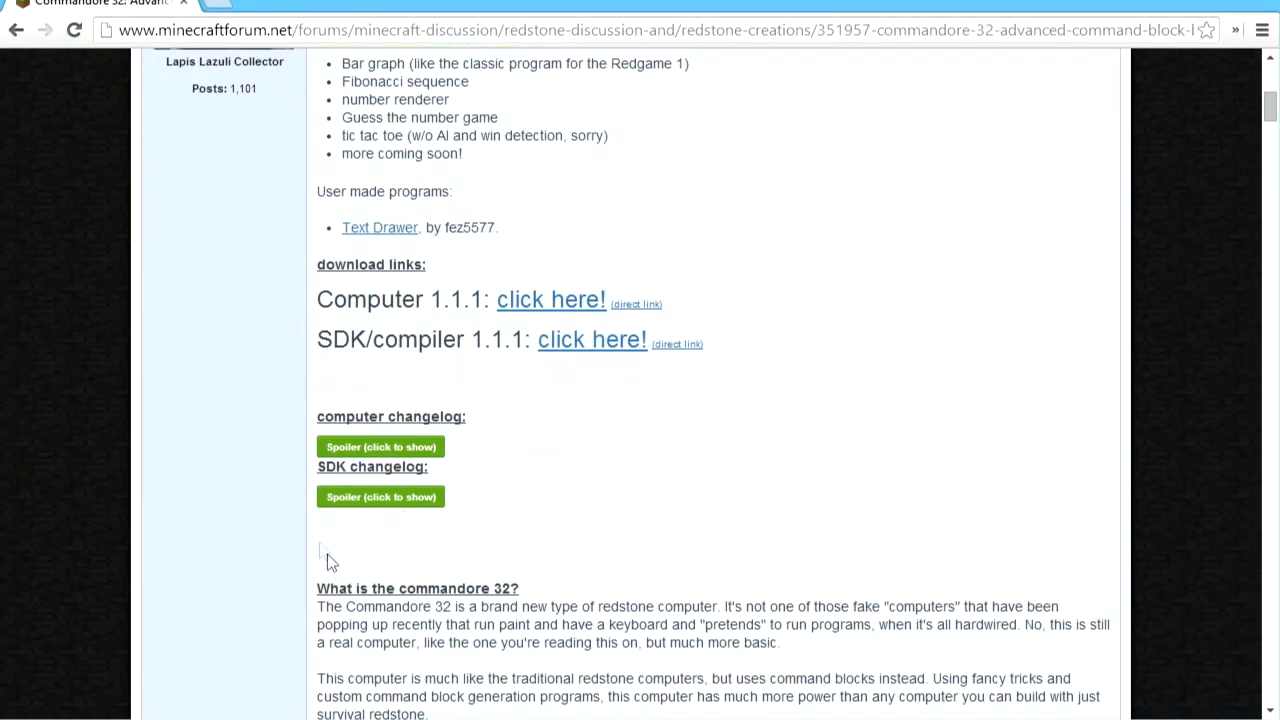
{"action": "mouse_move", "coordinate": [600, 370]}
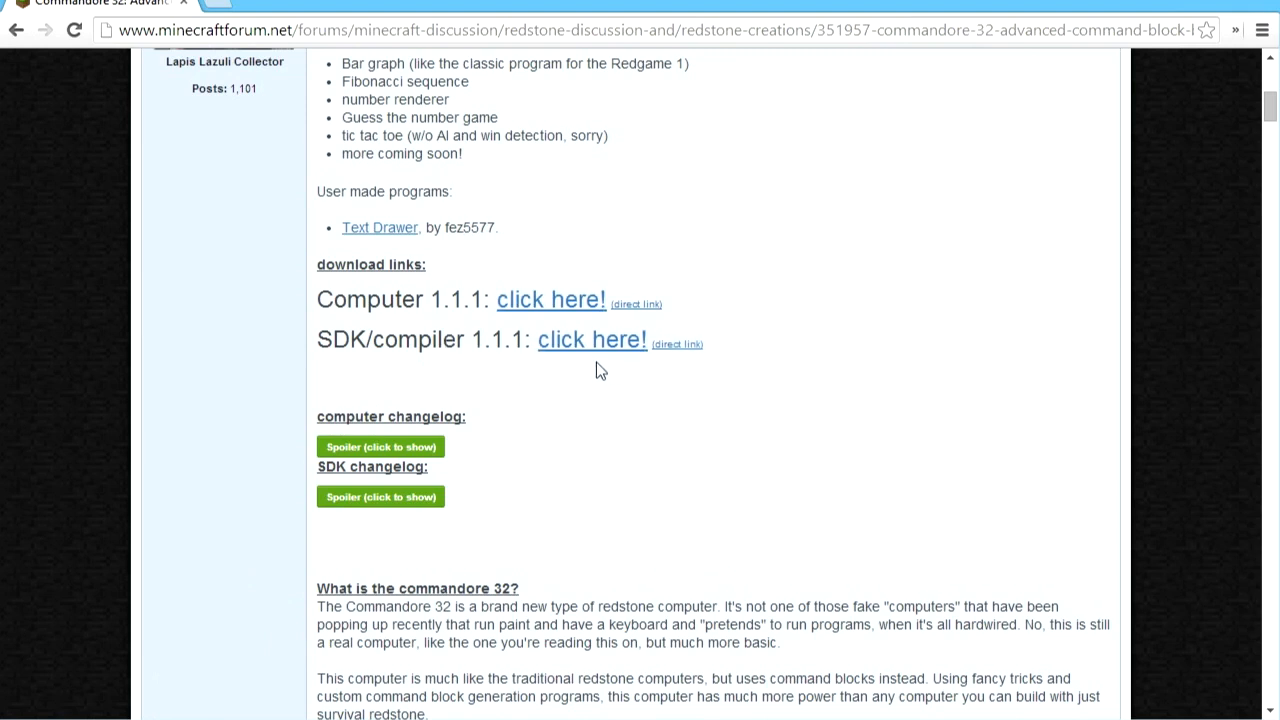
{"action": "mouse_move", "coordinate": [448, 322]}
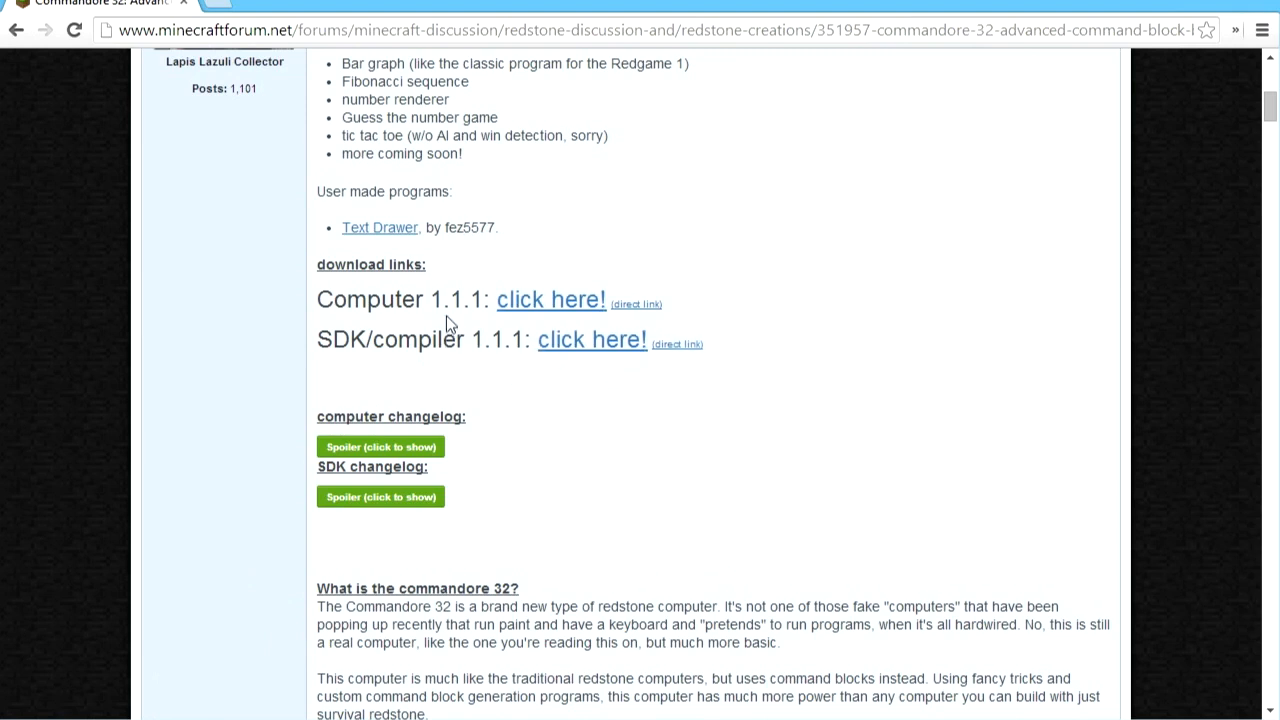
{"action": "double_click", "coordinate": [460, 300]}
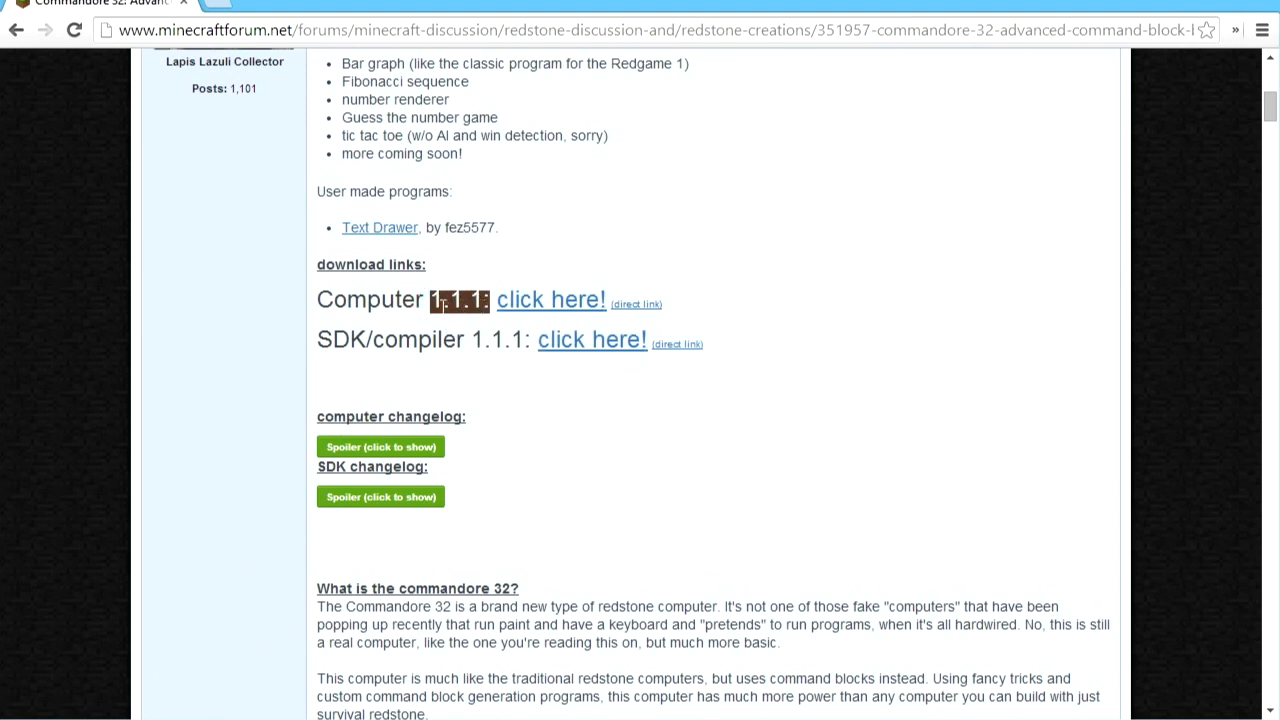
{"action": "left_click", "coordinate": [444, 300]}
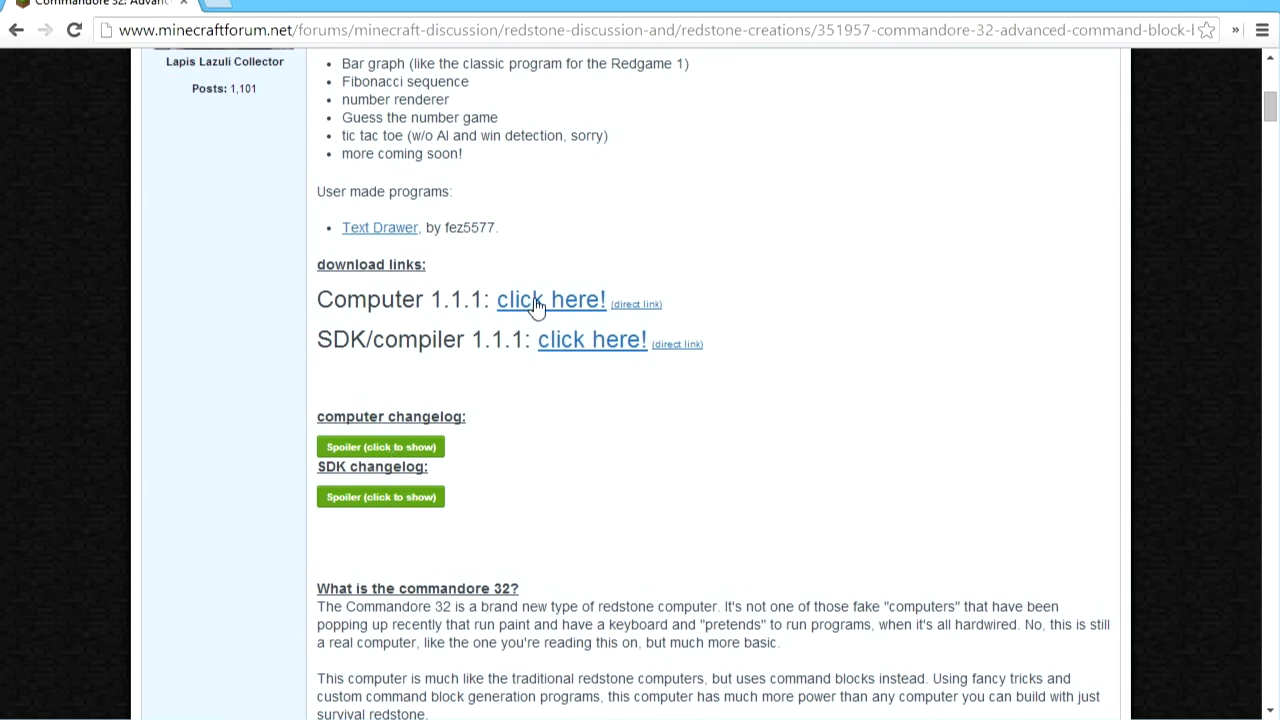
Expand the computer changelog spoiler to show its version notes, then return to the tutorial folder
{"action": "left_click", "coordinate": [380, 446]}
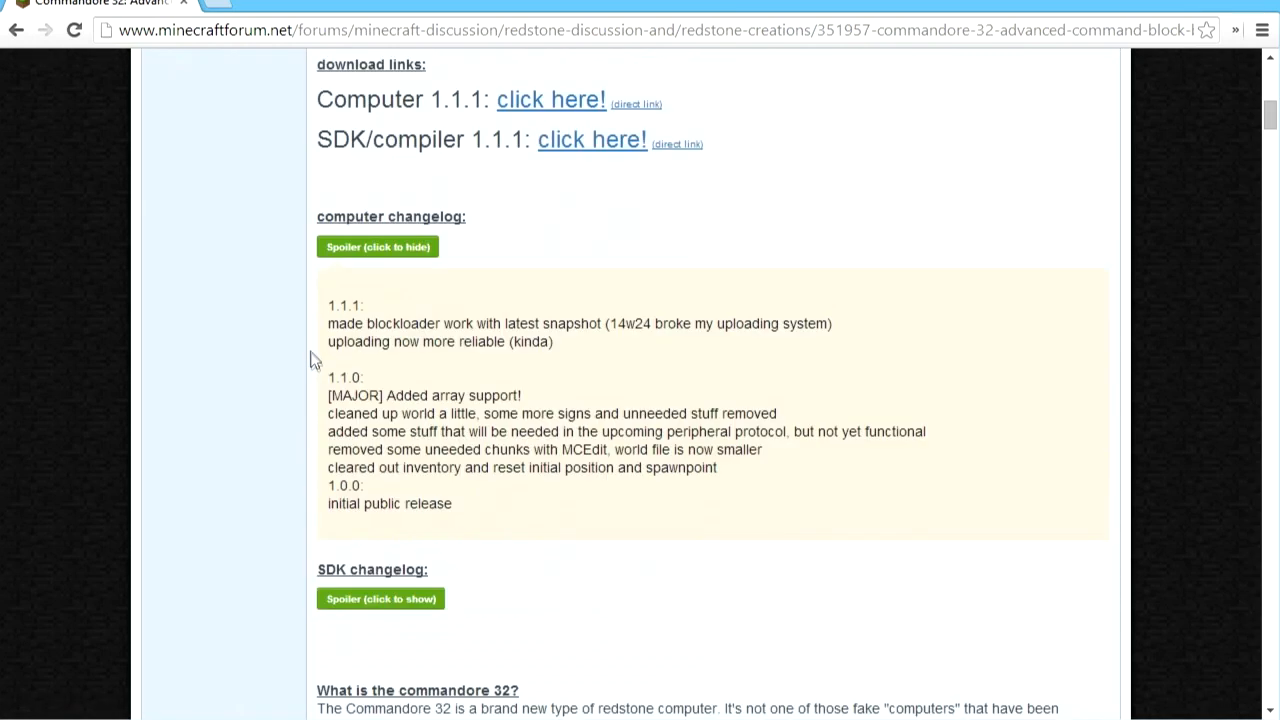
{"action": "mouse_move", "coordinate": [436, 310]}
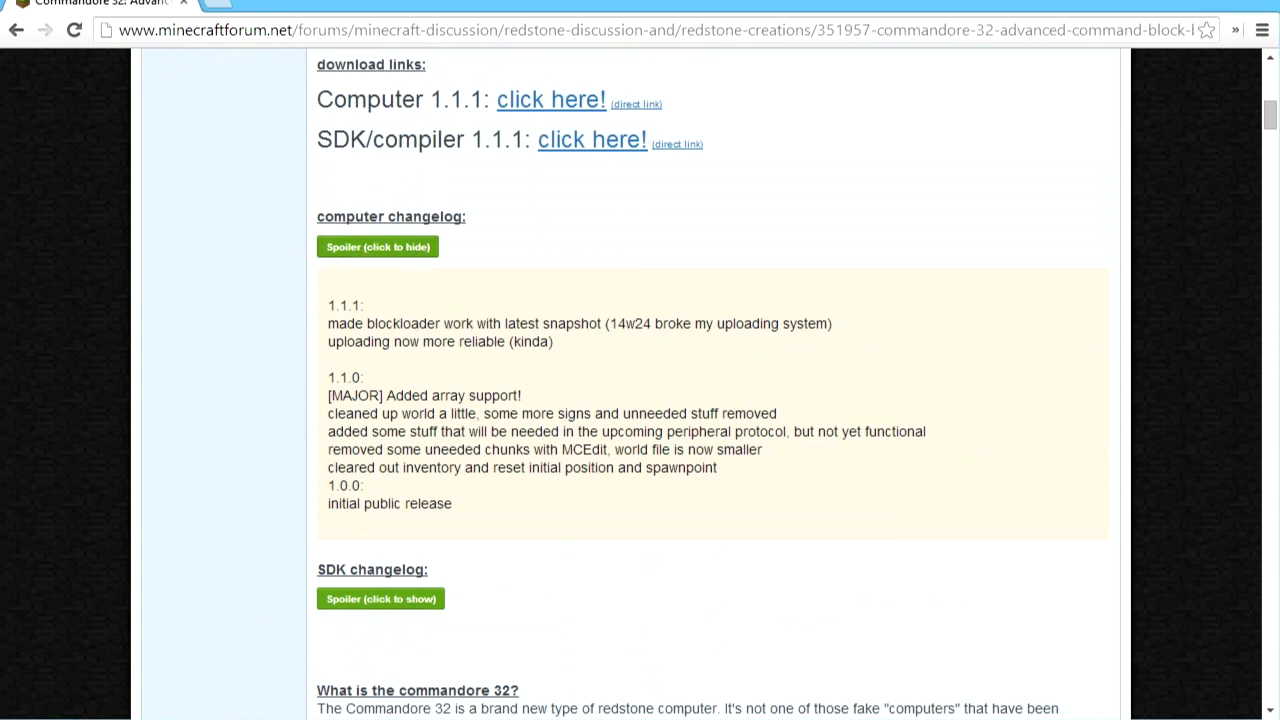
{"action": "mouse_move", "coordinate": [488, 308]}
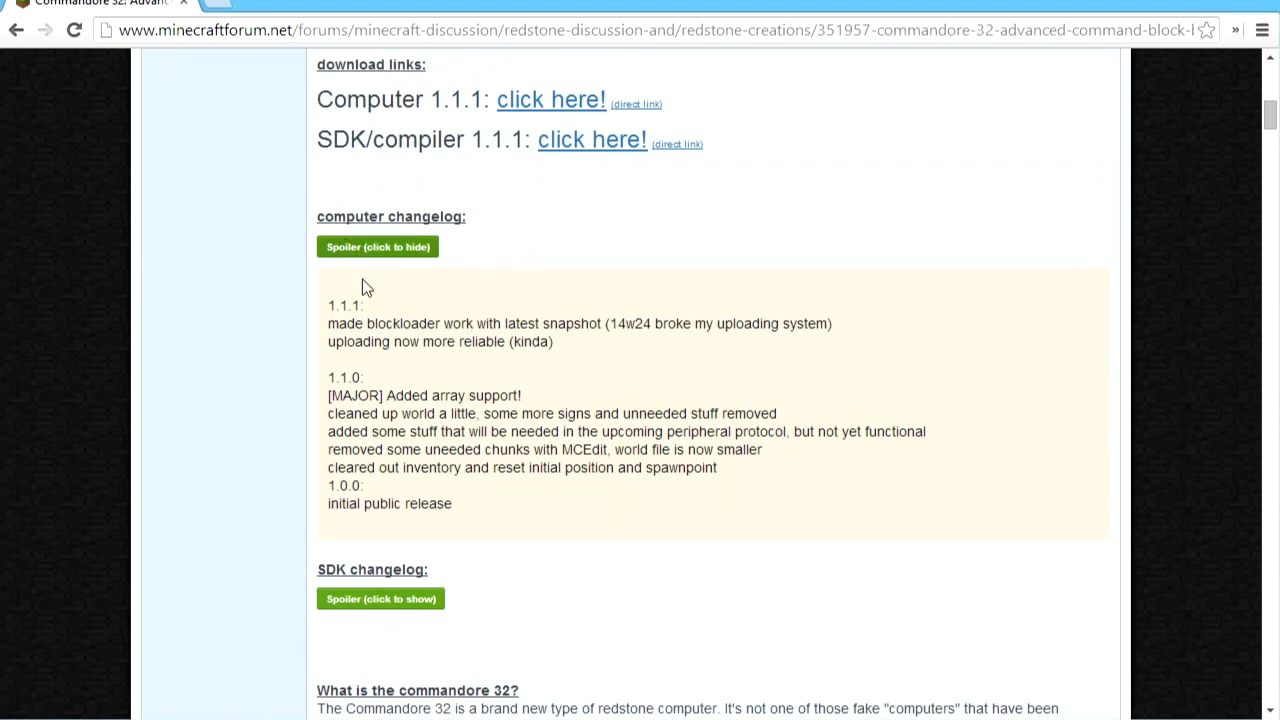
{"action": "left_click", "coordinate": [378, 246]}
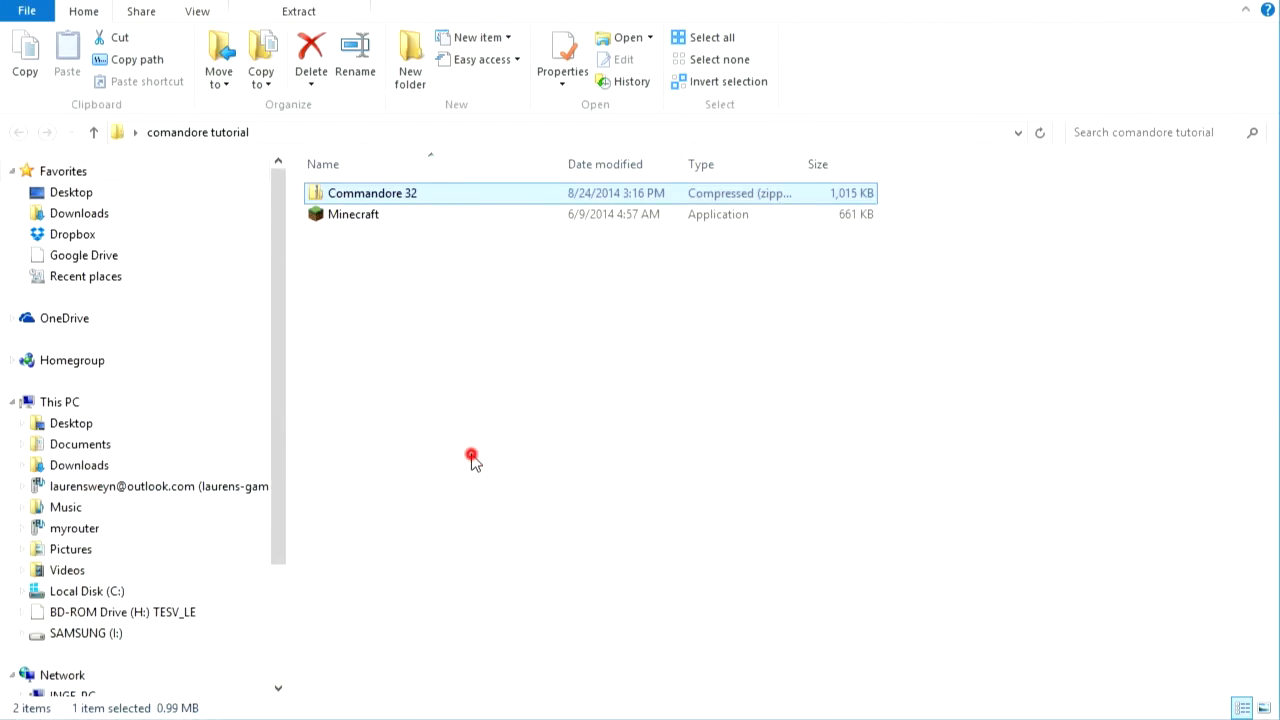
Extract the Commandore 32 zip into a new Commandore 32 folder in the tutorial folder
{"action": "right_click", "coordinate": [372, 192]}
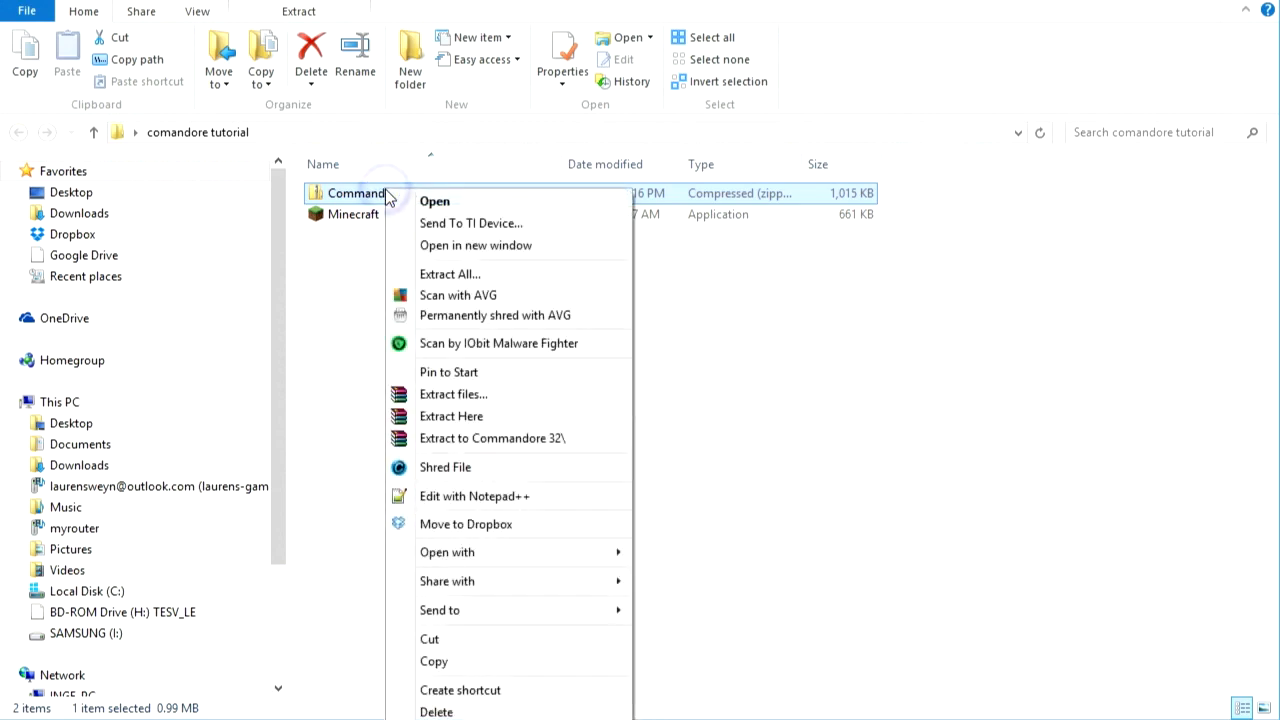
{"action": "left_click", "coordinate": [450, 272]}
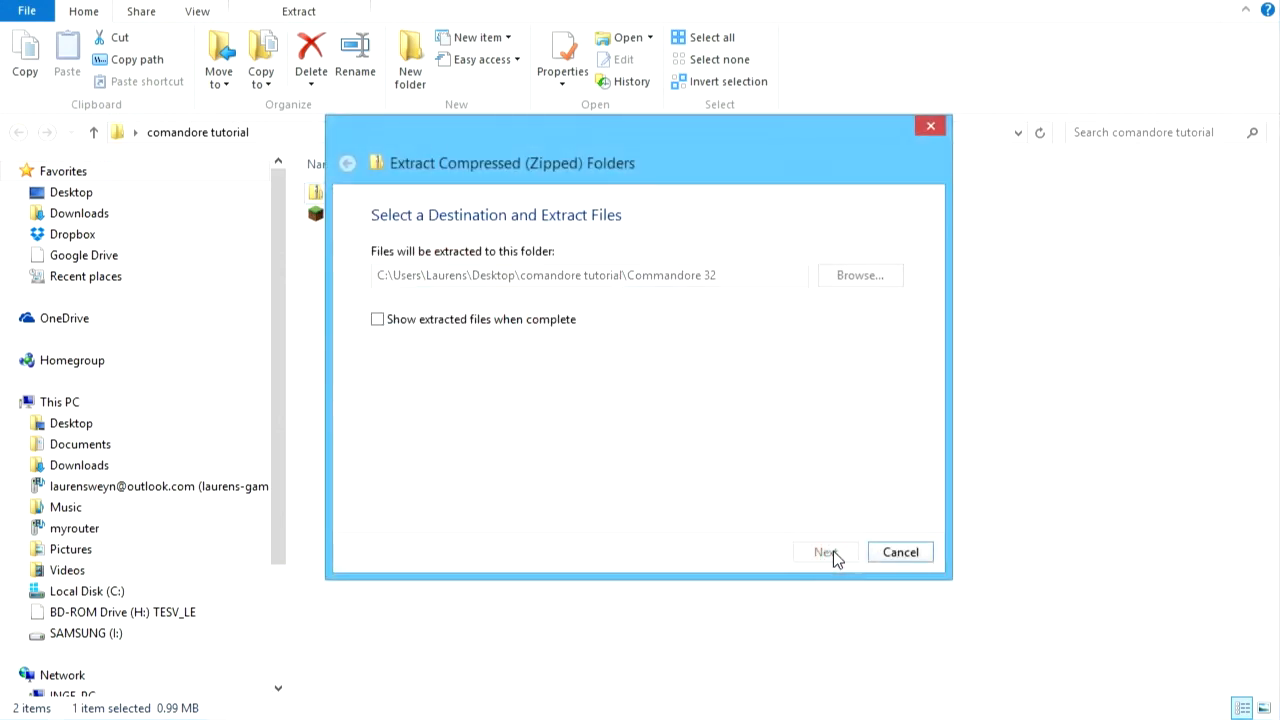
{"action": "left_click", "coordinate": [824, 552]}
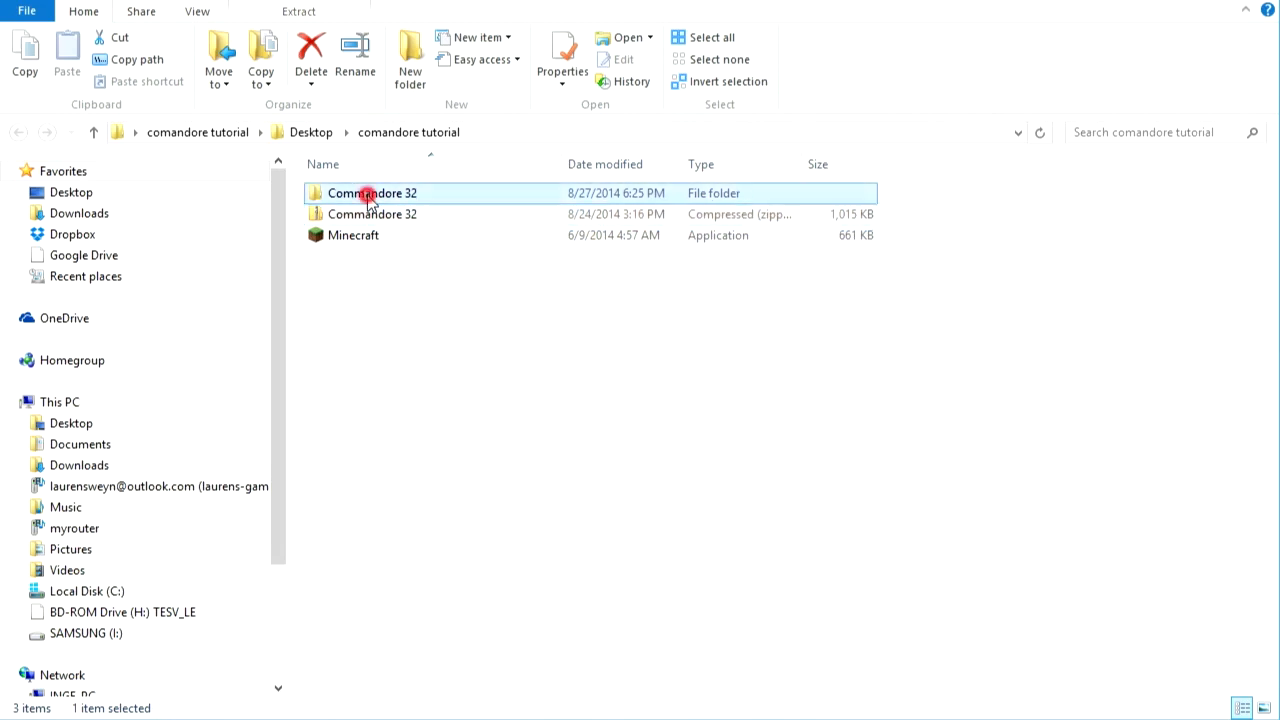
Enter the extracted Commandore 32 folder and point out the manual, changelog and programs folder
{"action": "double_click", "coordinate": [372, 192]}
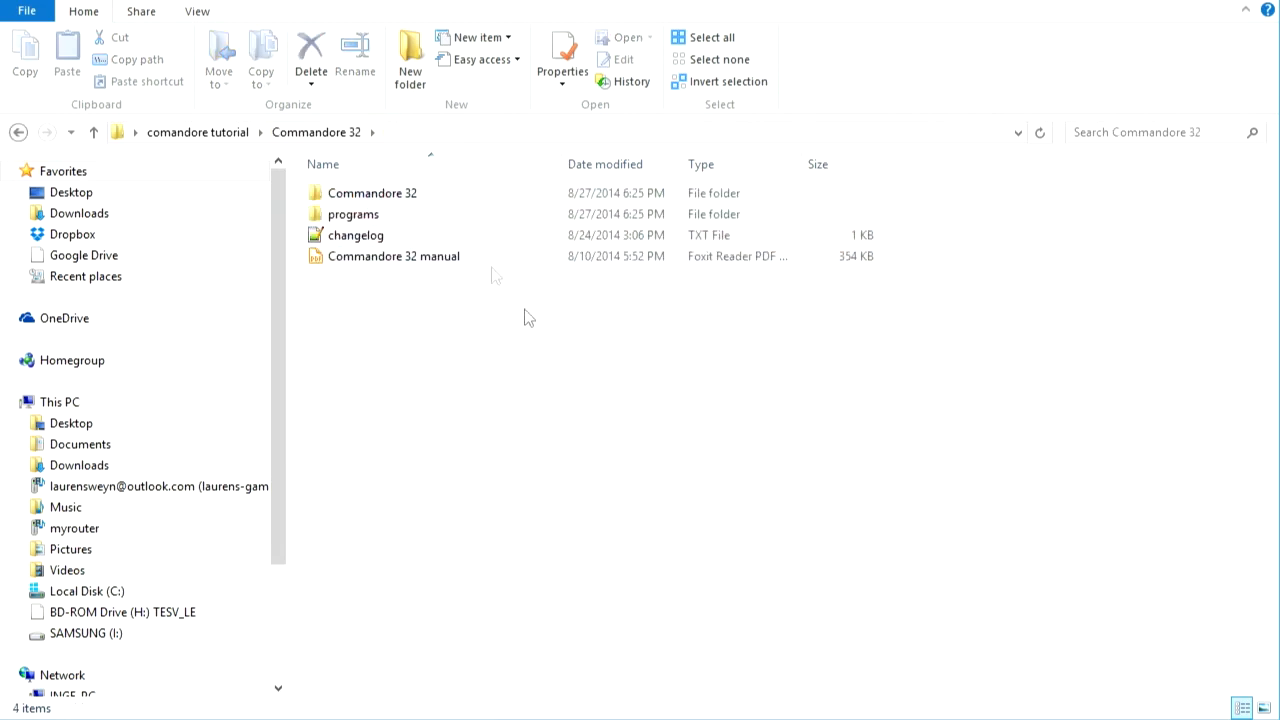
{"action": "left_click", "coordinate": [394, 256]}
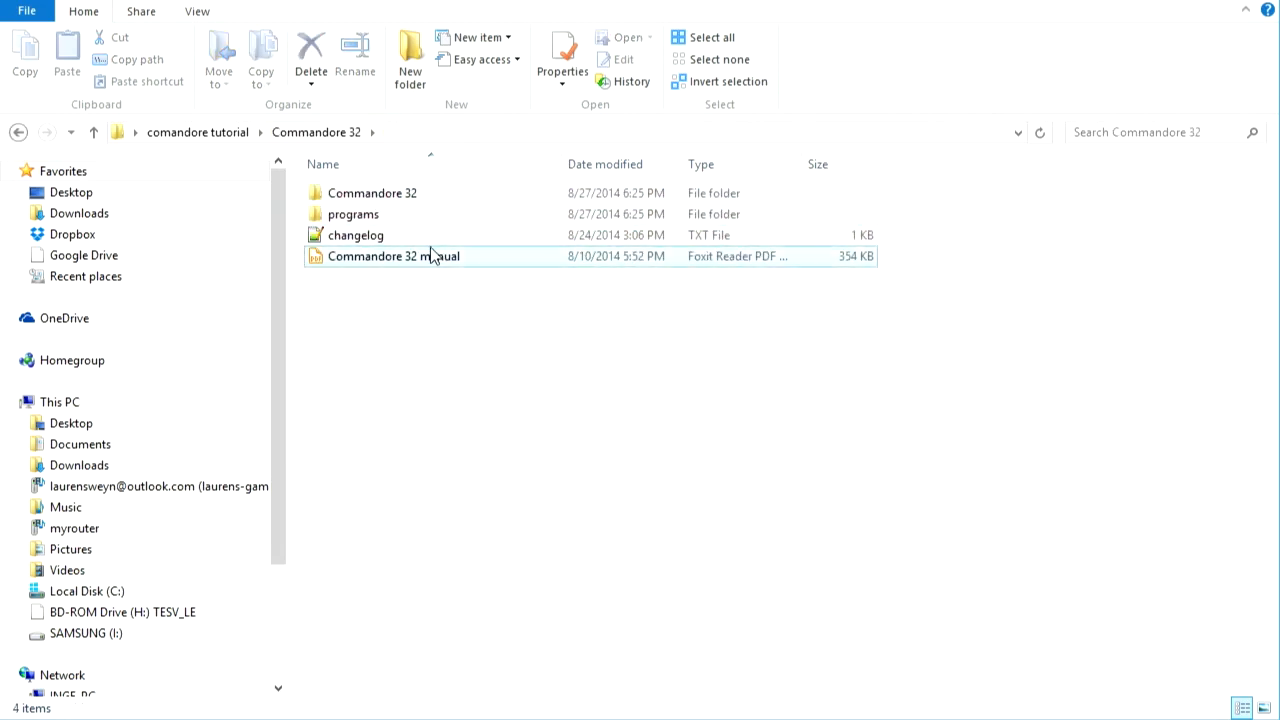
{"action": "left_click", "coordinate": [356, 236]}
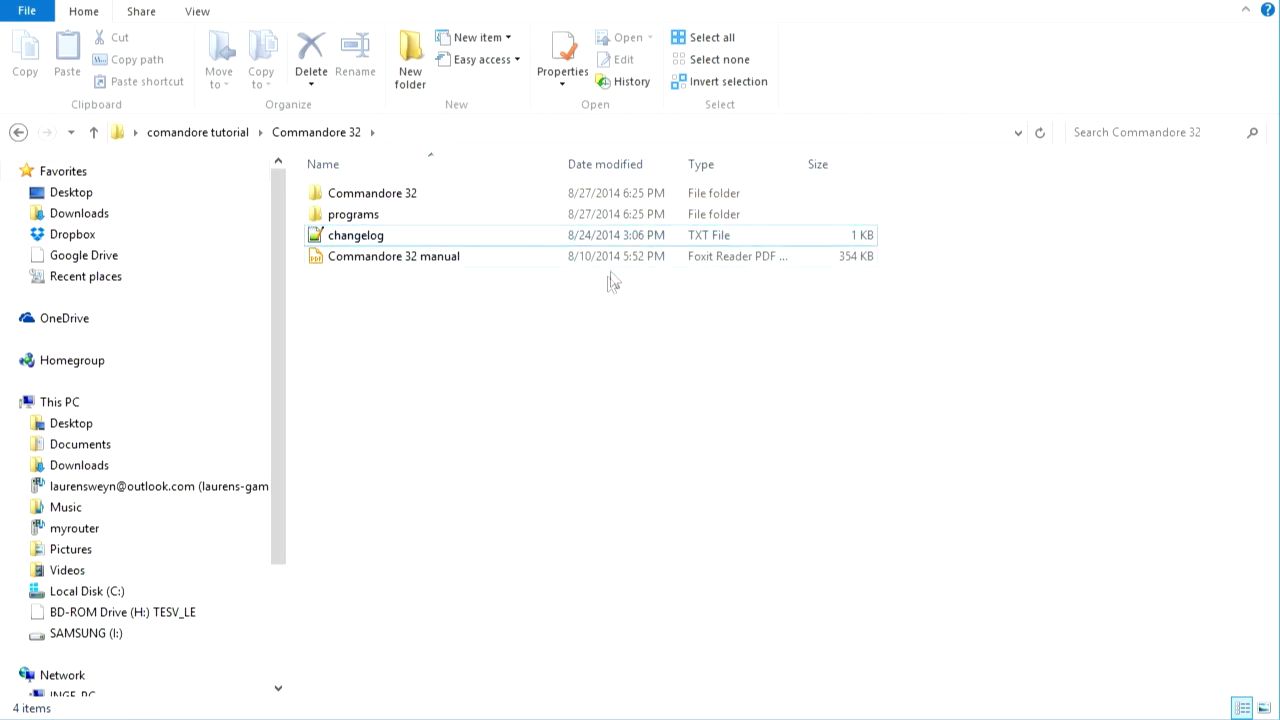
{"action": "left_click", "coordinate": [352, 214]}
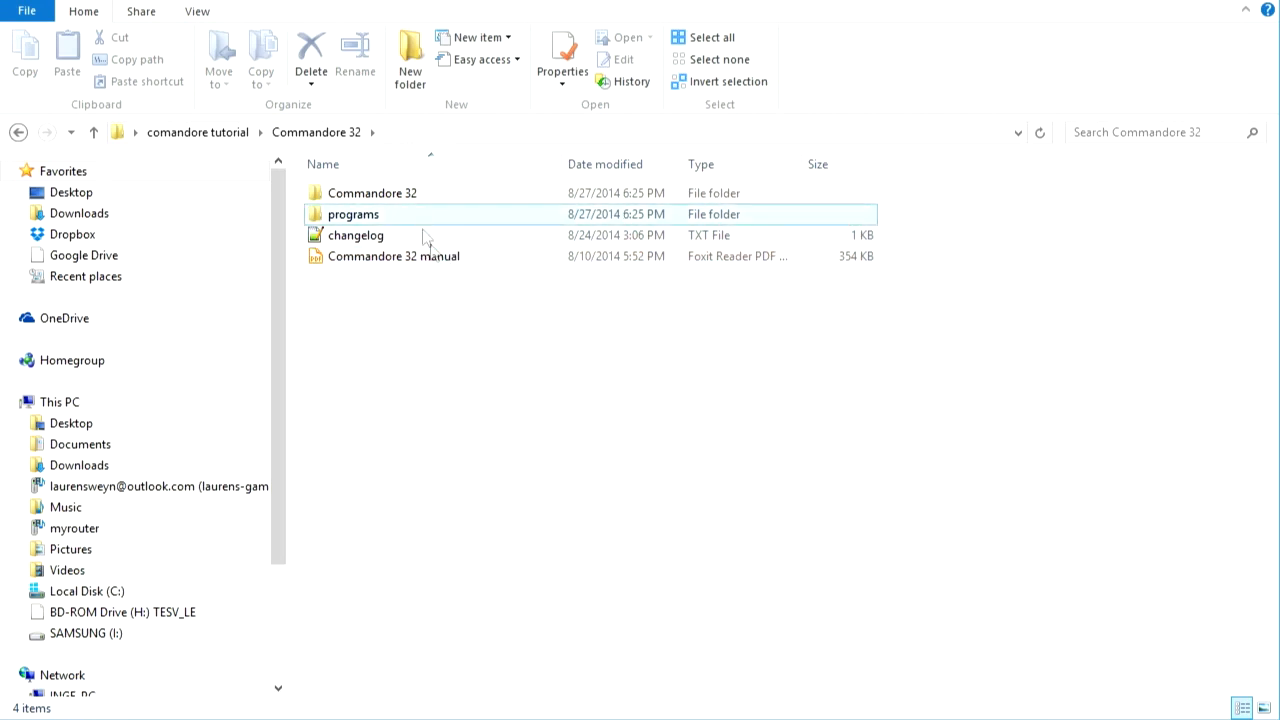
{"action": "left_click", "coordinate": [392, 256]}
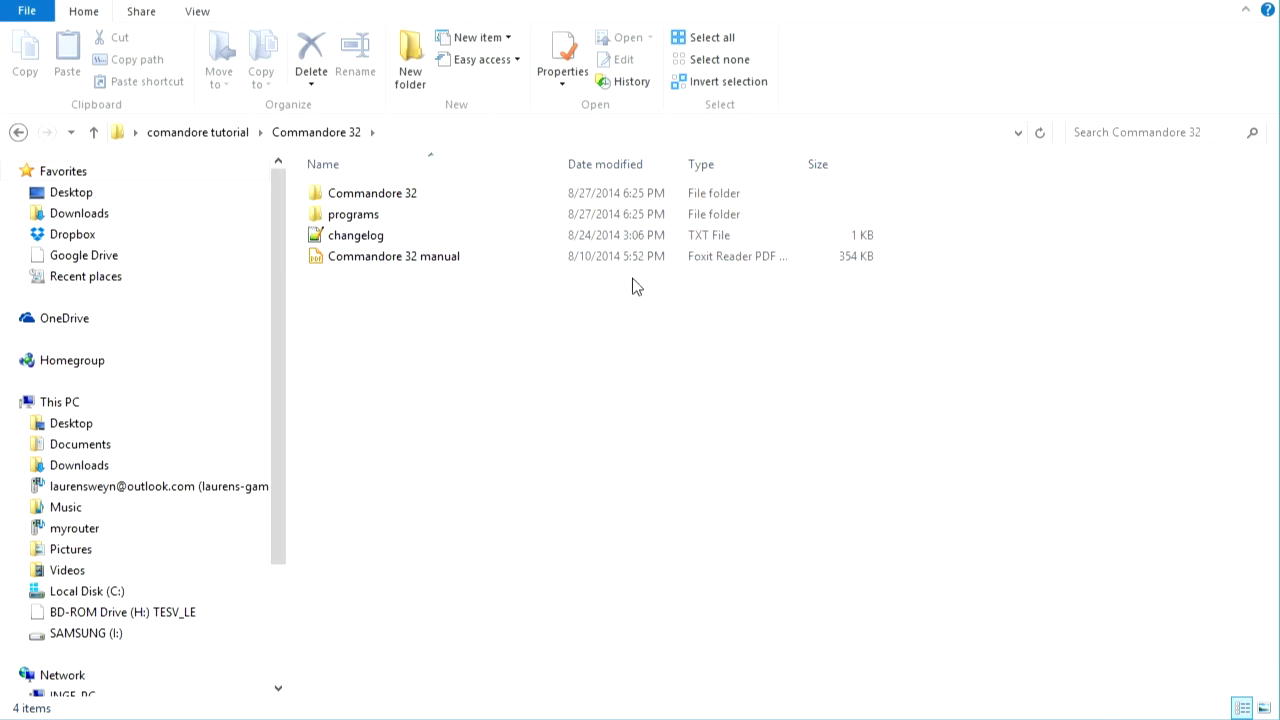
{"action": "mouse_move", "coordinate": [480, 288]}
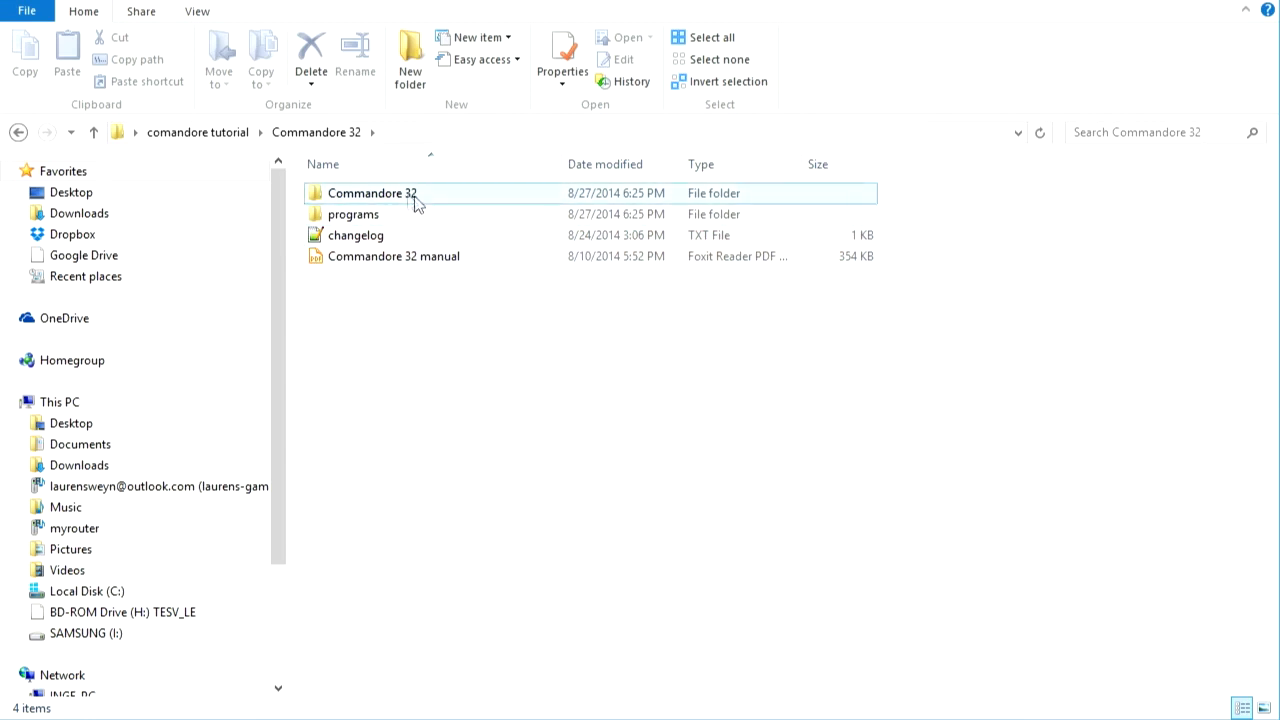
Go into the inner Commandore 32 folder to reveal the world folder
{"action": "left_click", "coordinate": [372, 192]}
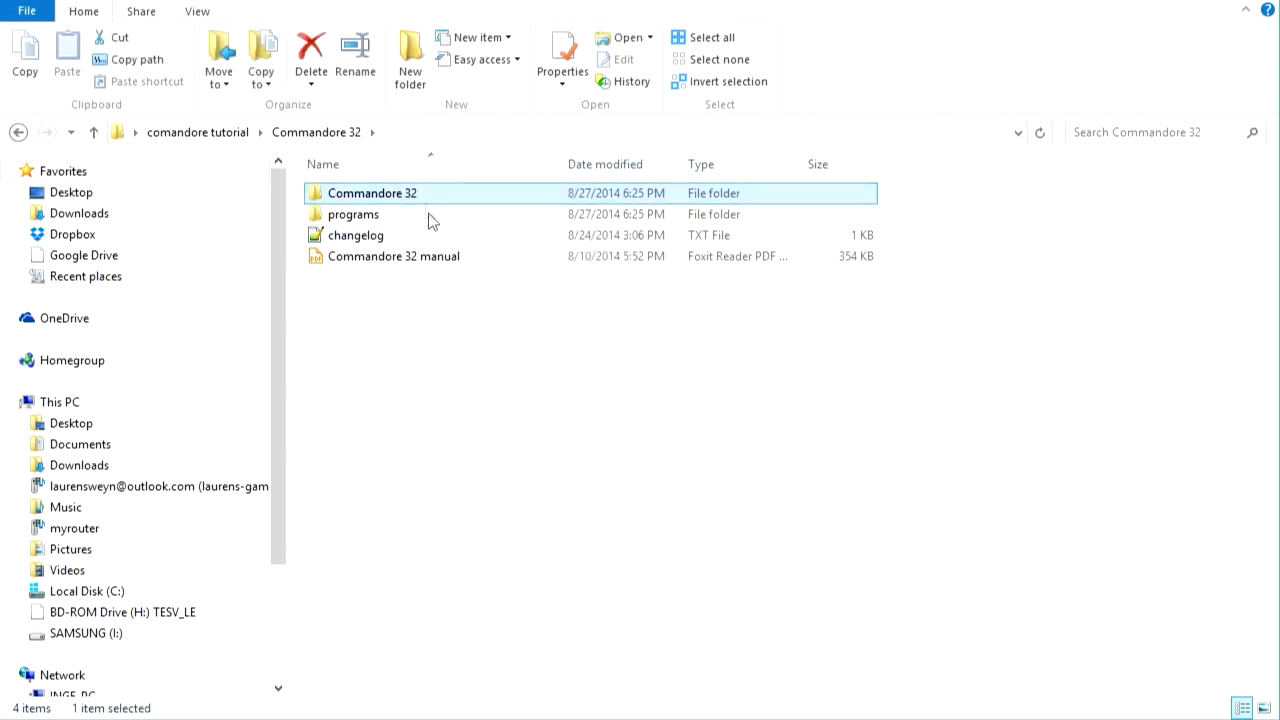
{"action": "double_click", "coordinate": [352, 214]}
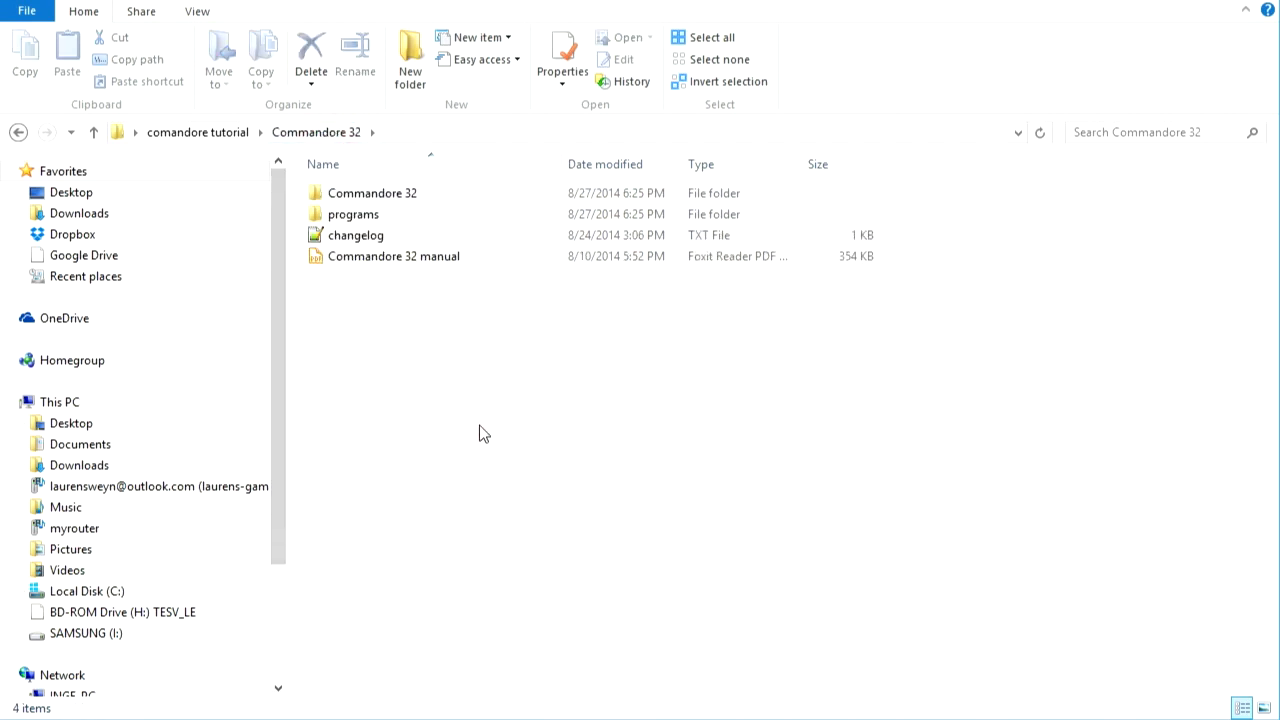
{"action": "mouse_move", "coordinate": [492, 464]}
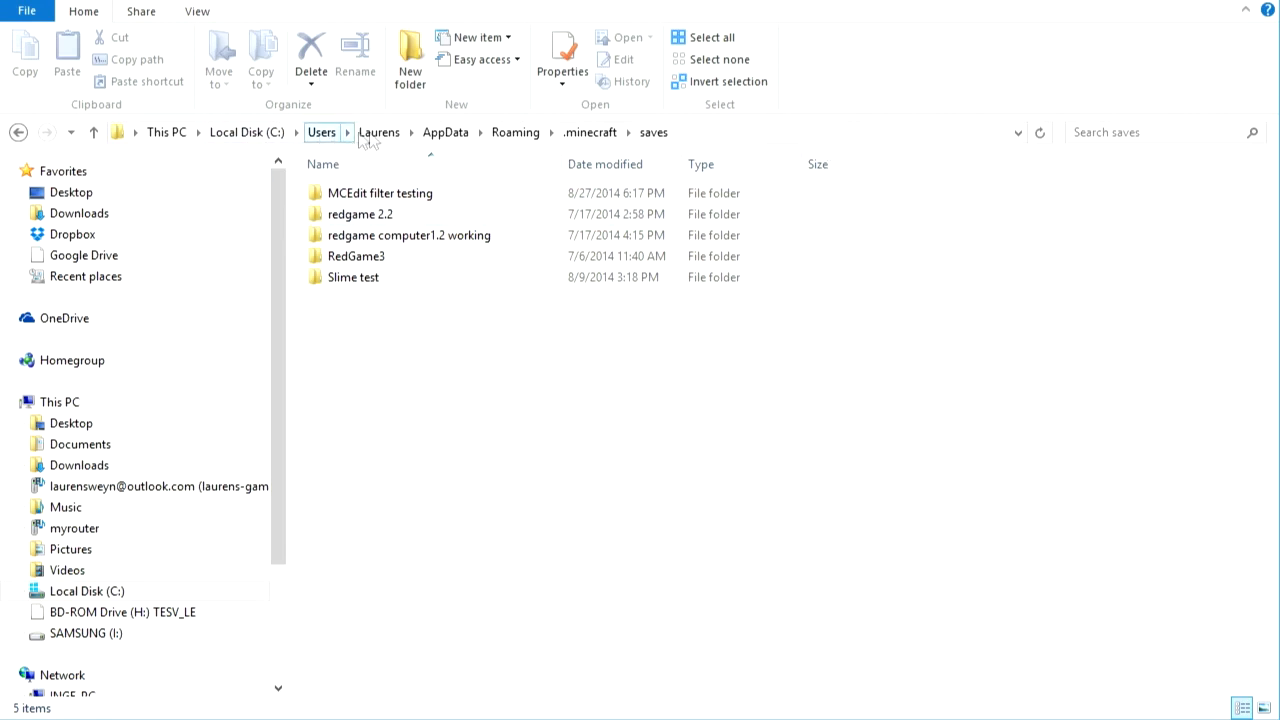
{"action": "mouse_move", "coordinate": [540, 148]}
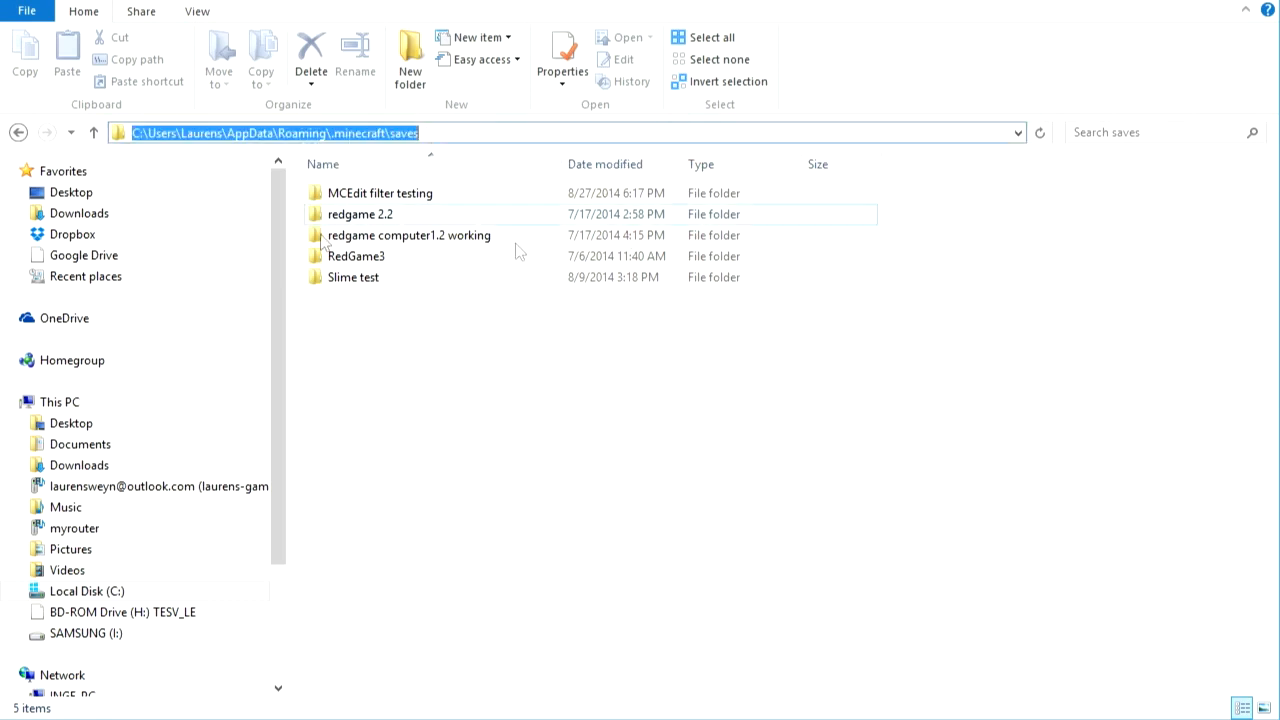
Copy the Commandore 32 world folder into .minecraft\saves and return to the commandore tutorial folder
{"action": "left_click", "coordinate": [448, 304]}
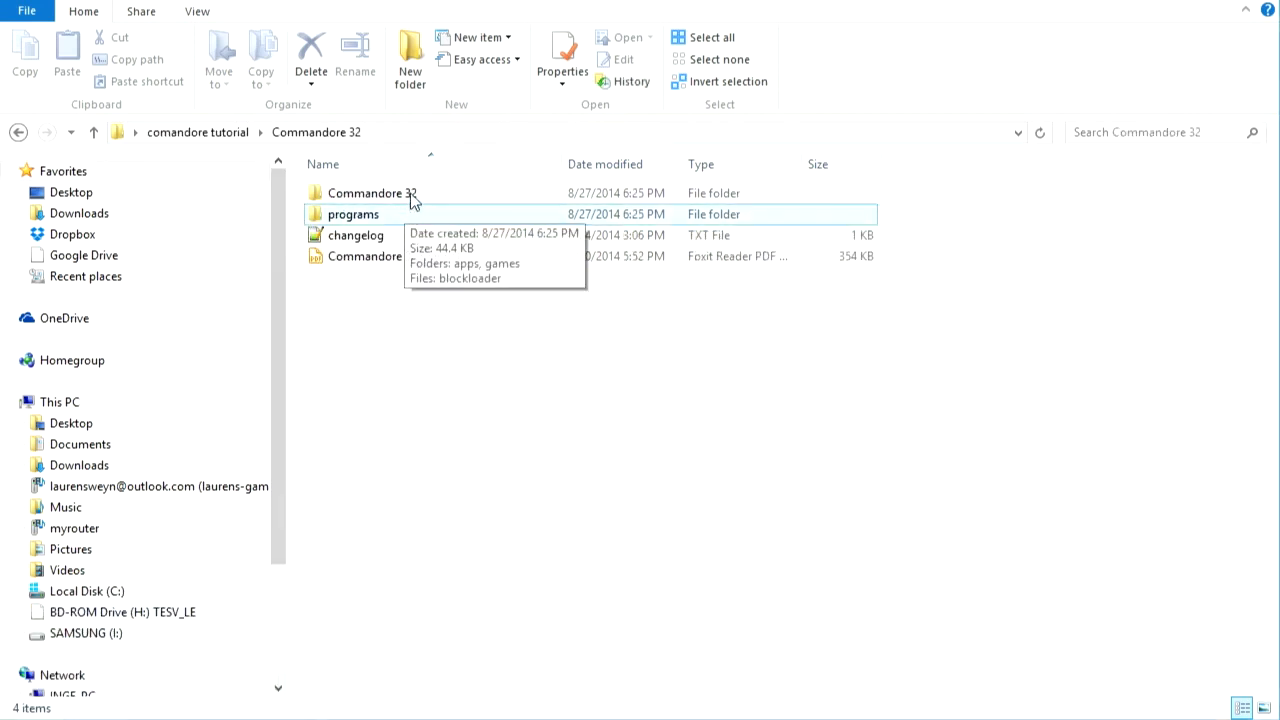
{"action": "left_click", "coordinate": [372, 192]}
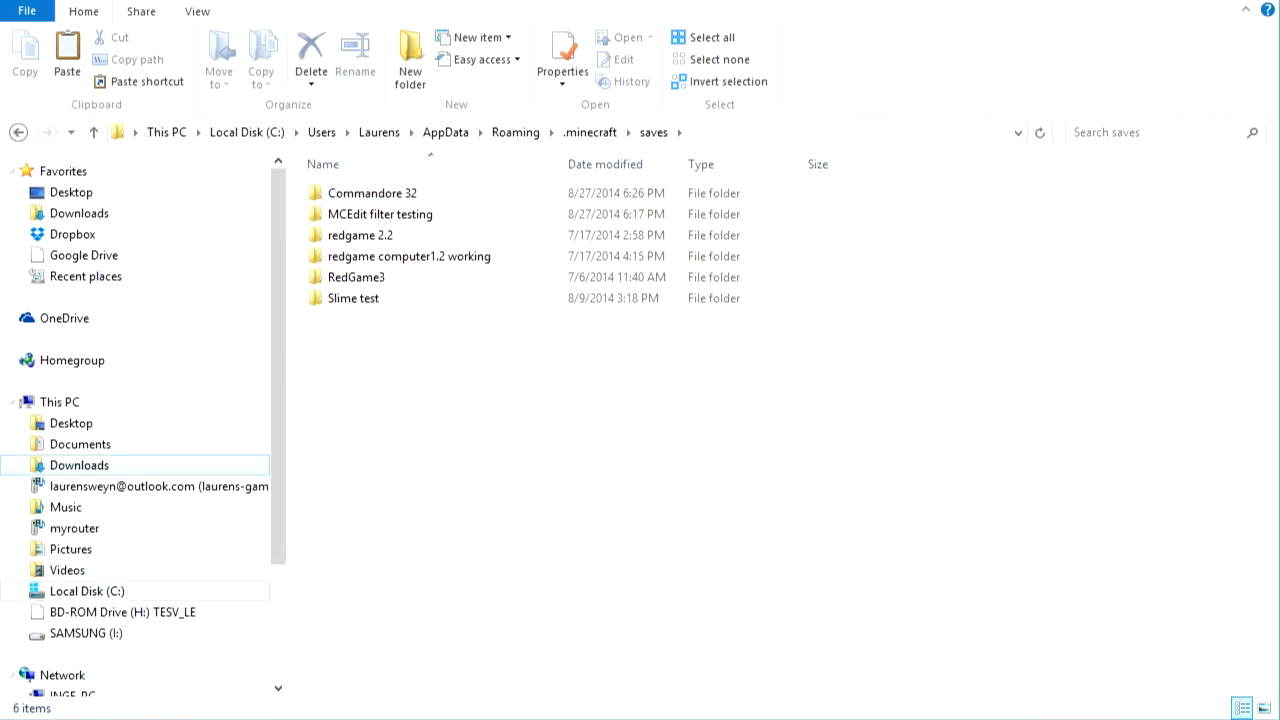
{"action": "double_click", "coordinate": [372, 192]}
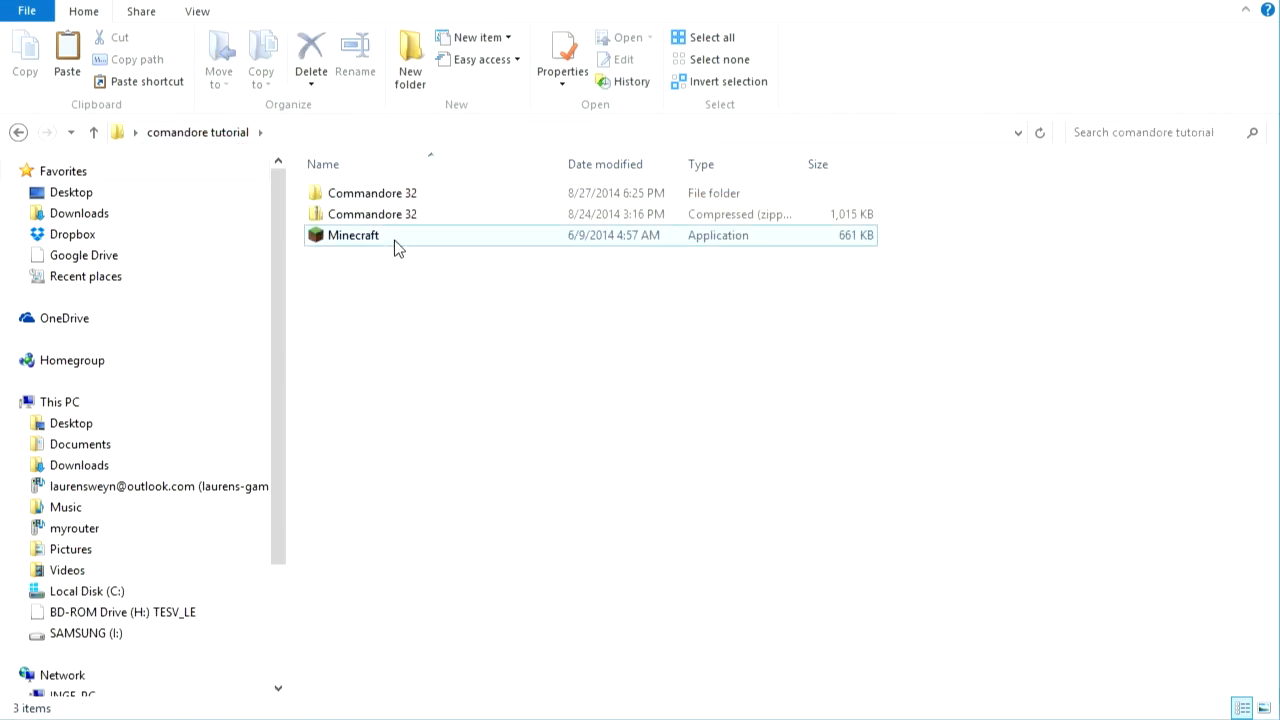
Launch the Minecraft application from the tutorial folder and view the launcher's news page
{"action": "double_click", "coordinate": [352, 236]}
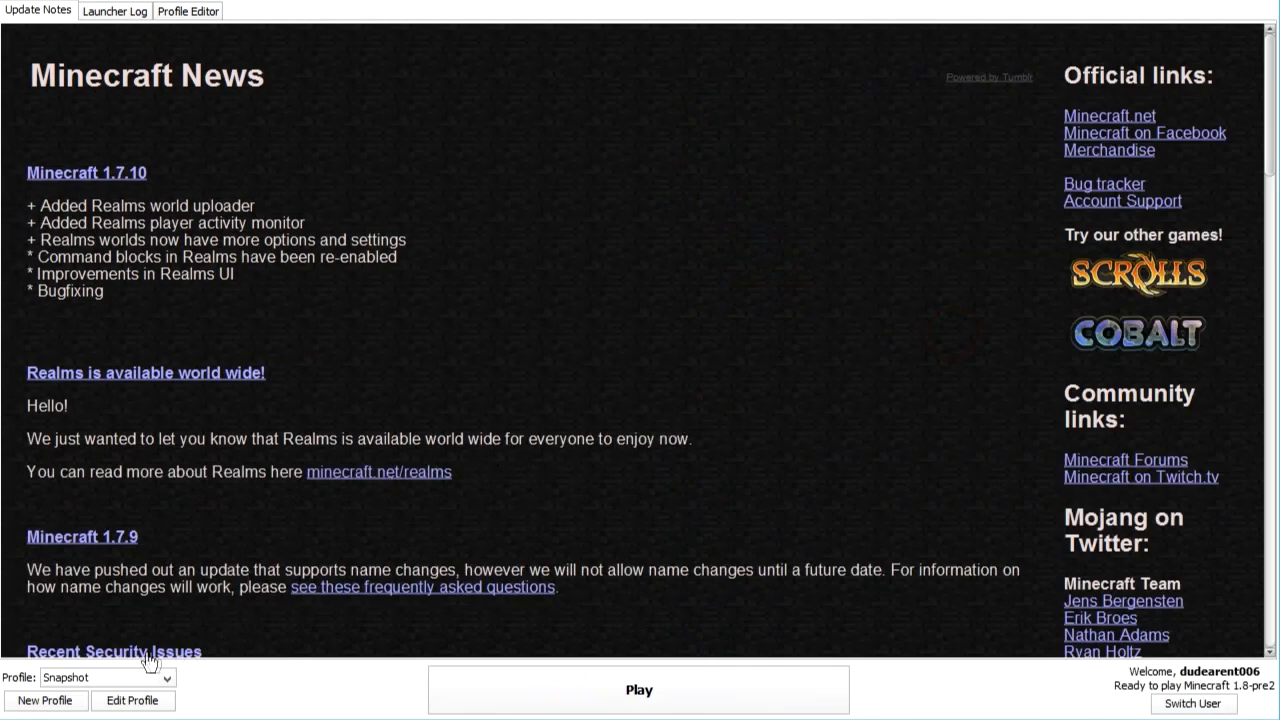
{"action": "mouse_move", "coordinate": [128, 152]}
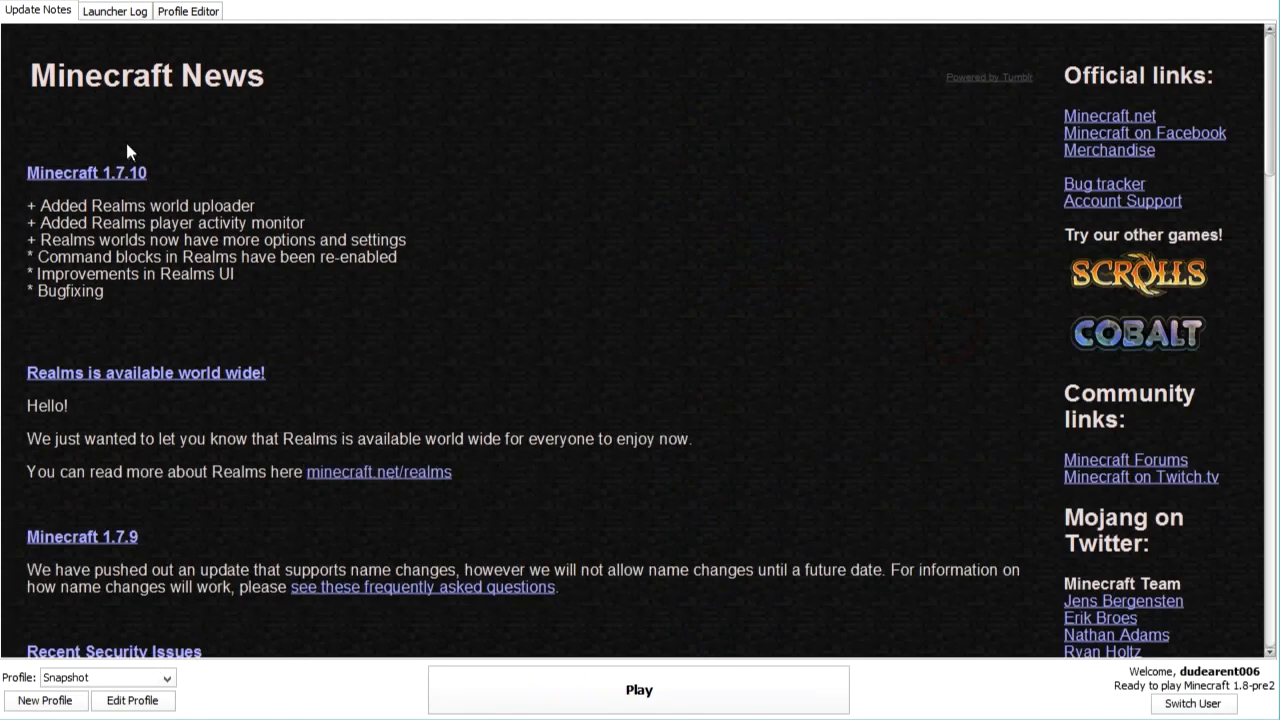
{"action": "mouse_move", "coordinate": [104, 186]}
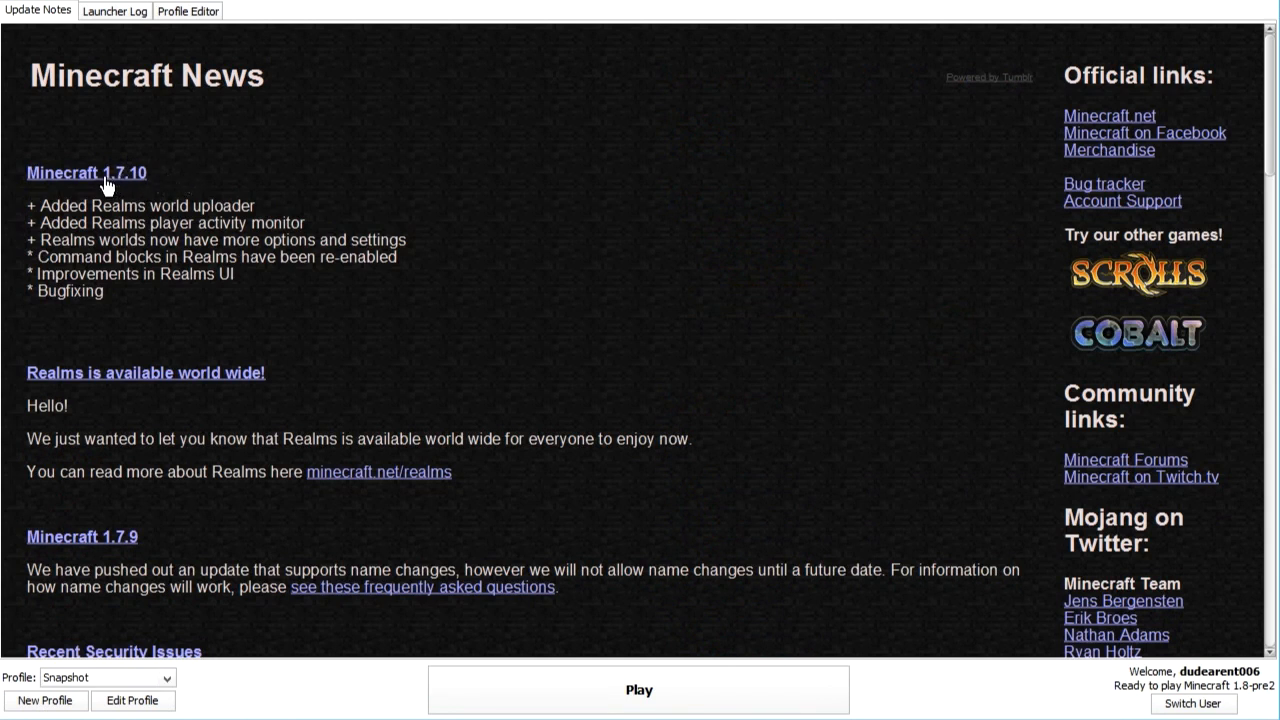
{"action": "mouse_move", "coordinate": [396, 188]}
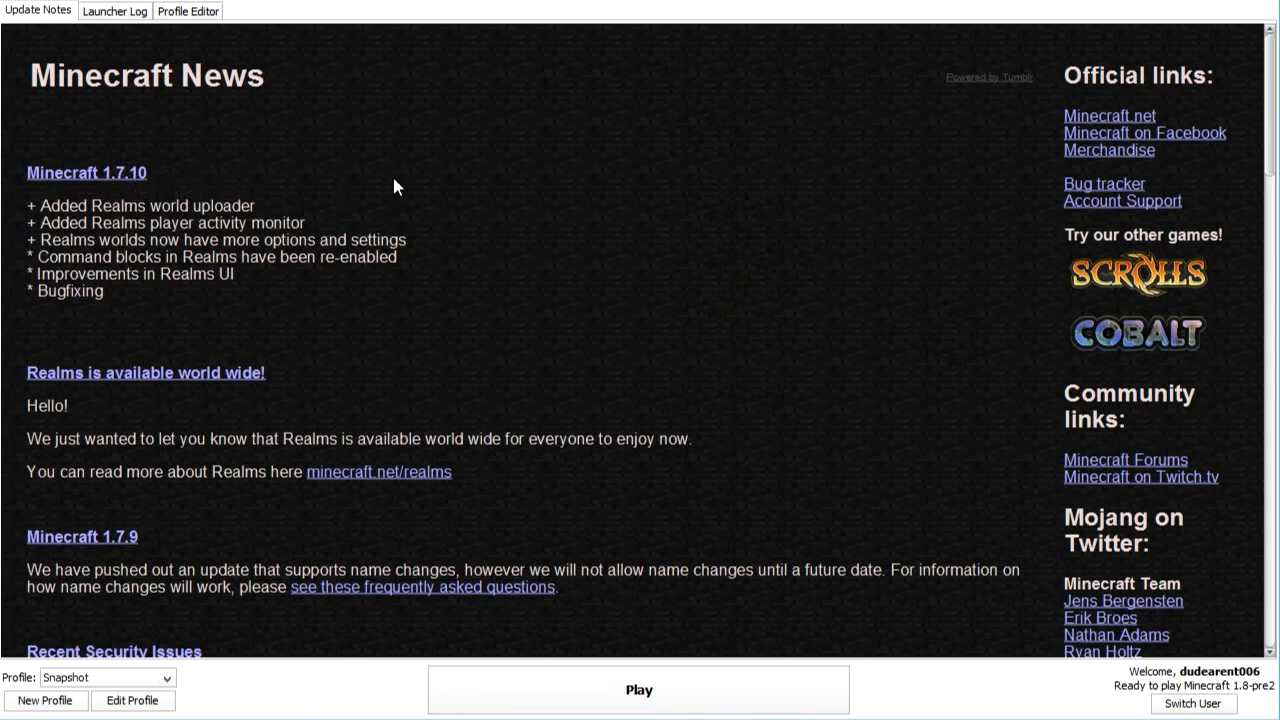
{"action": "mouse_move", "coordinate": [532, 298]}
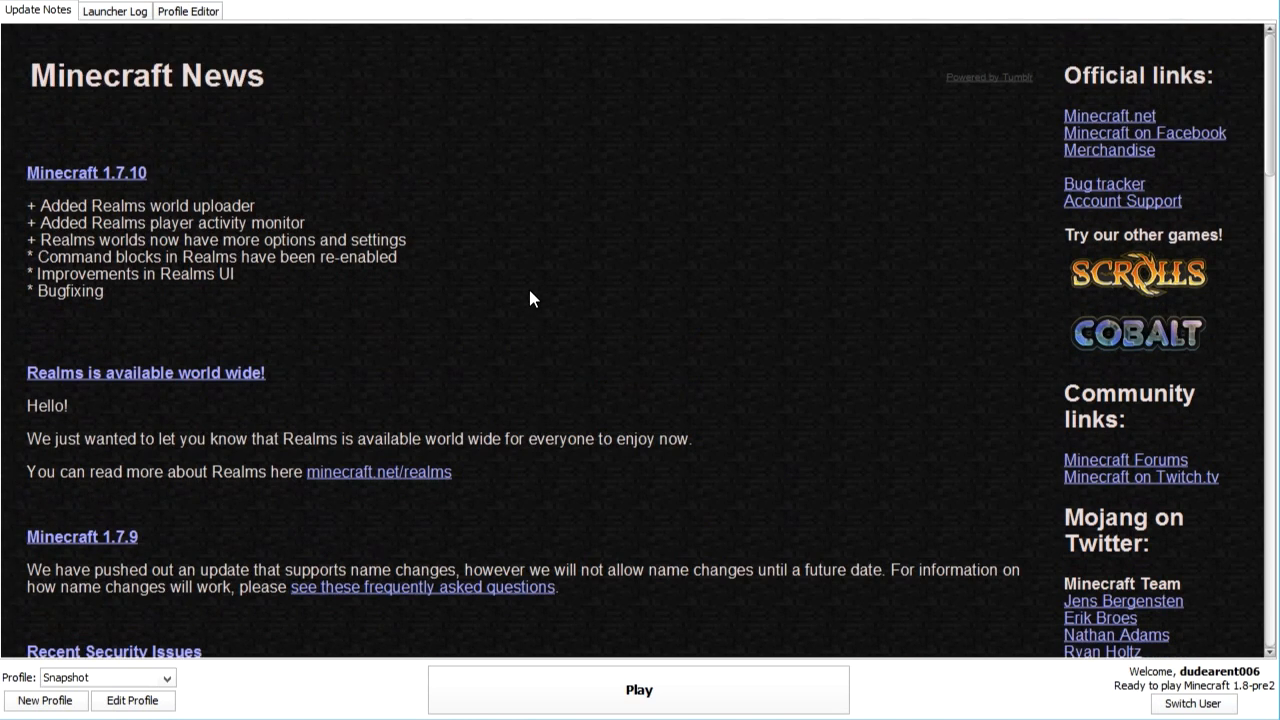
{"action": "scroll", "scroll_direction": "down", "scroll_amount": 3}
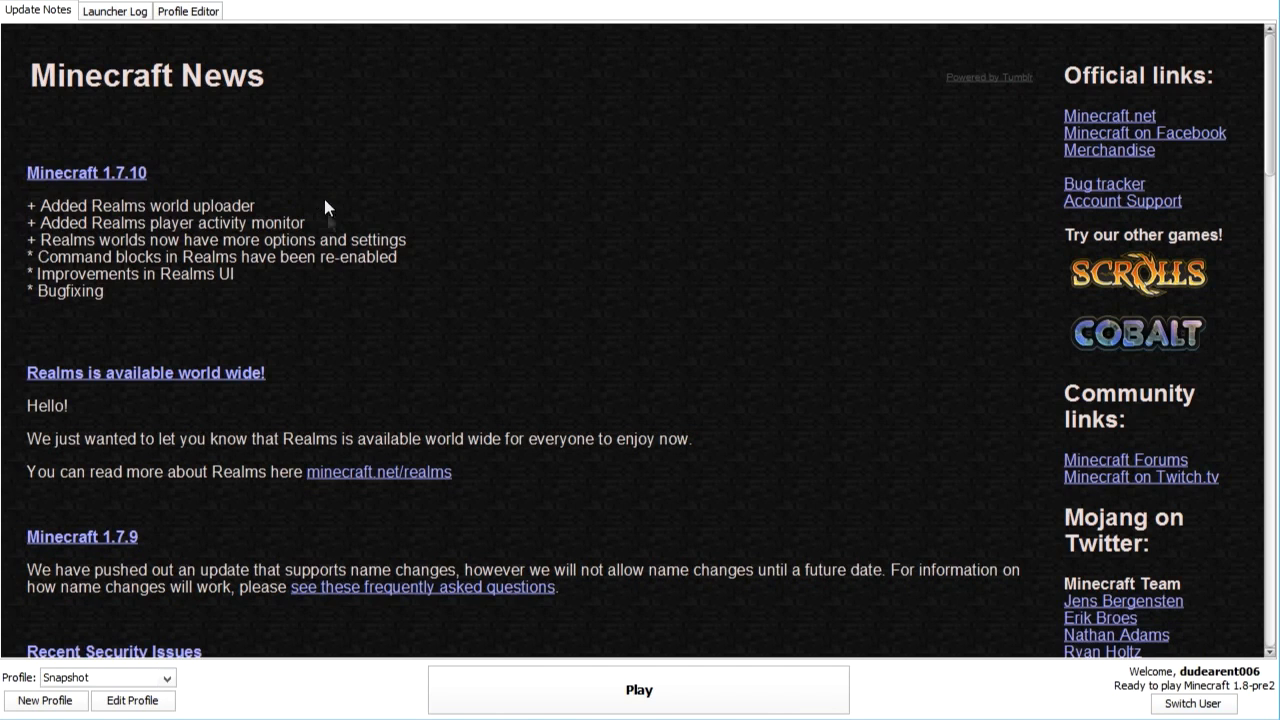
{"action": "mouse_move", "coordinate": [120, 588]}
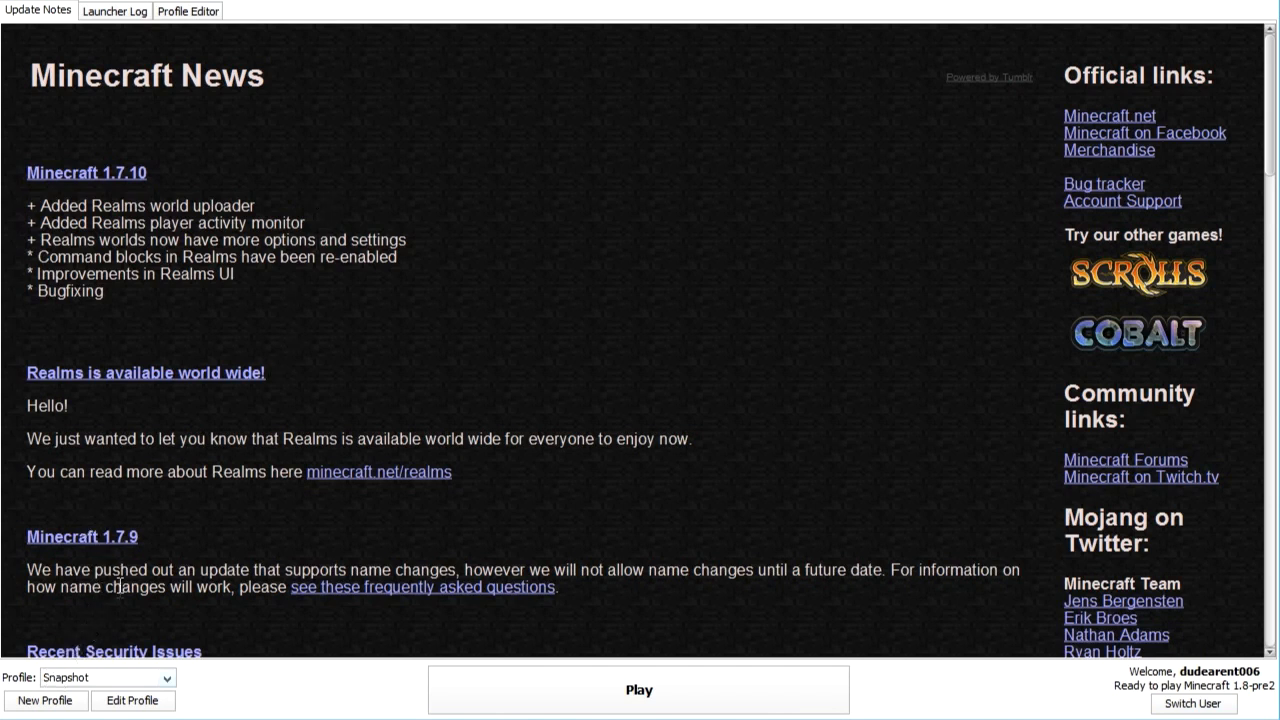
{"action": "left_click", "coordinate": [108, 676]}
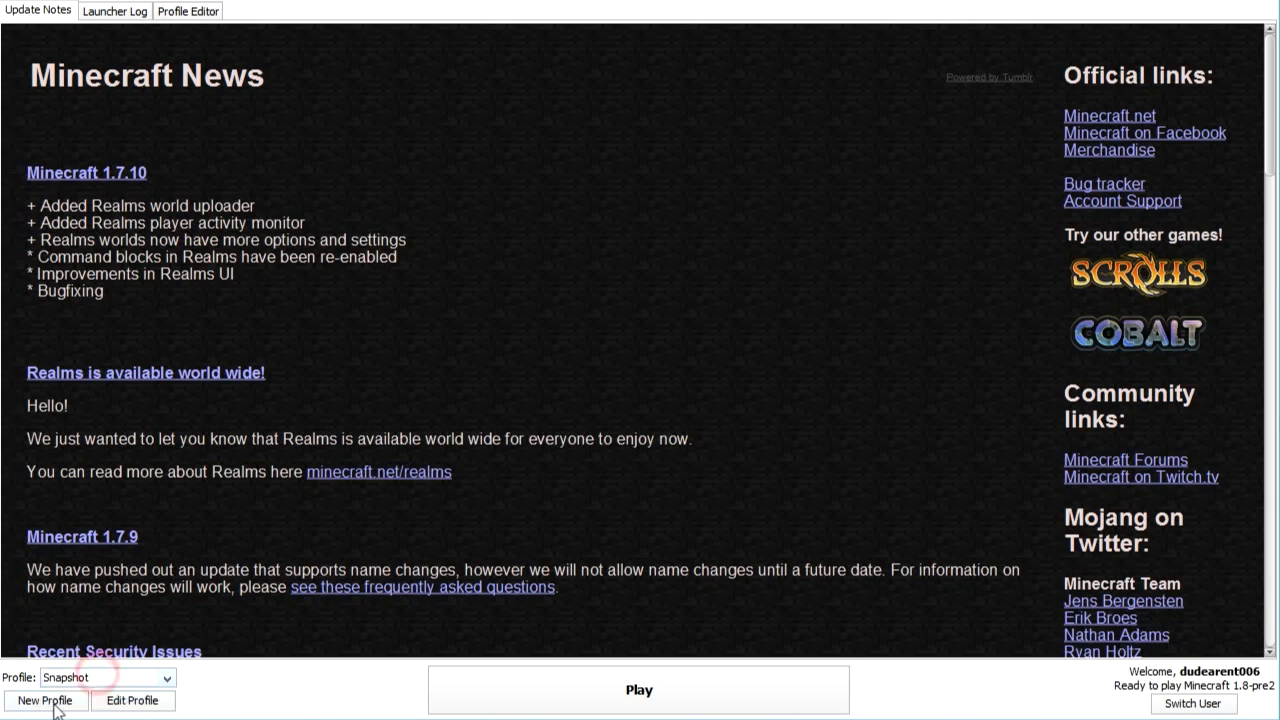
Check the Use version list in the Profile Editor, cancel it, and keep the 1.7.5 profile
{"action": "left_click", "coordinate": [44, 700]}
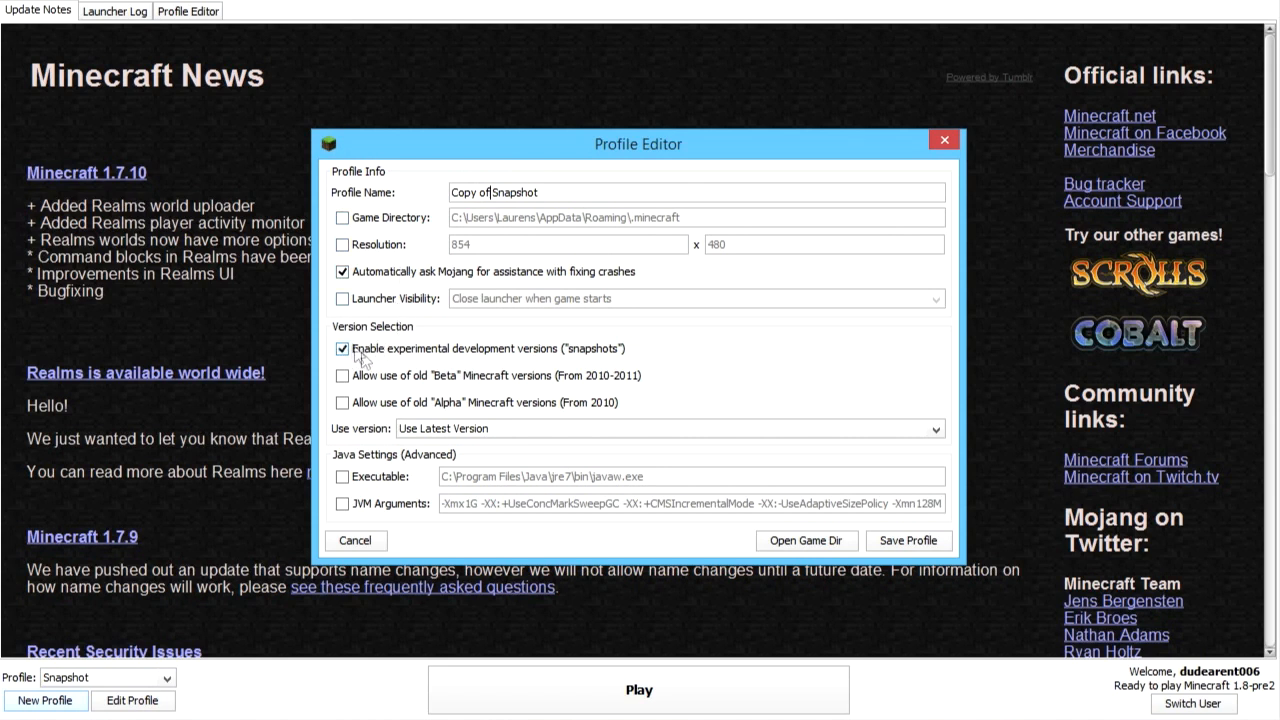
{"action": "left_click", "coordinate": [668, 428]}
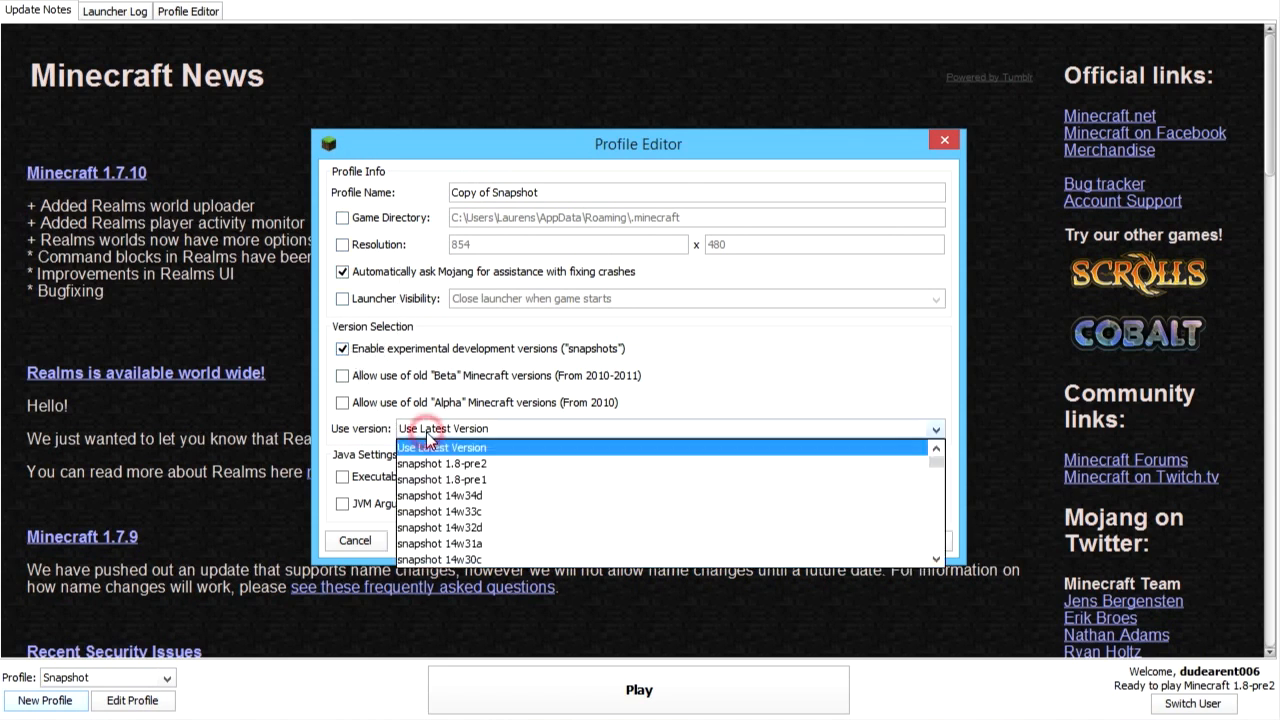
{"action": "left_click", "coordinate": [442, 448]}
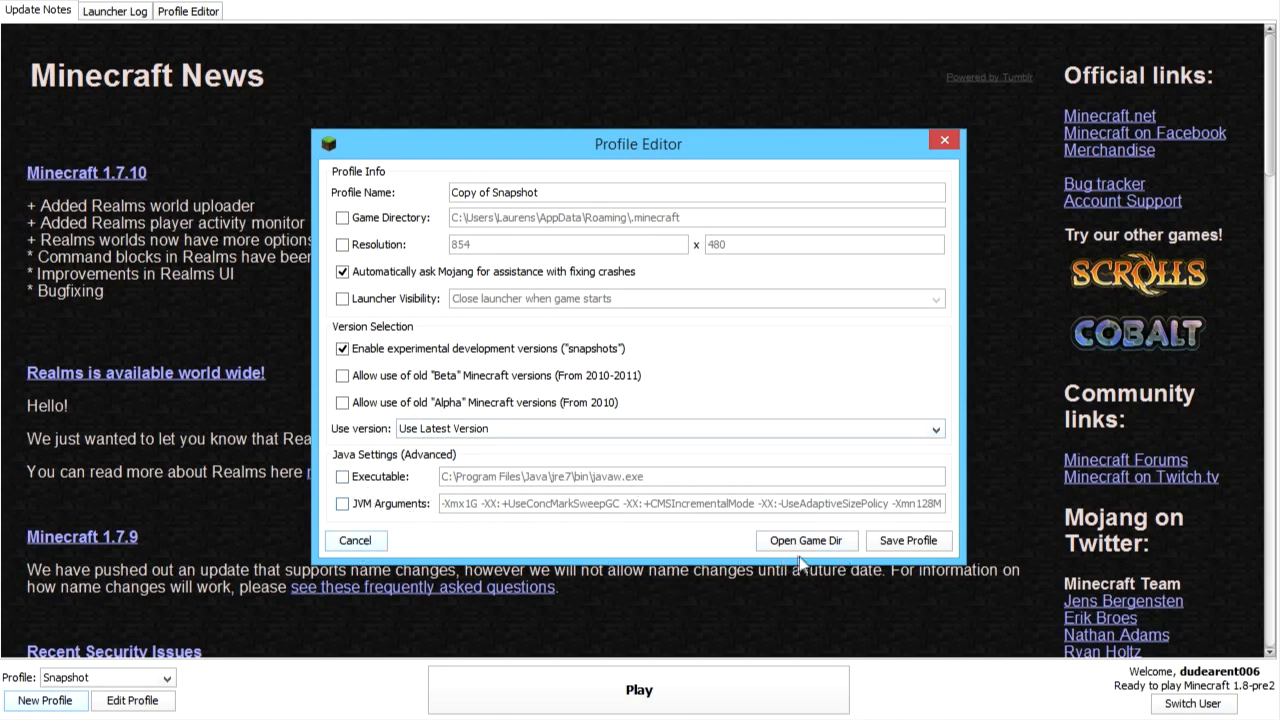
{"action": "left_click", "coordinate": [356, 540]}
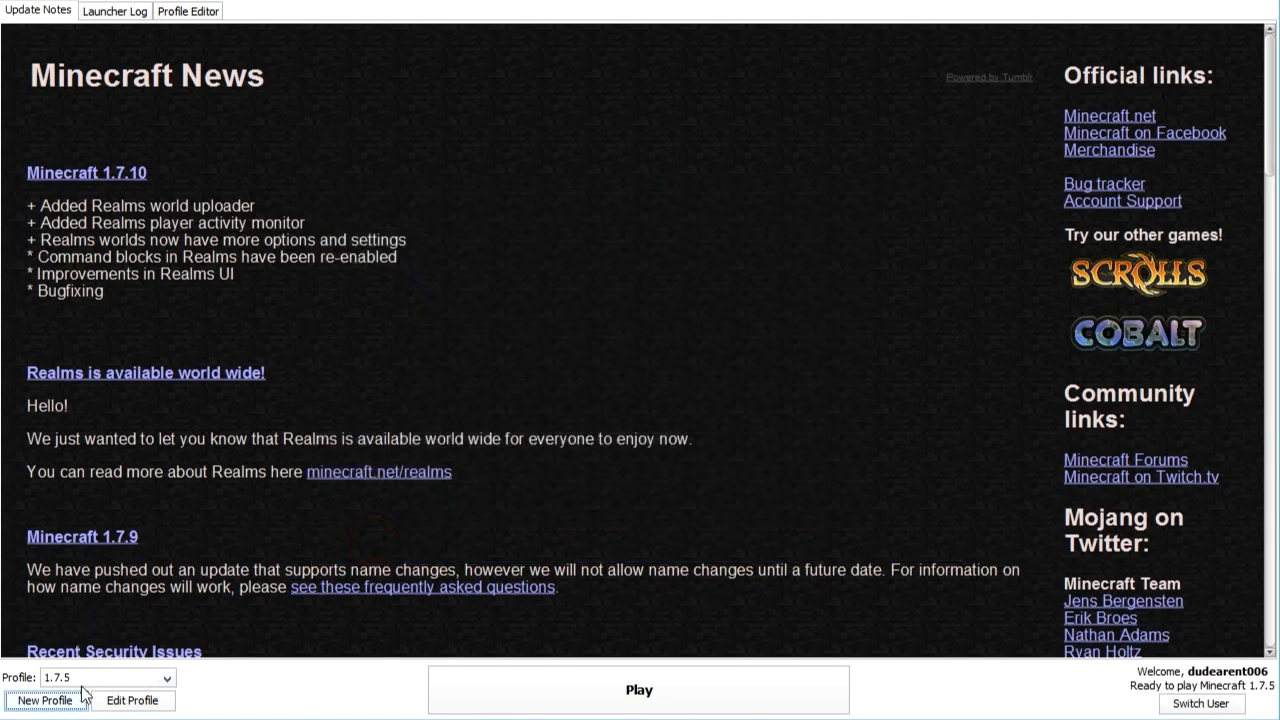
Close the launcher, start Minecraft 1.8-pre2 and maximize the game window at the title menu
{"action": "left_click", "coordinate": [640, 690]}
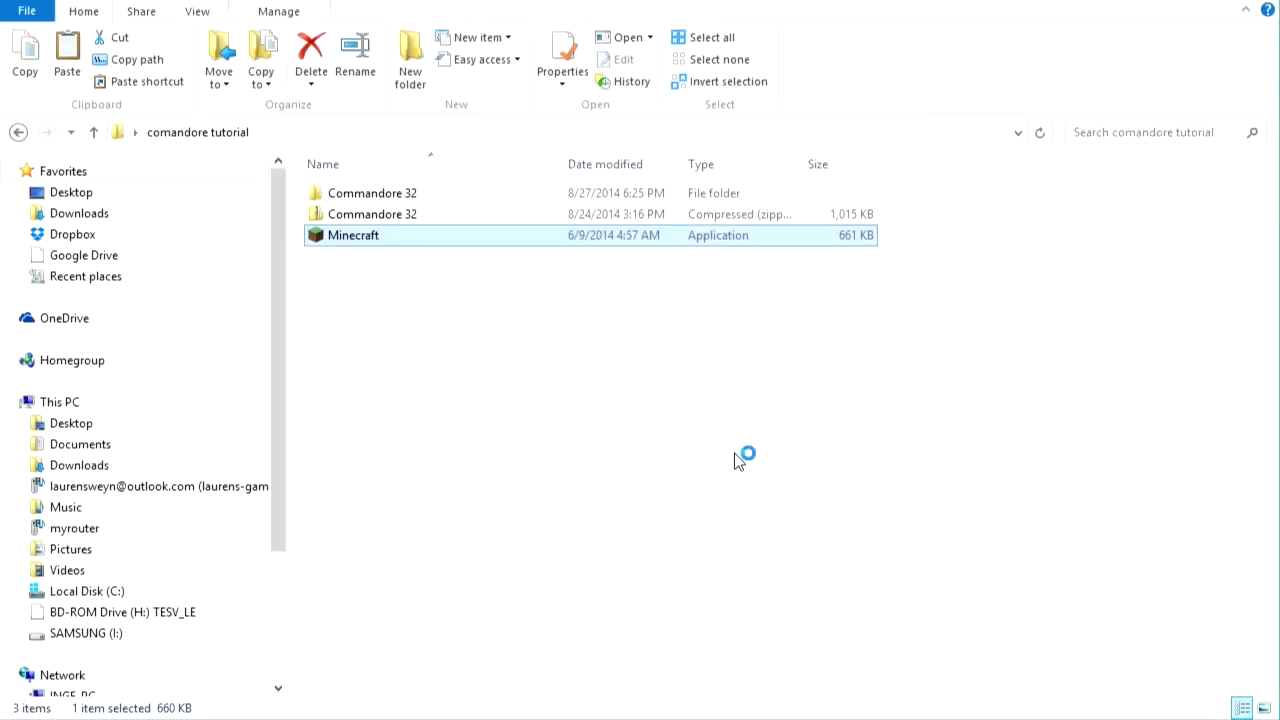
{"action": "double_click", "coordinate": [352, 234]}
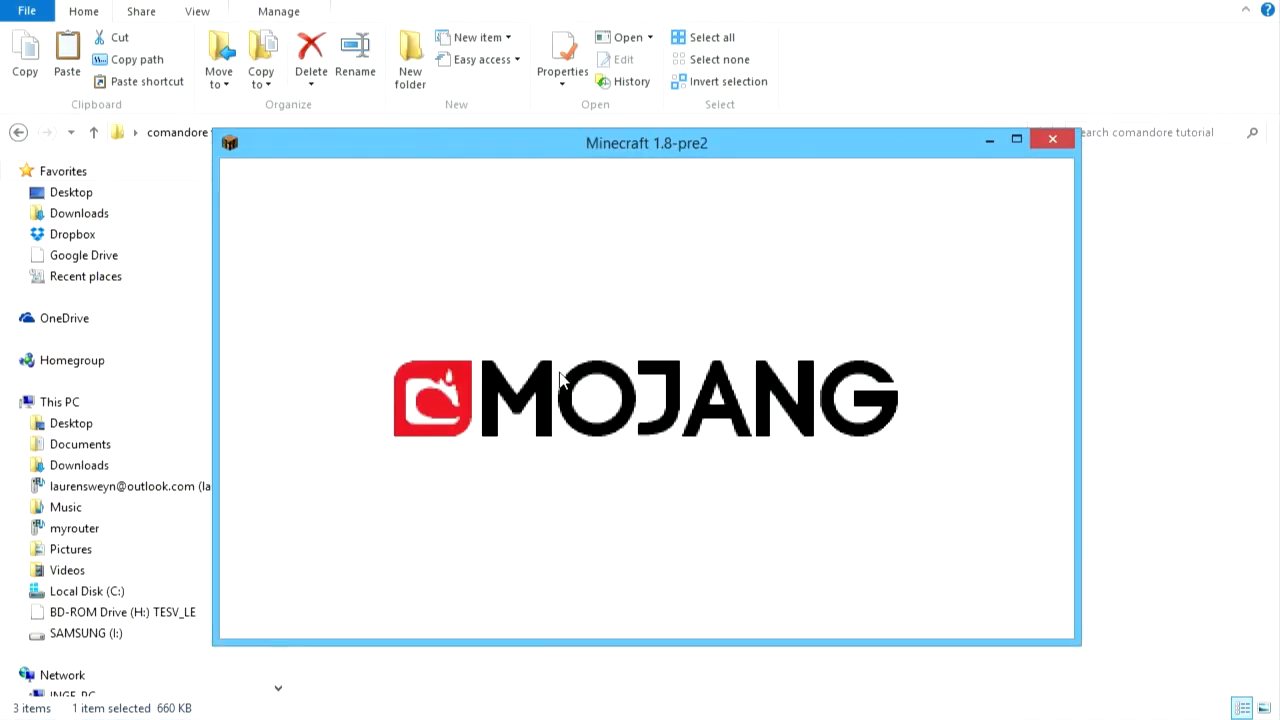
{"action": "right_click", "coordinate": [1084, 308]}
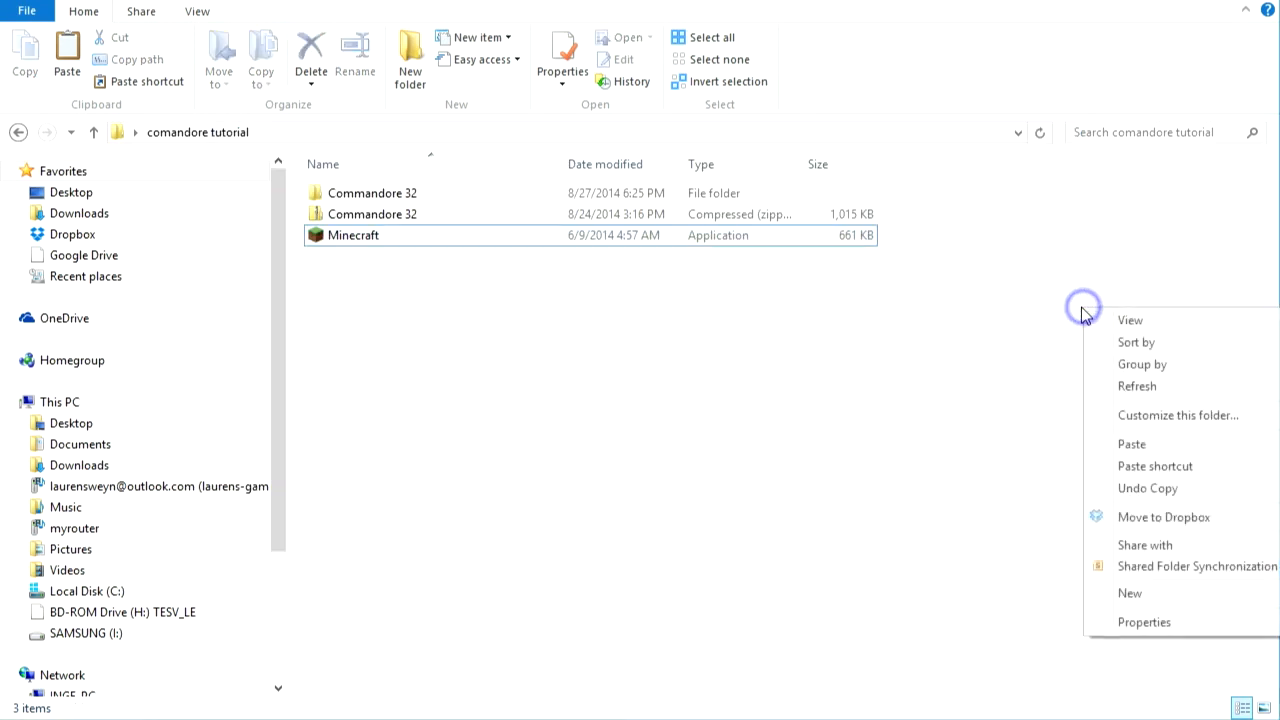
{"action": "double_click", "coordinate": [352, 236]}
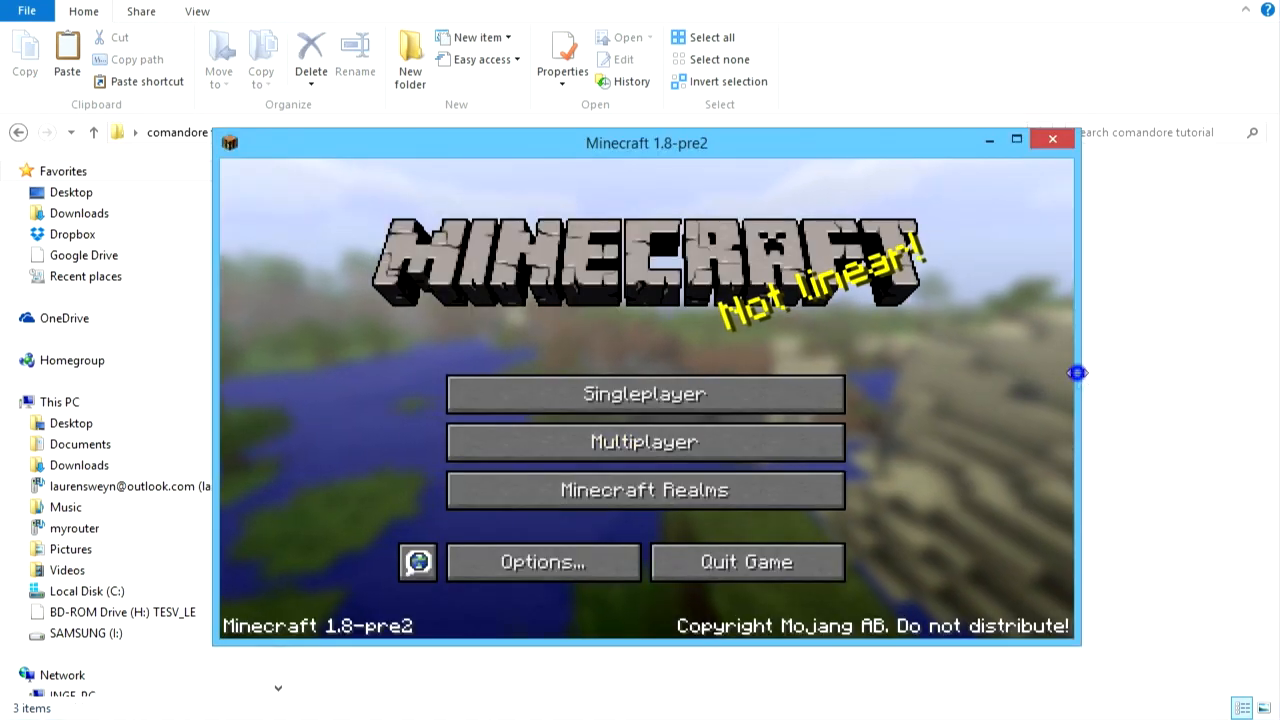
{"action": "left_click", "coordinate": [1016, 138]}
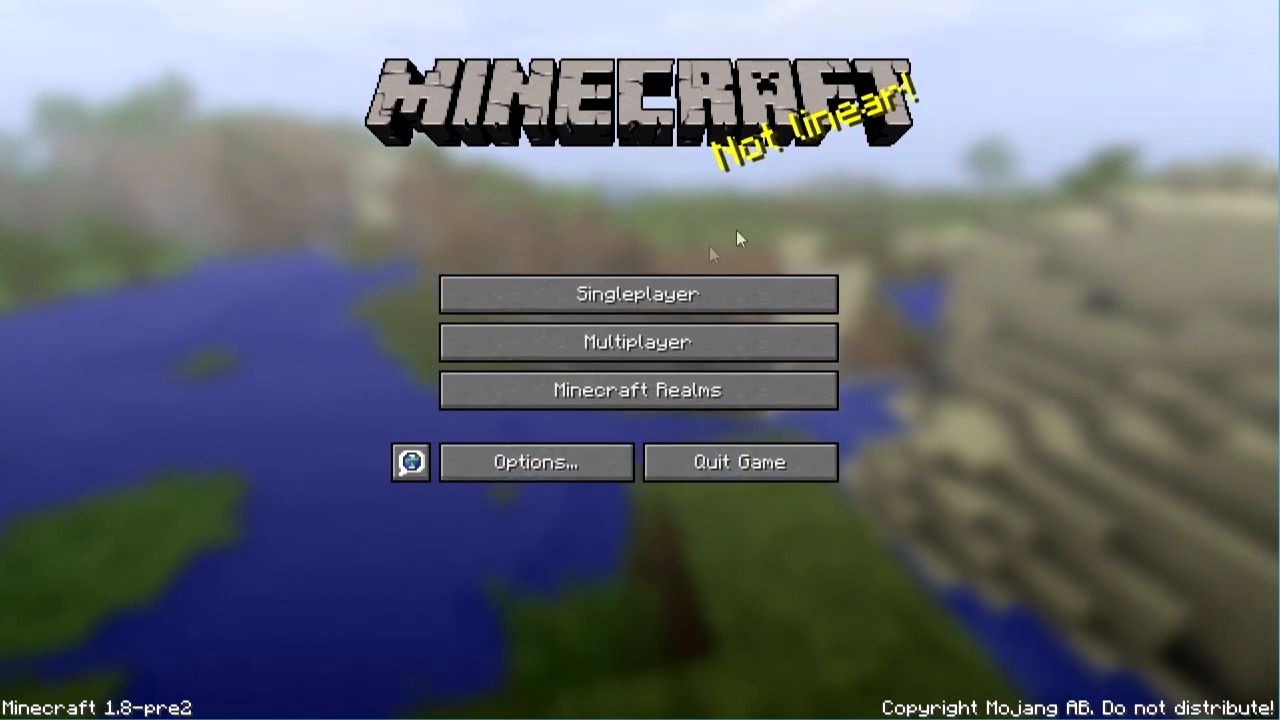
{"action": "mouse_move", "coordinate": [840, 690]}
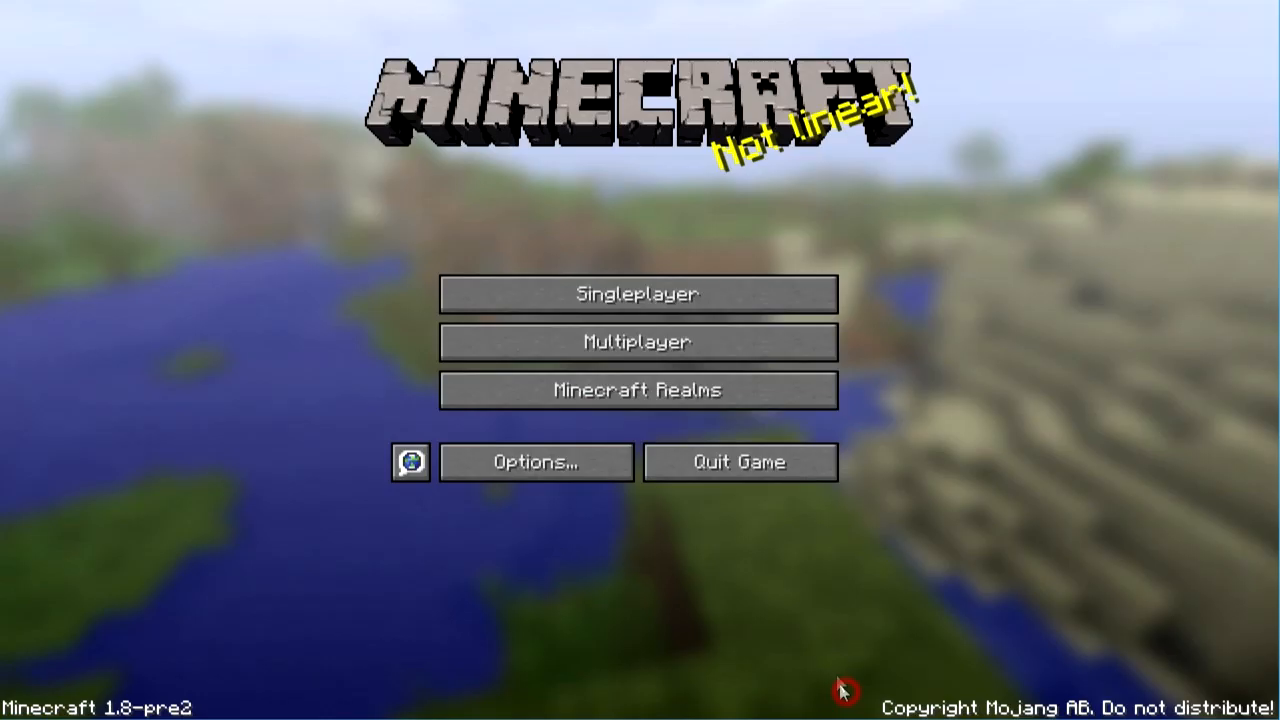
Reach the Video Settings screen through the title screen's Options menu
{"action": "left_click", "coordinate": [536, 462]}
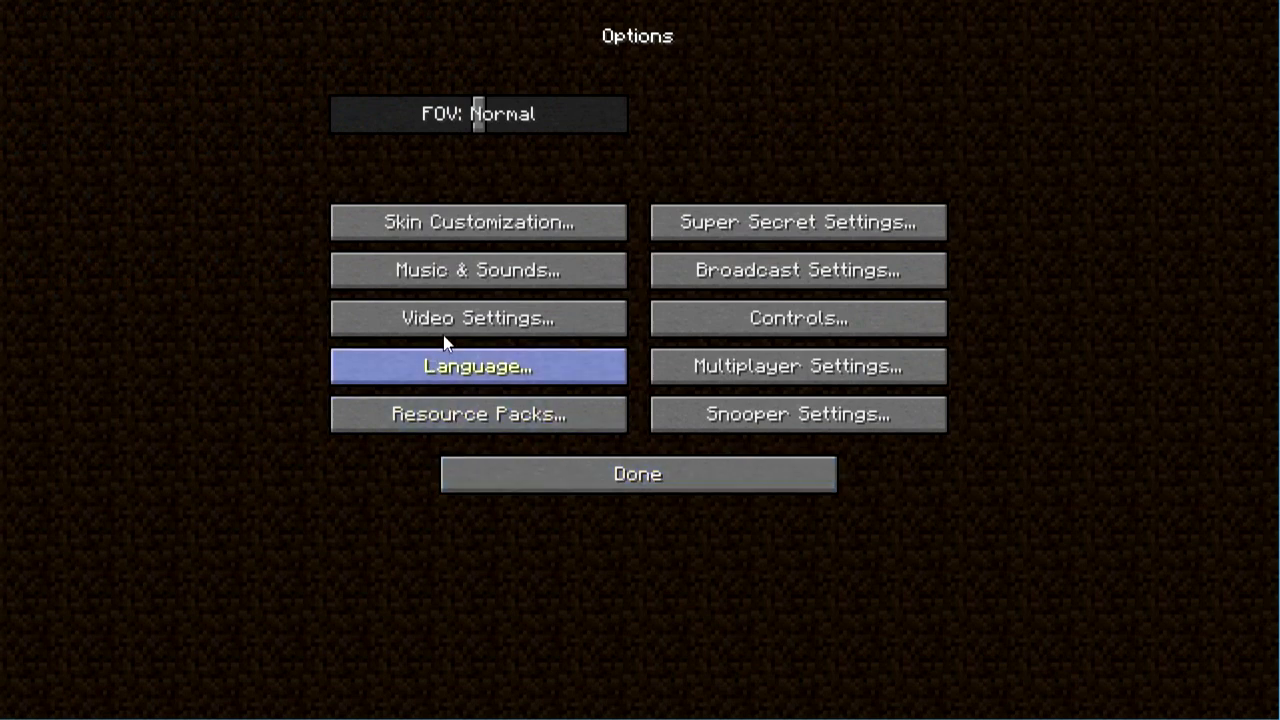
{"action": "left_click", "coordinate": [476, 318]}
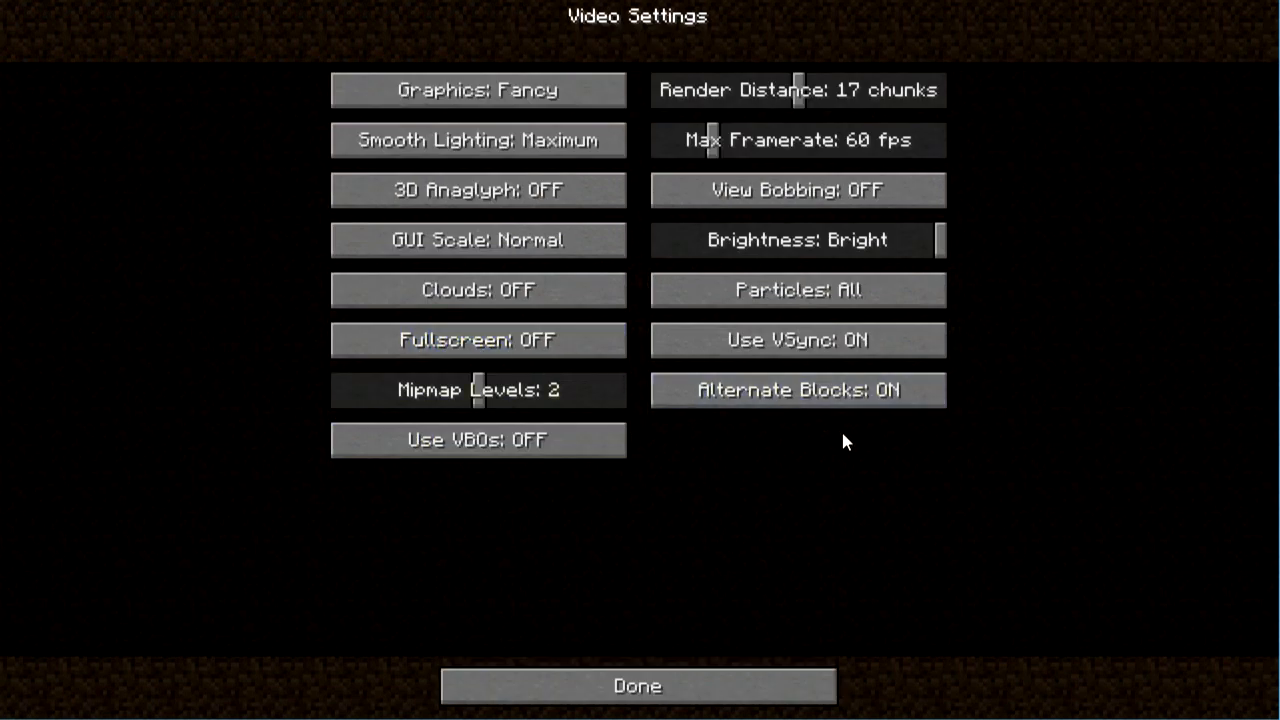
{"action": "mouse_move", "coordinate": [736, 152]}
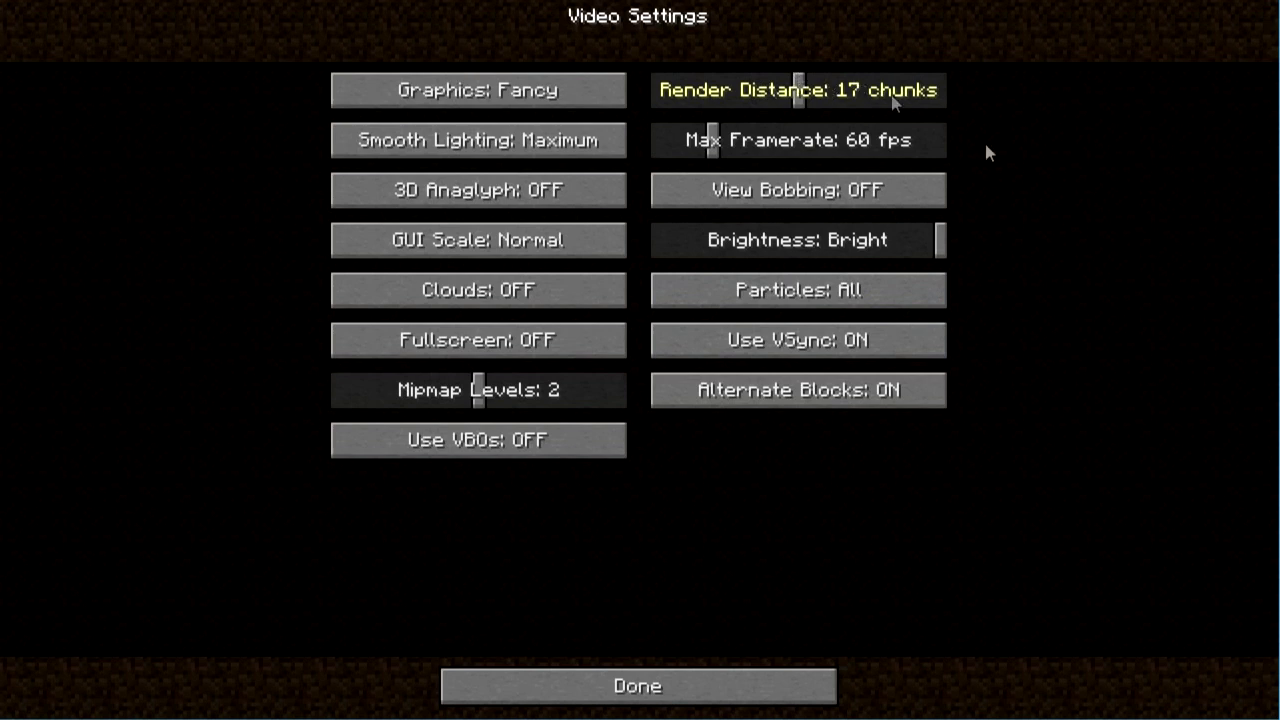
{"action": "mouse_move", "coordinate": [872, 140]}
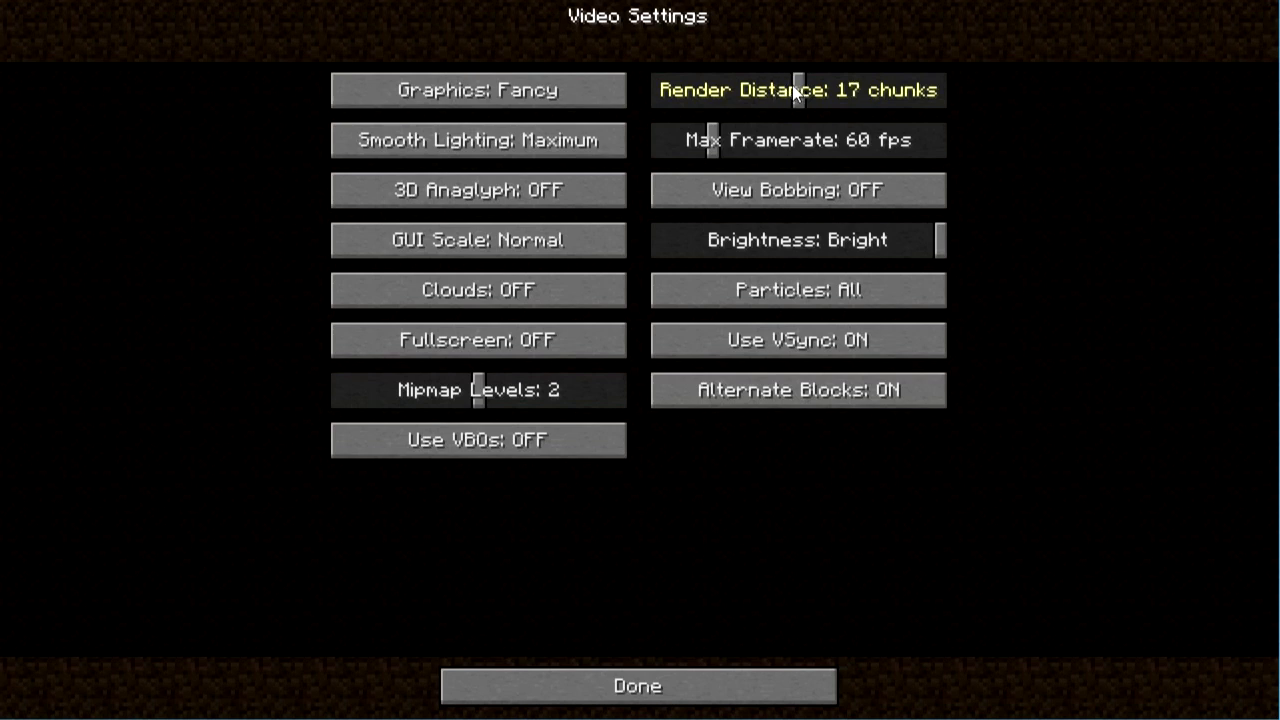
{"action": "mouse_move", "coordinate": [1196, 136]}
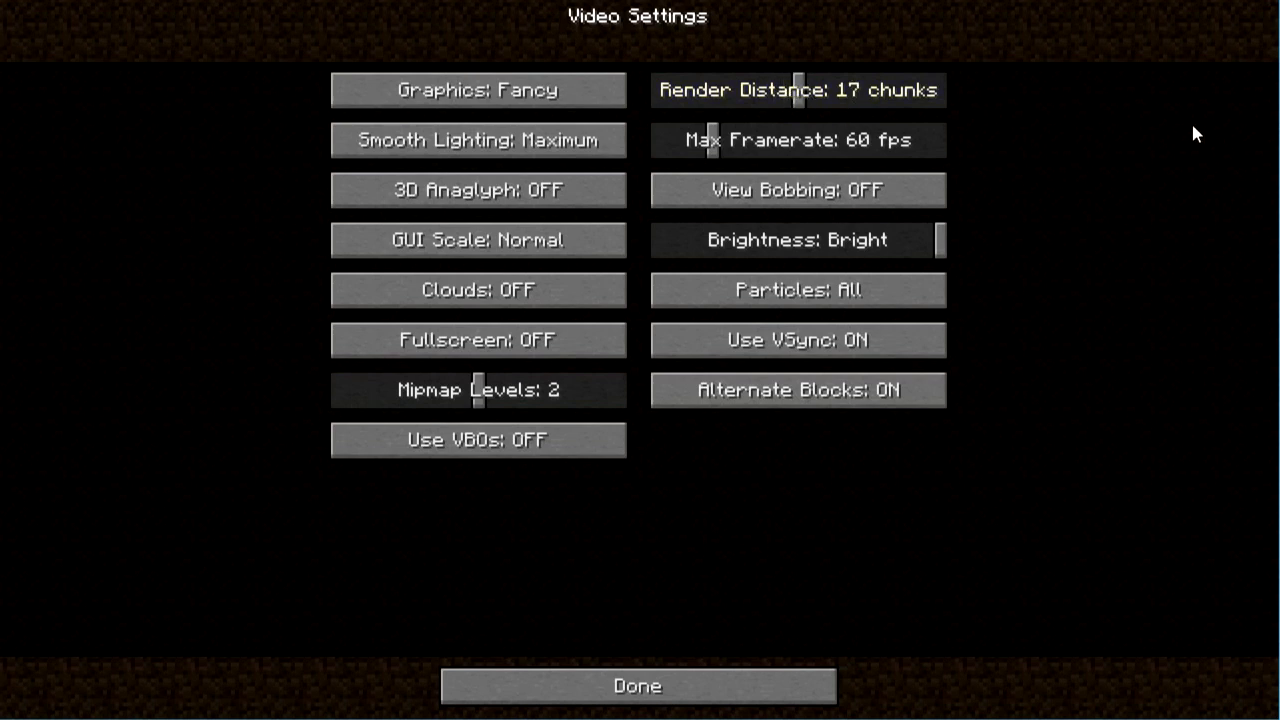
{"action": "mouse_move", "coordinate": [1004, 136]}
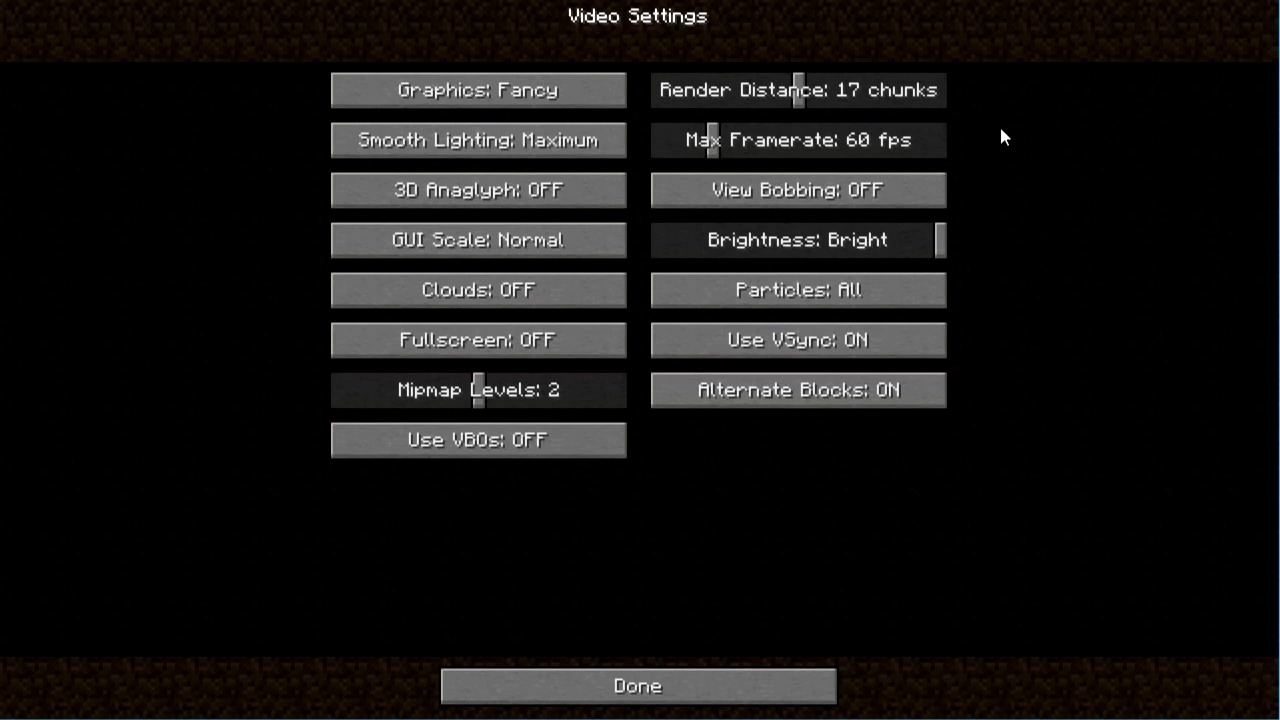
{"action": "mouse_move", "coordinate": [850, 90]}
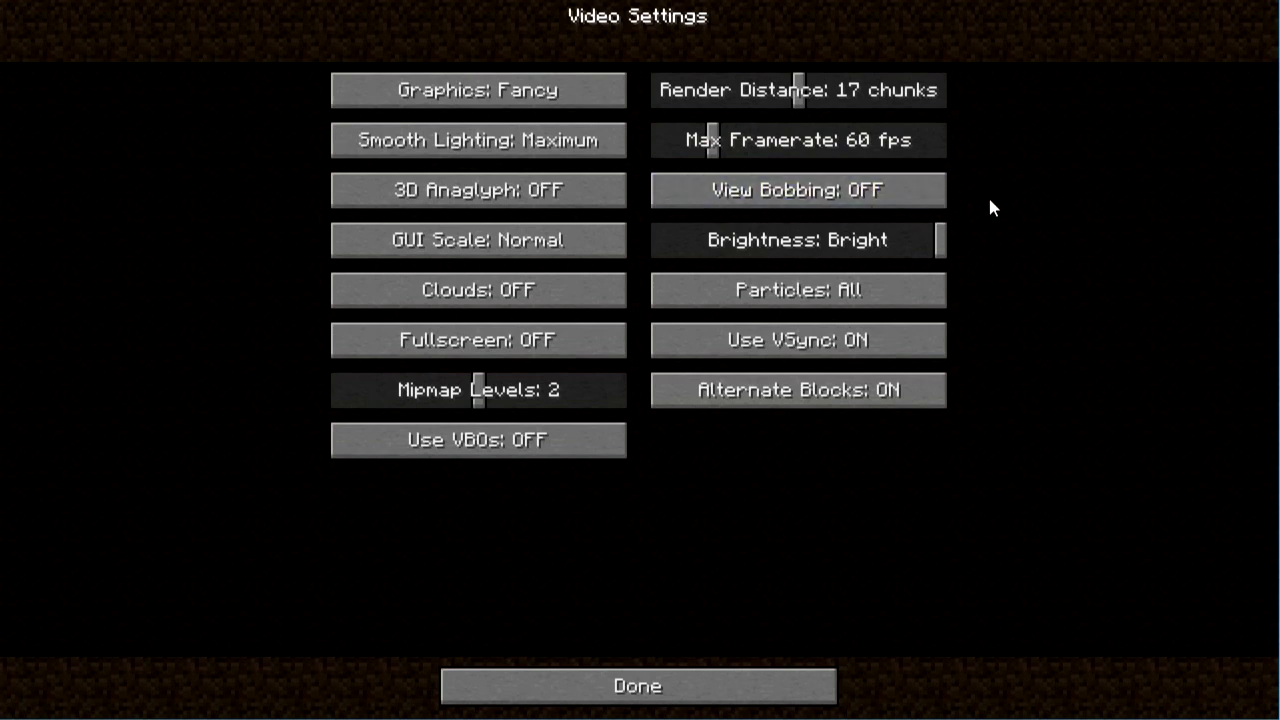
{"action": "mouse_move", "coordinate": [714, 140]}
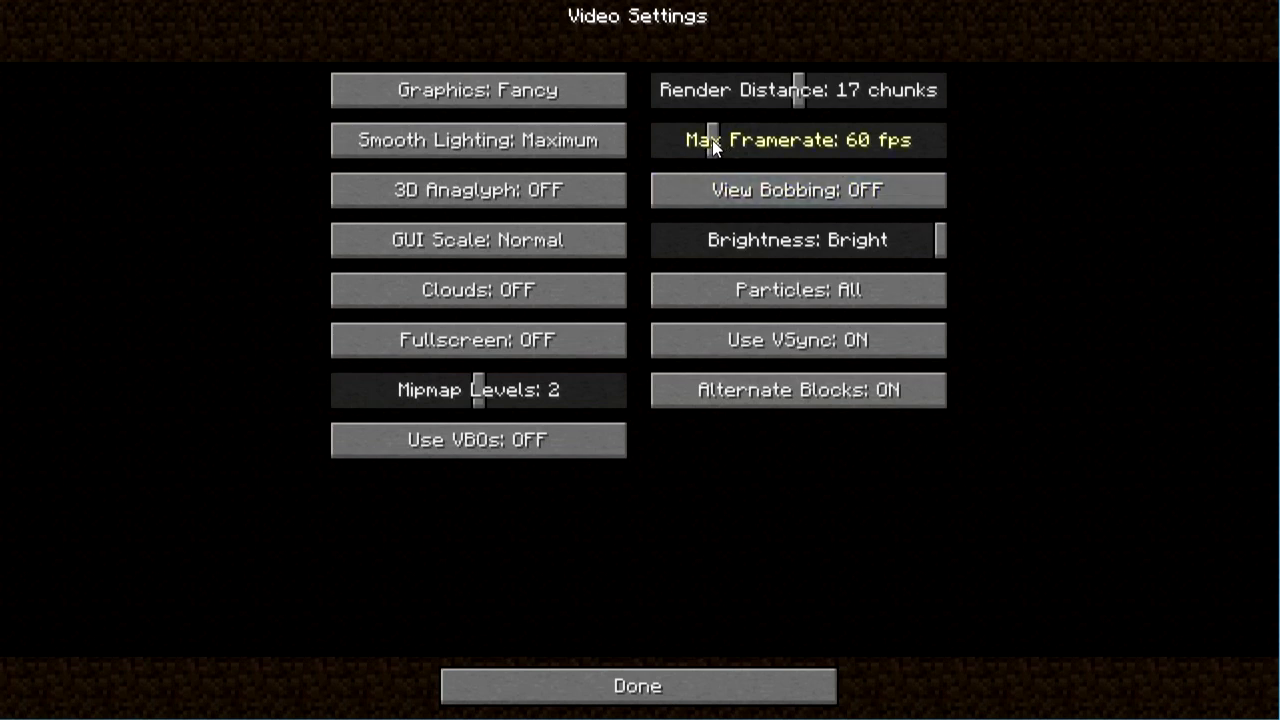
{"action": "mouse_move", "coordinate": [796, 340]}
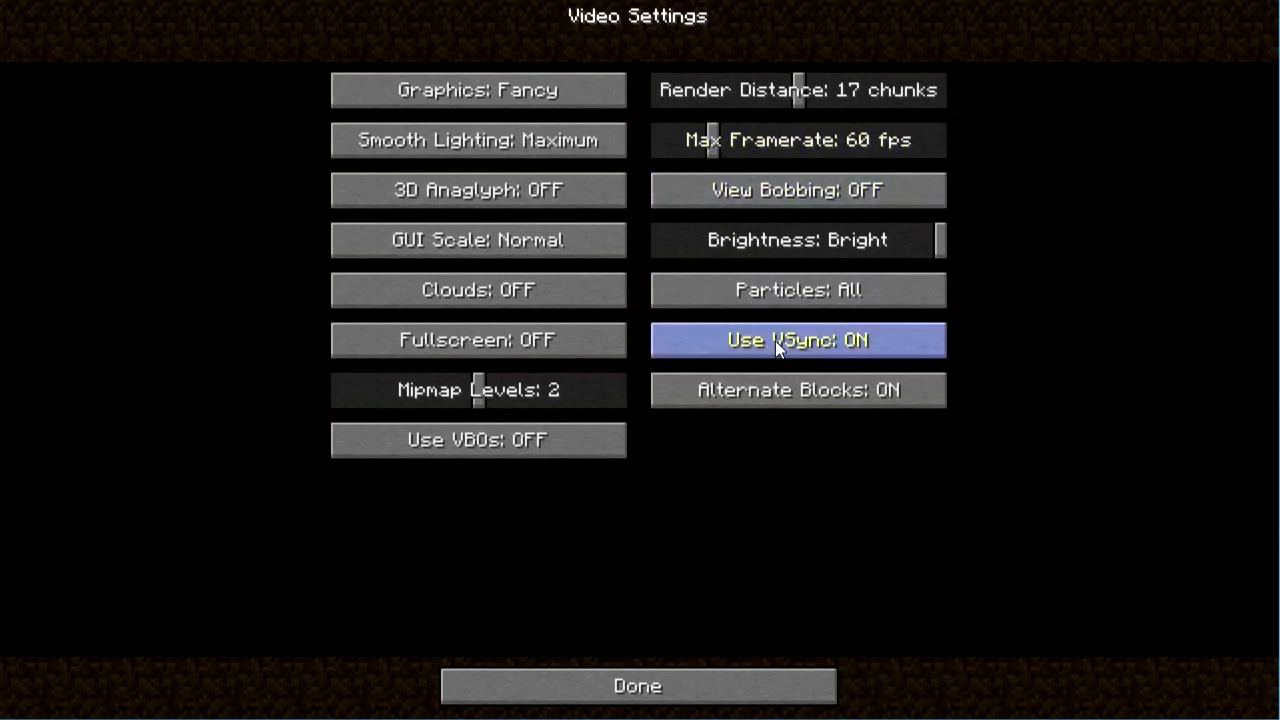
{"action": "left_click_drag", "start_coordinate": [710, 140], "coordinate": [920, 140]}
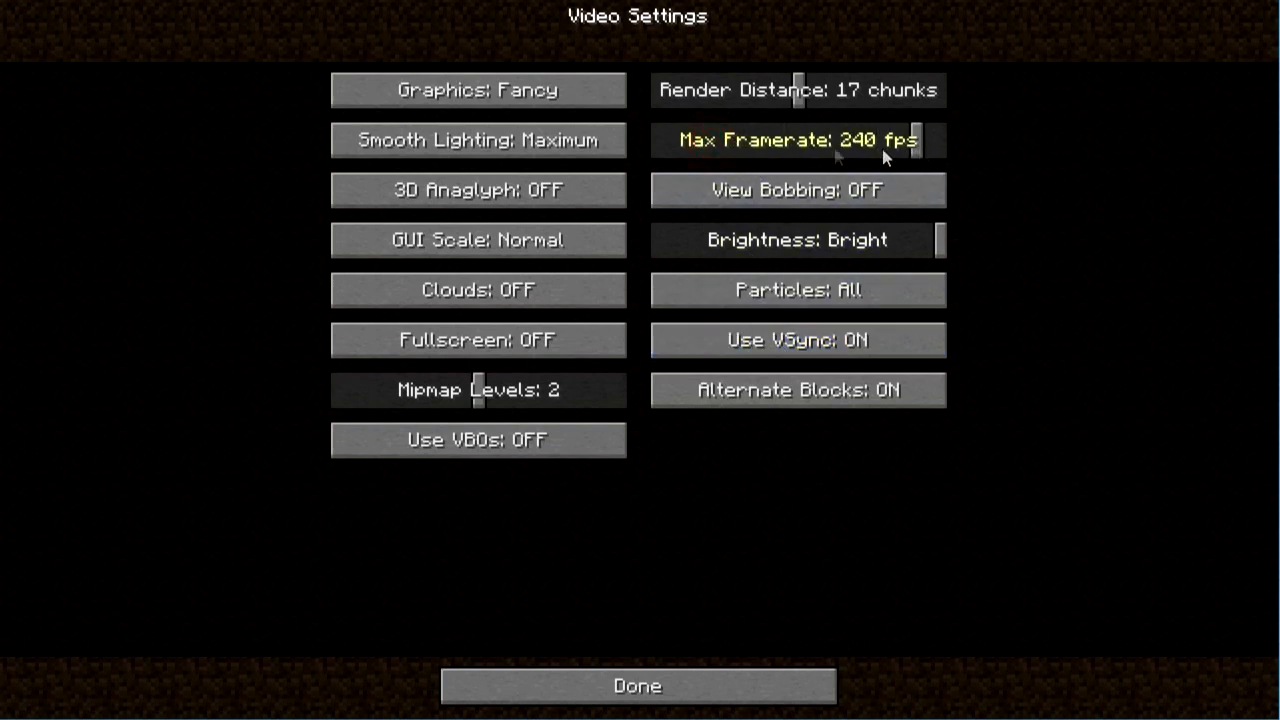
{"action": "left_click_drag", "start_coordinate": [910, 140], "coordinate": [870, 140]}
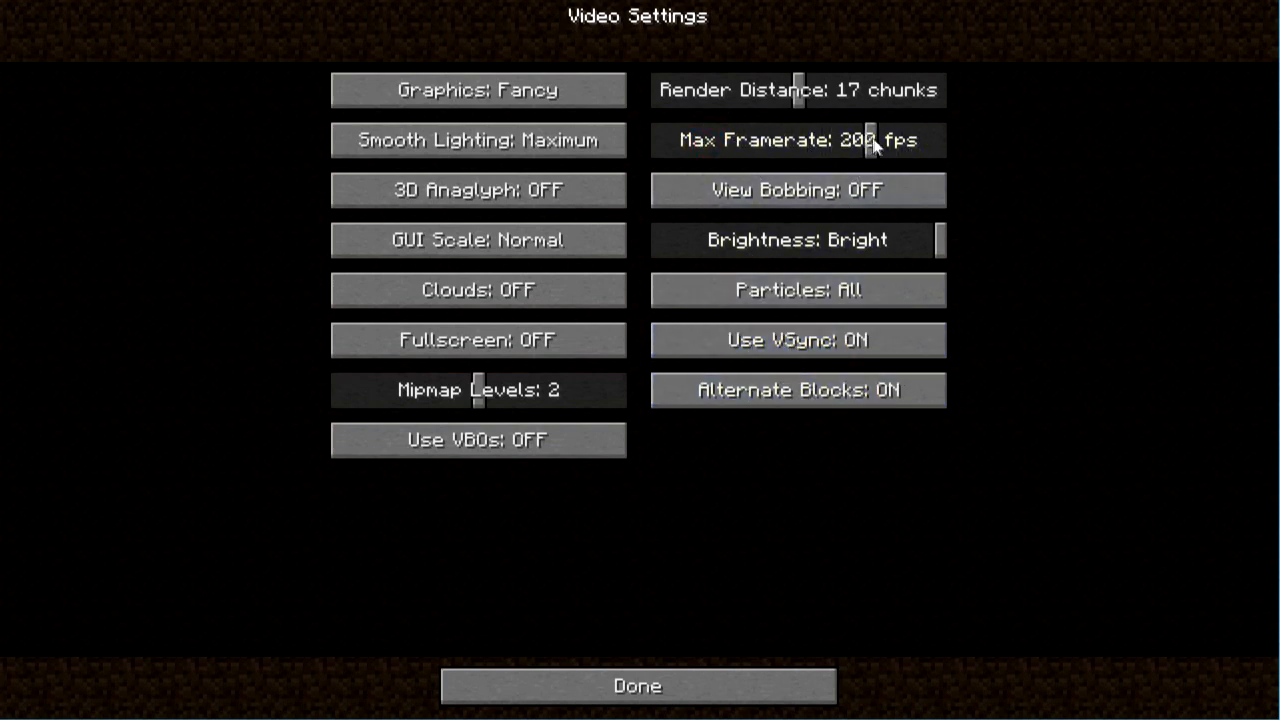
{"action": "left_click_drag", "start_coordinate": [870, 140], "coordinate": [728, 140]}
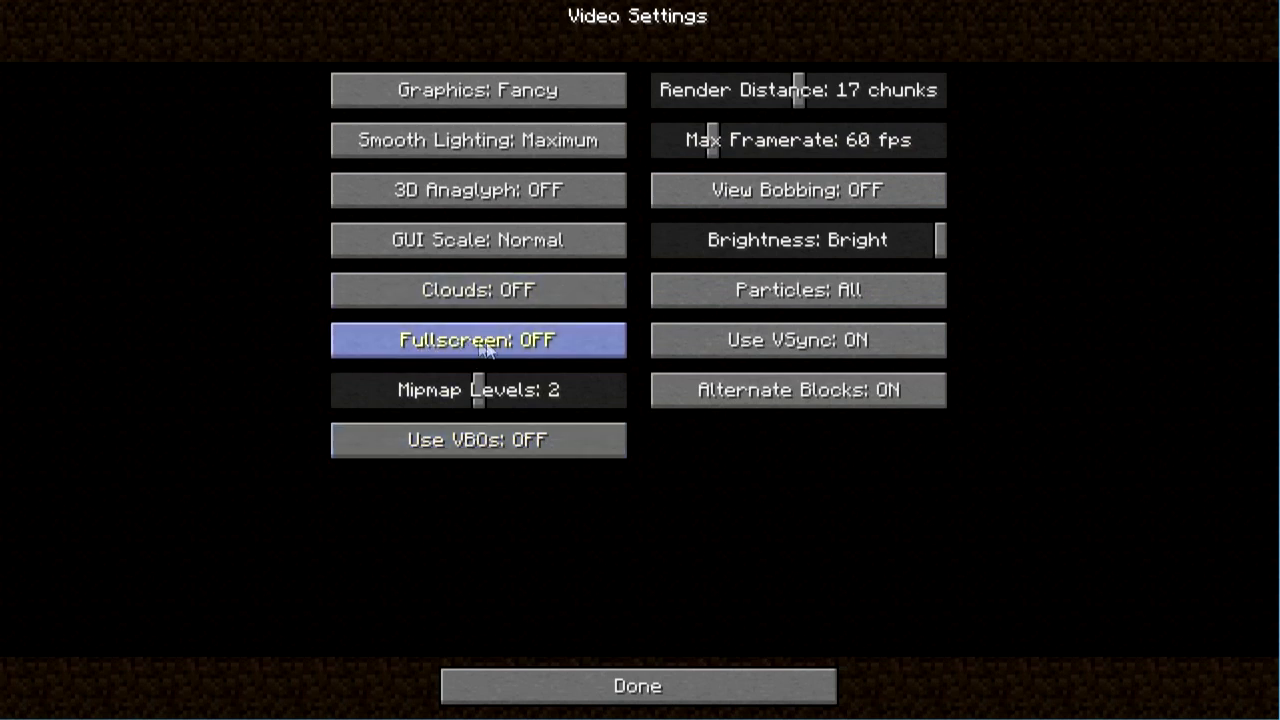
{"action": "mouse_move", "coordinate": [388, 288]}
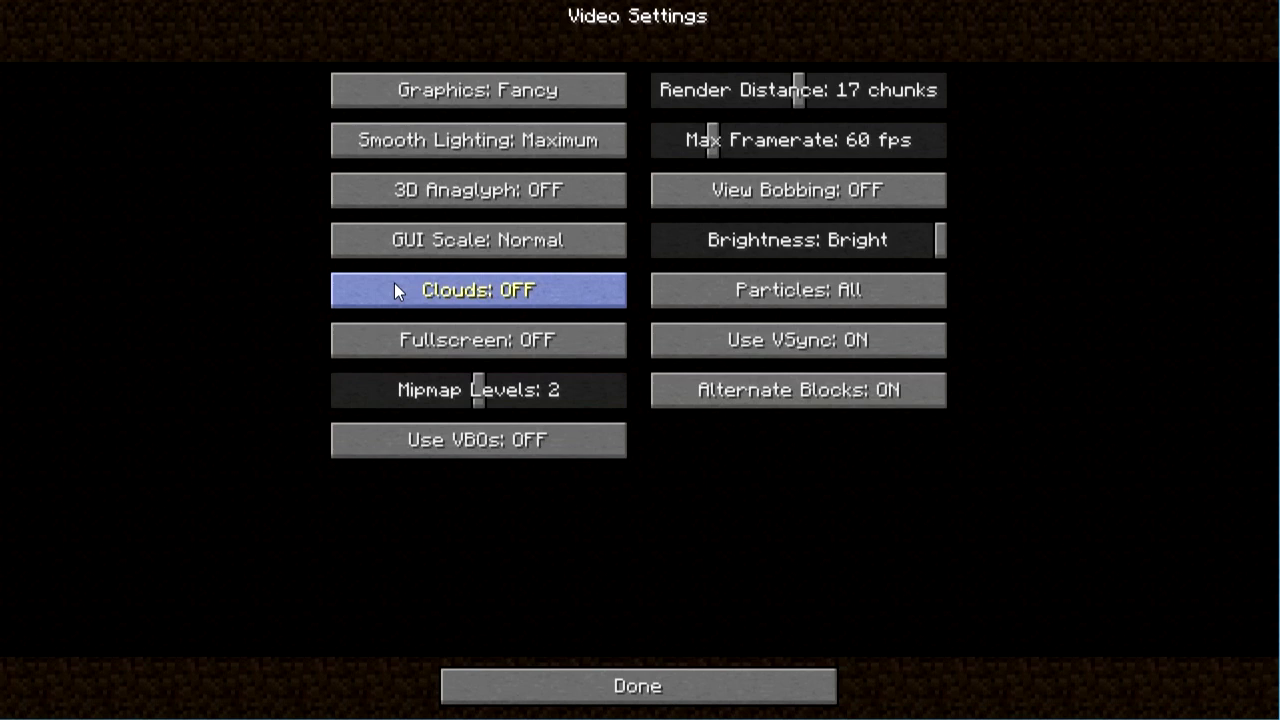
{"action": "mouse_move", "coordinate": [420, 414]}
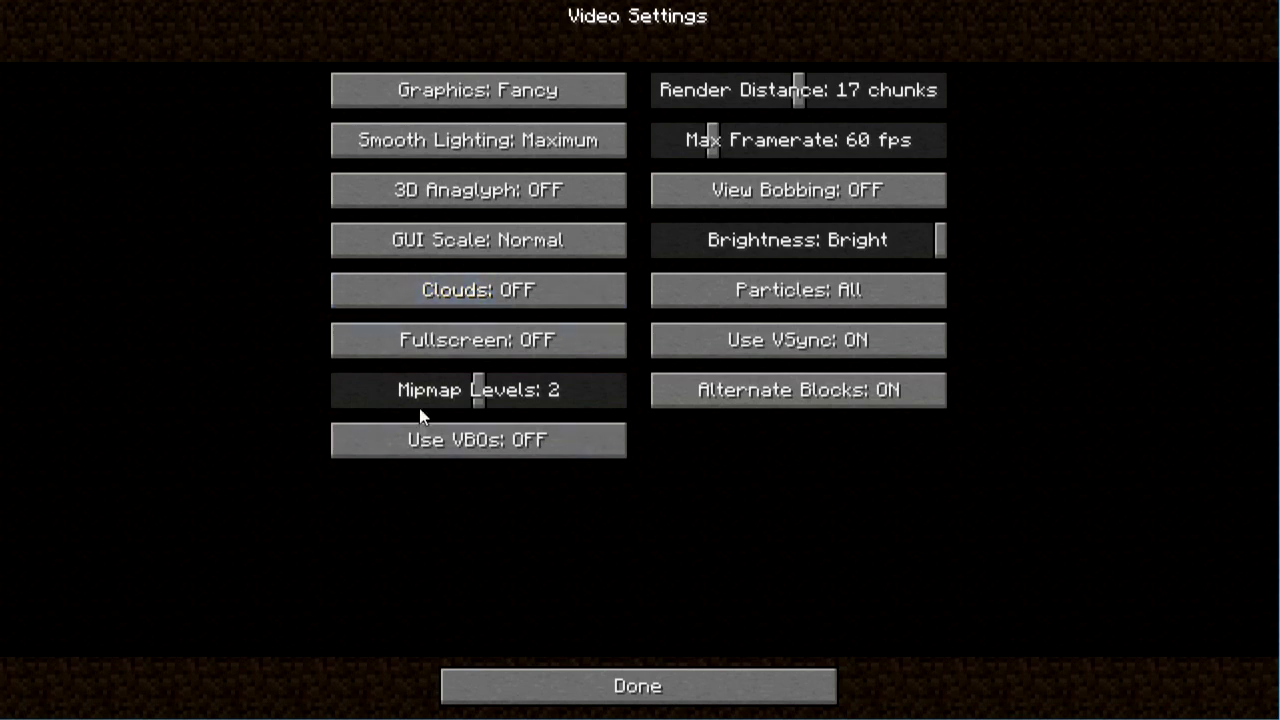
{"action": "mouse_move", "coordinate": [612, 496]}
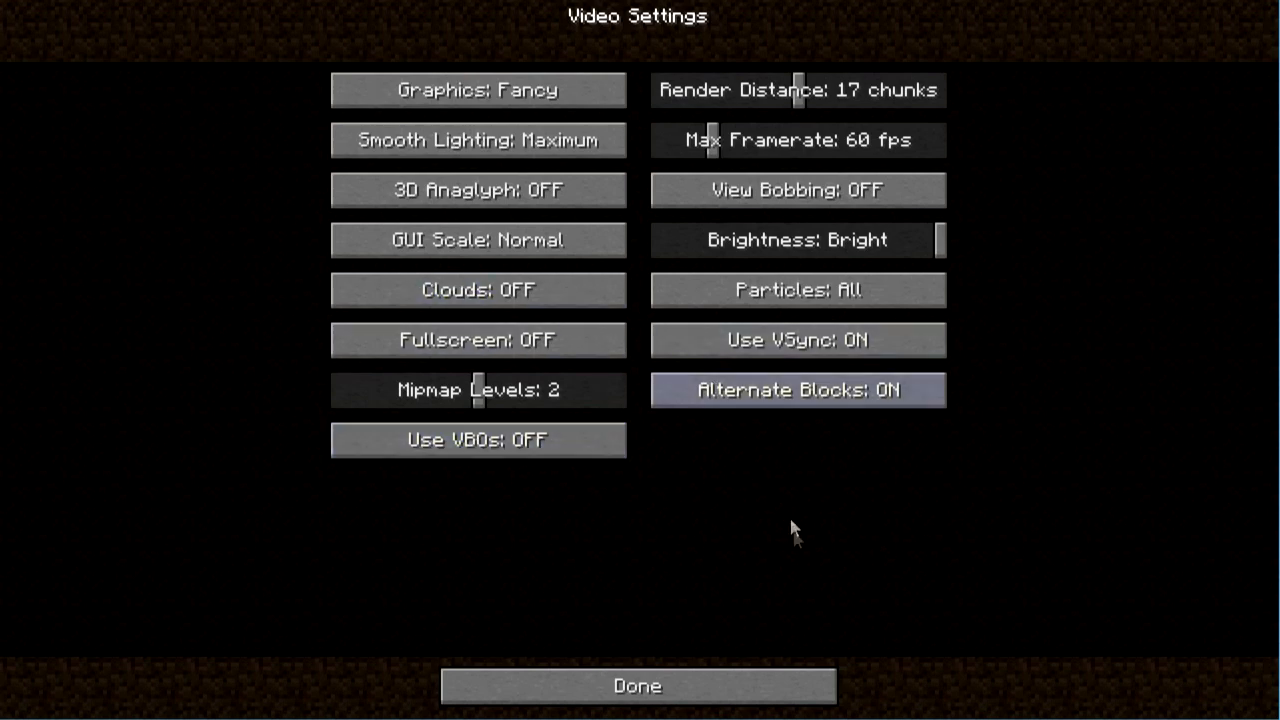
Leave Video Settings and scroll through the Controls key bindings
{"action": "left_click", "coordinate": [636, 686]}
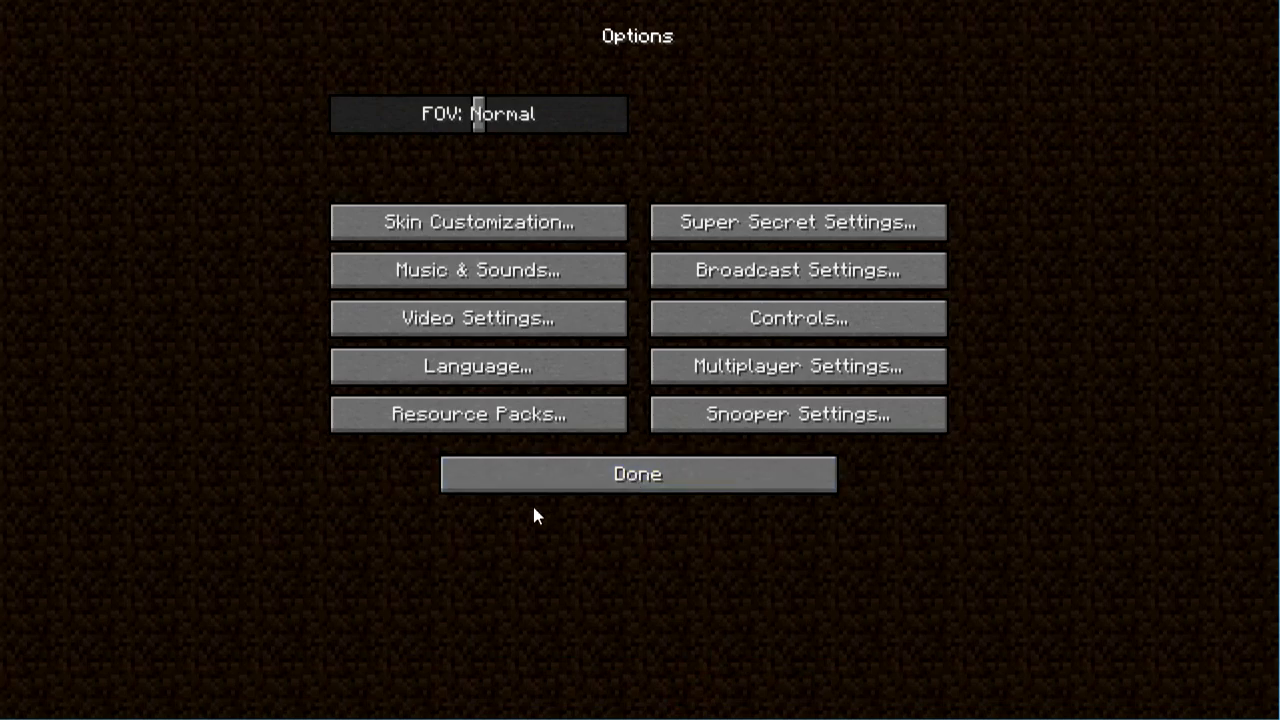
{"action": "left_click", "coordinate": [636, 474]}
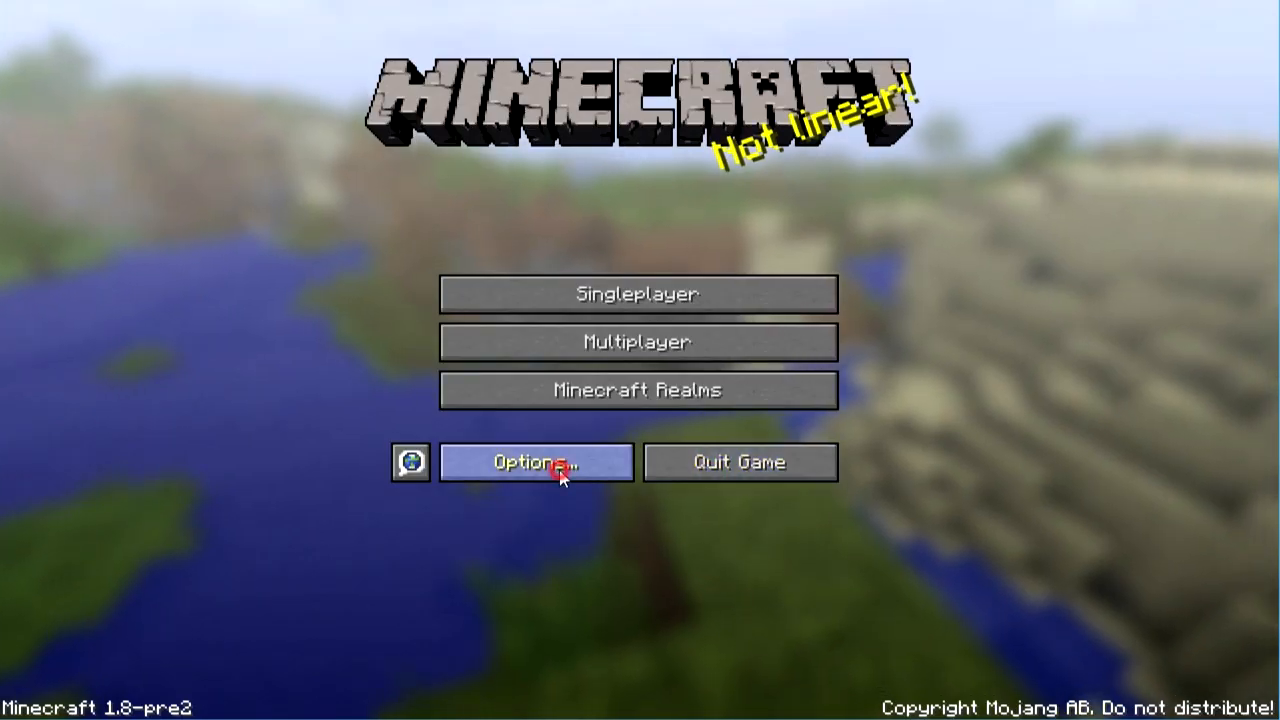
{"action": "left_click", "coordinate": [536, 462]}
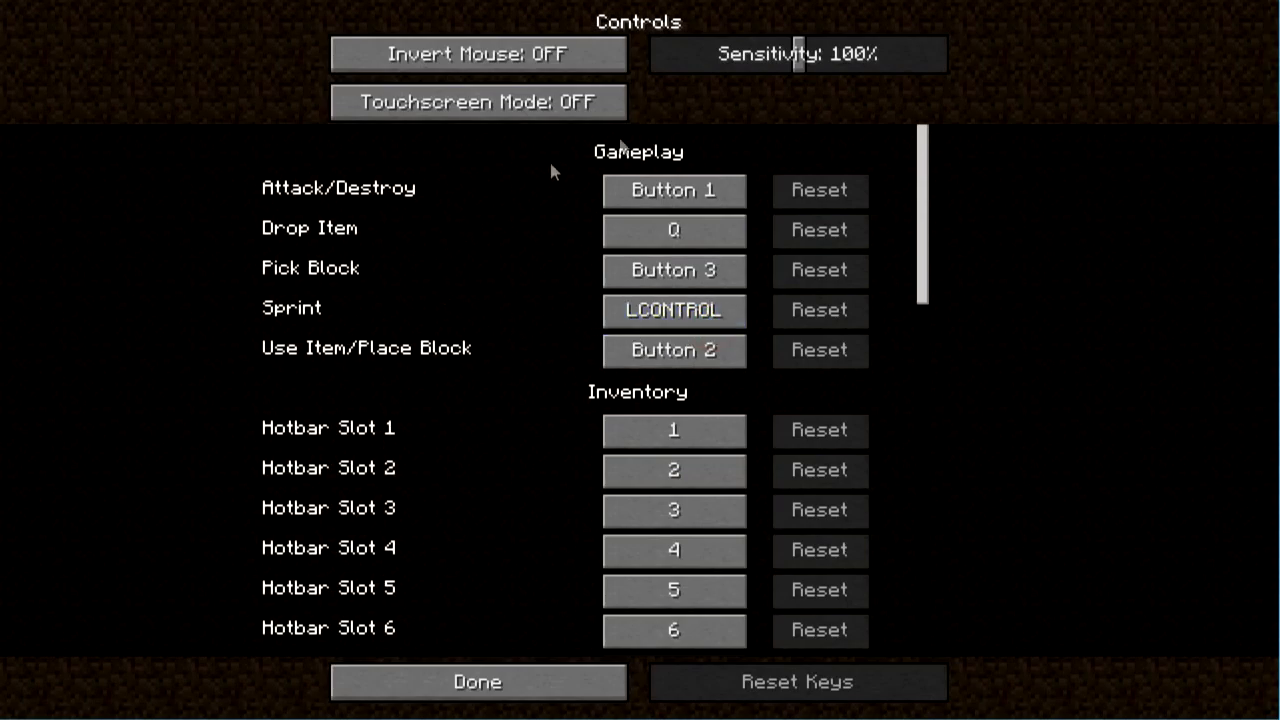
{"action": "scroll", "scroll_direction": "down", "scroll_amount": 3}
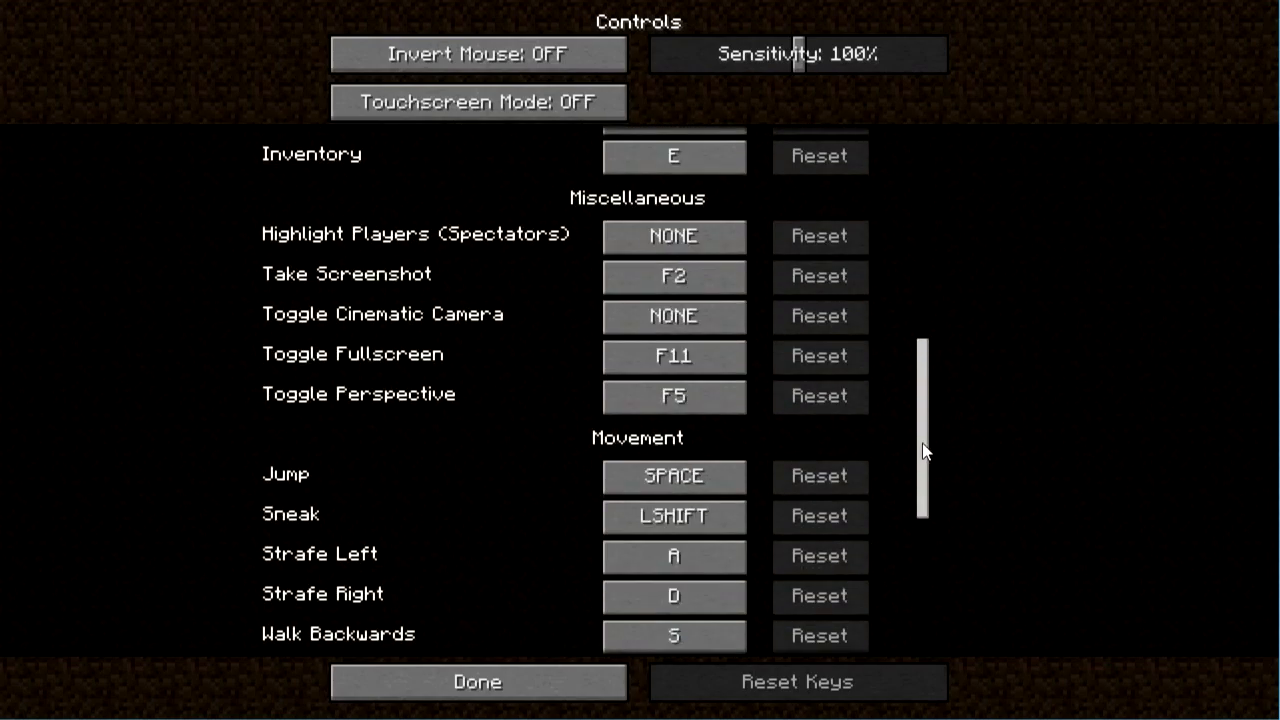
{"action": "scroll", "scroll_direction": "down", "scroll_amount": 3}
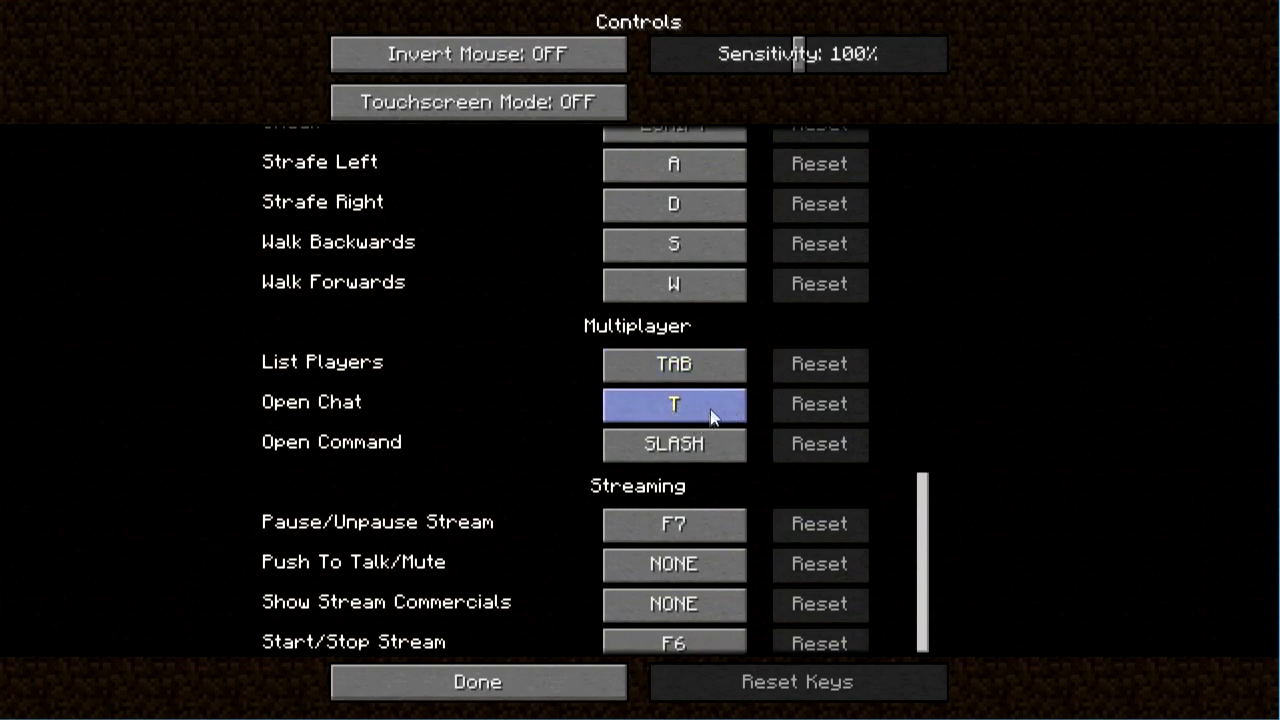
Inspect the Open Chat key binding, then close Controls back to the main options screen
{"action": "left_click", "coordinate": [672, 404]}
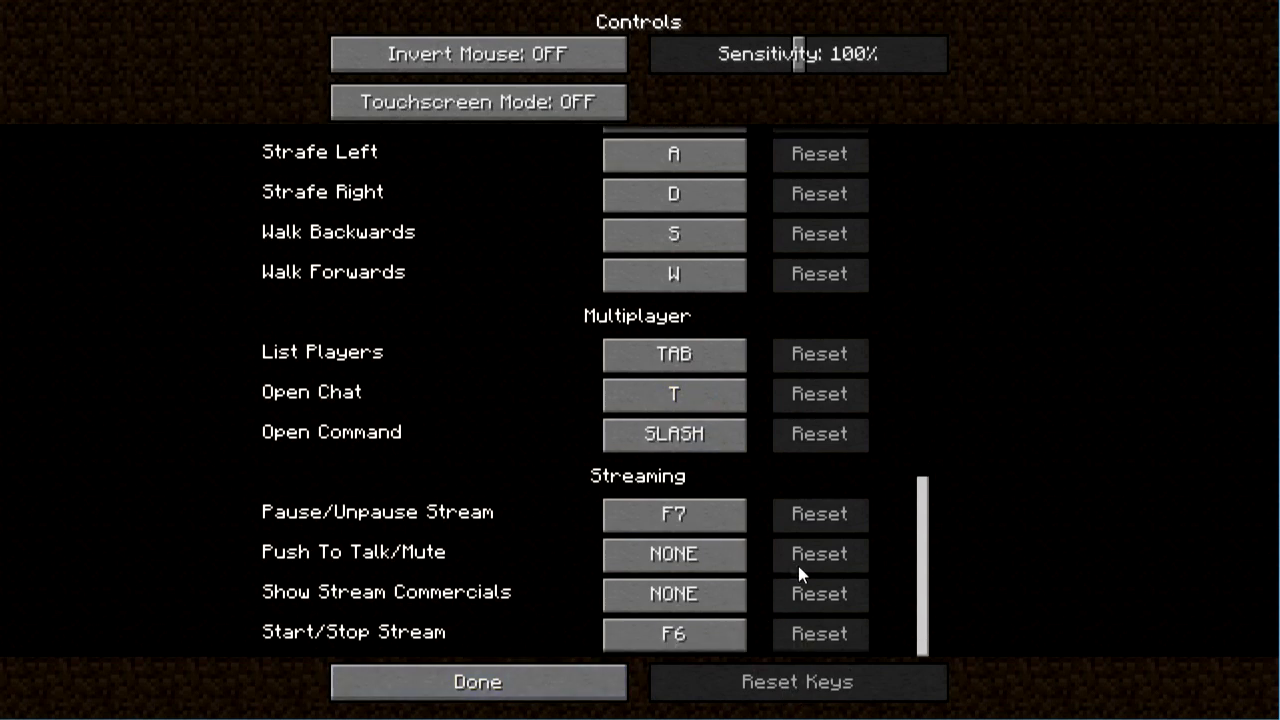
{"action": "scroll", "scroll_direction": "up", "scroll_amount": 3}
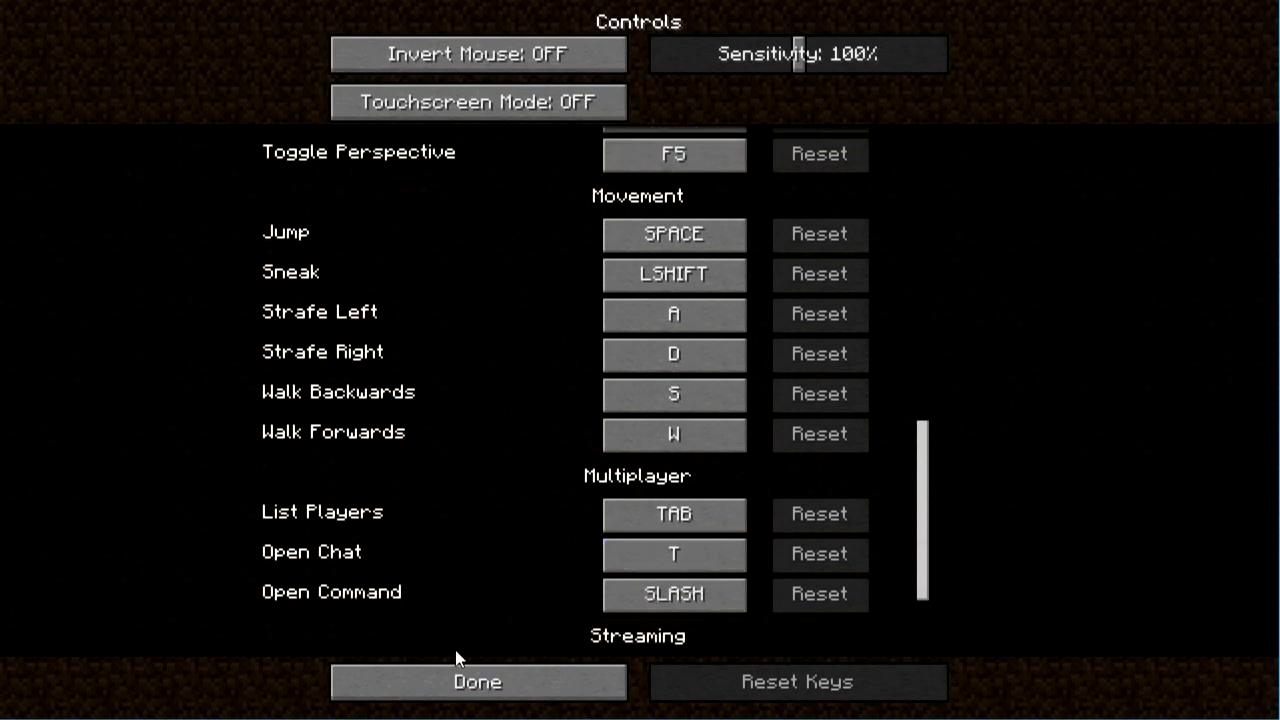
{"action": "left_click", "coordinate": [476, 680]}
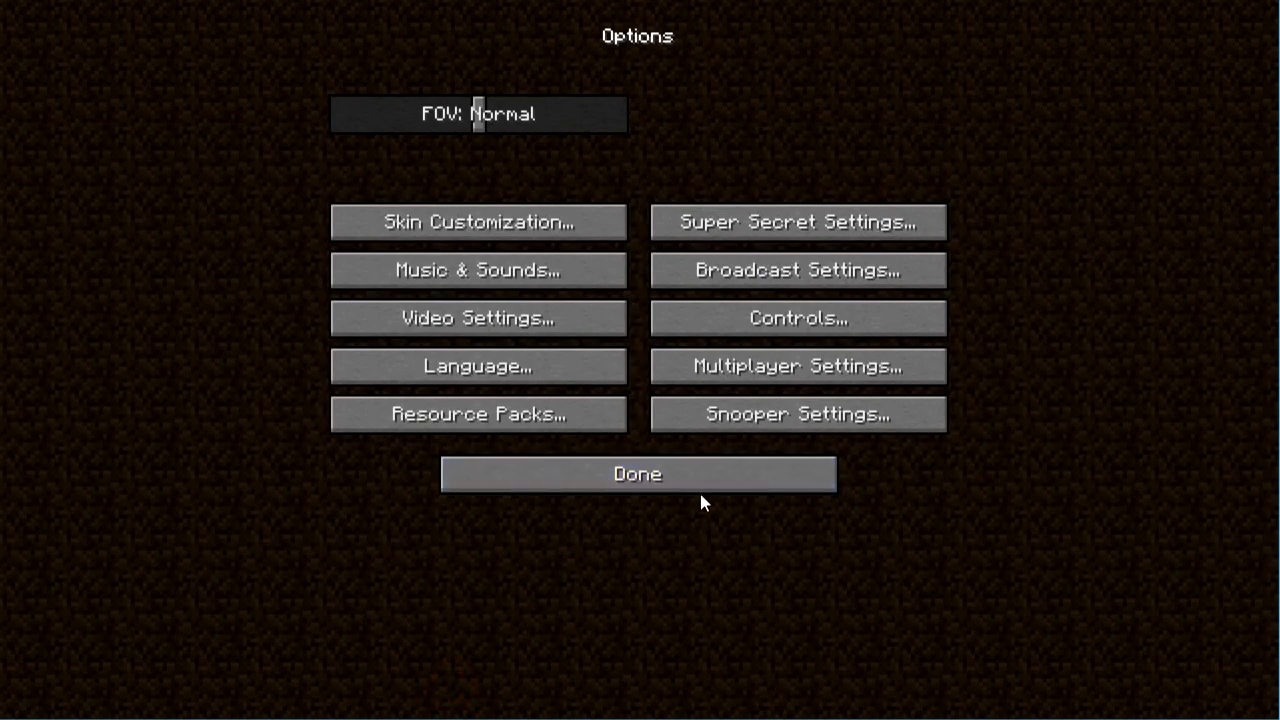
{"action": "left_click", "coordinate": [636, 474]}
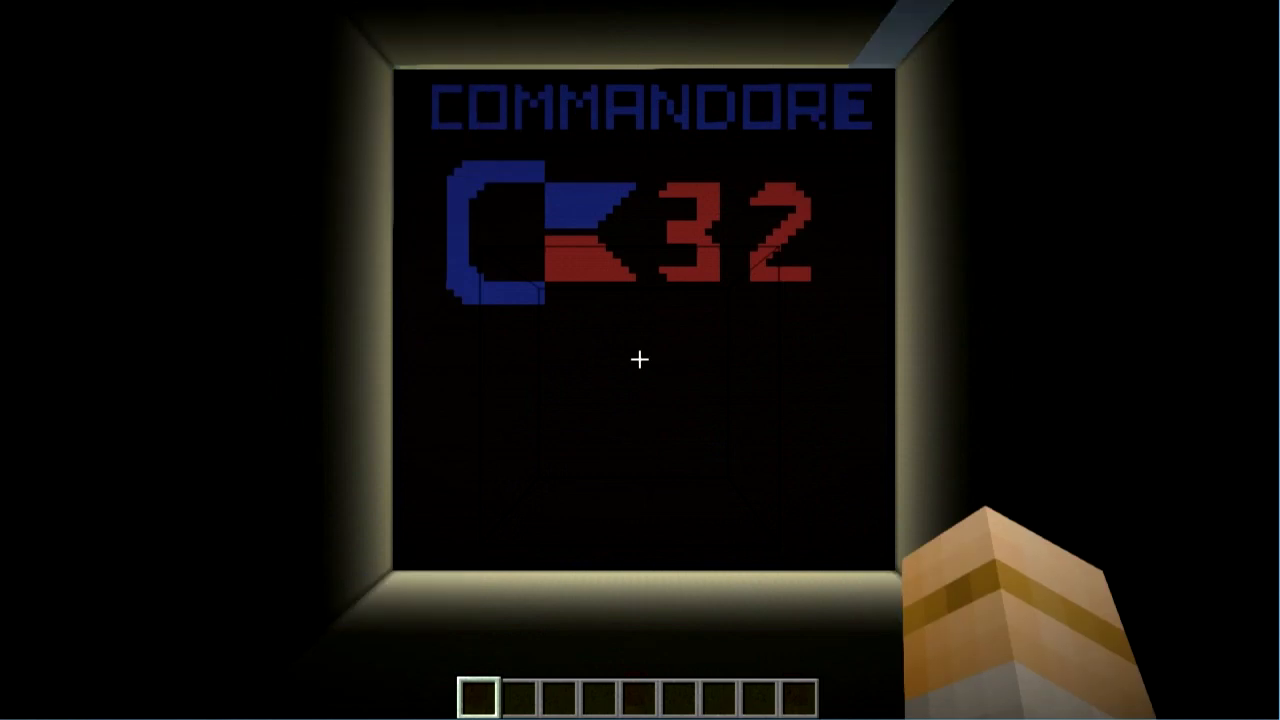
{"action": "mouse_move", "coordinate": [640, 360]}
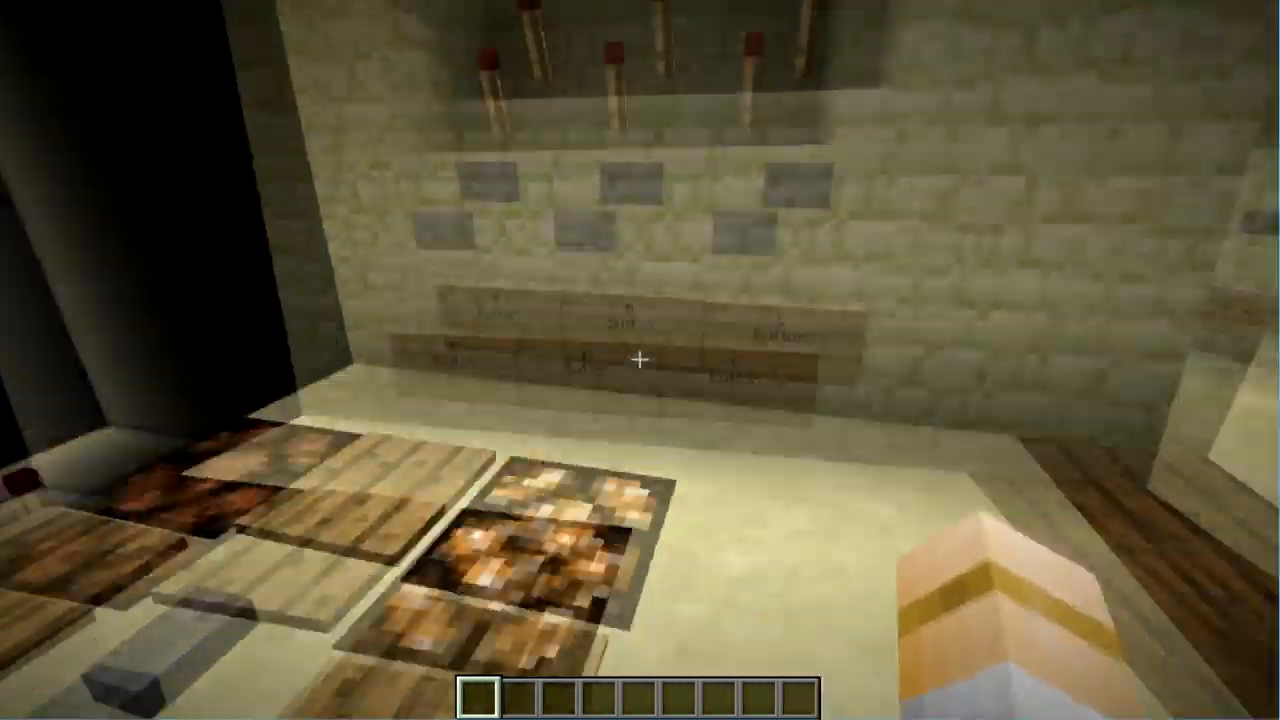
{"action": "mouse_move", "coordinate": [640, 360]}
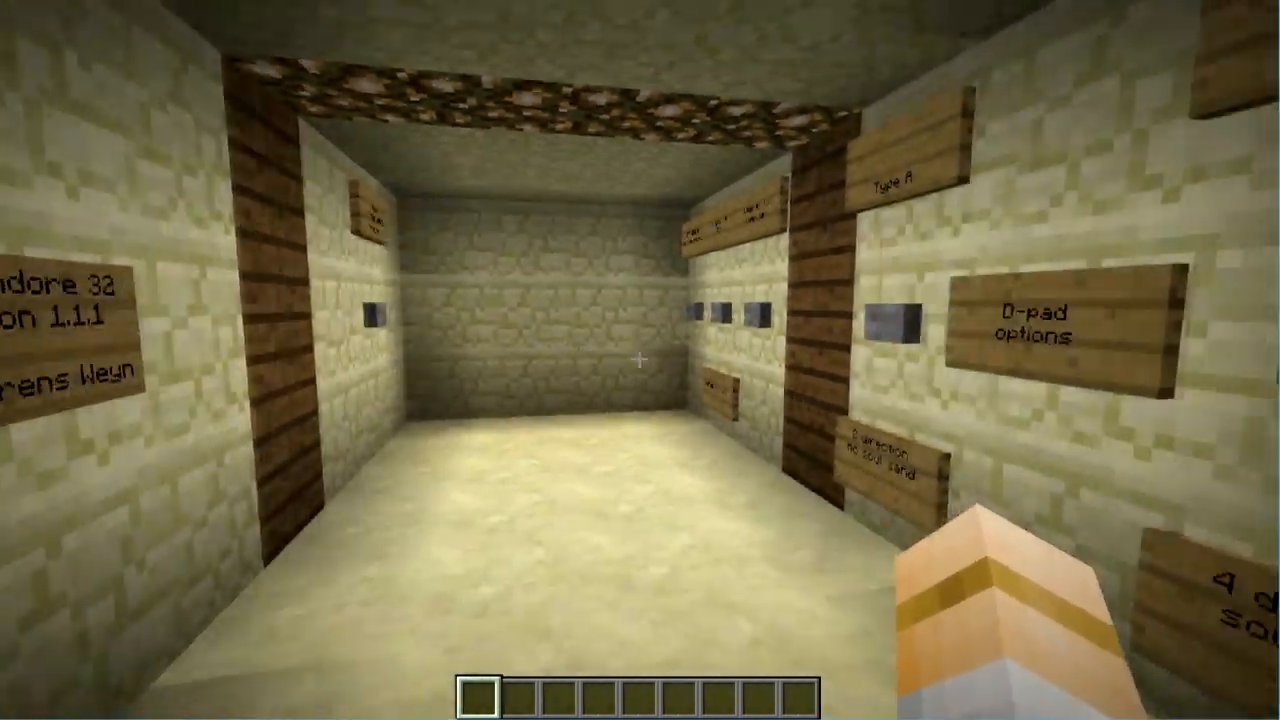
{"action": "mouse_move", "coordinate": [640, 360]}
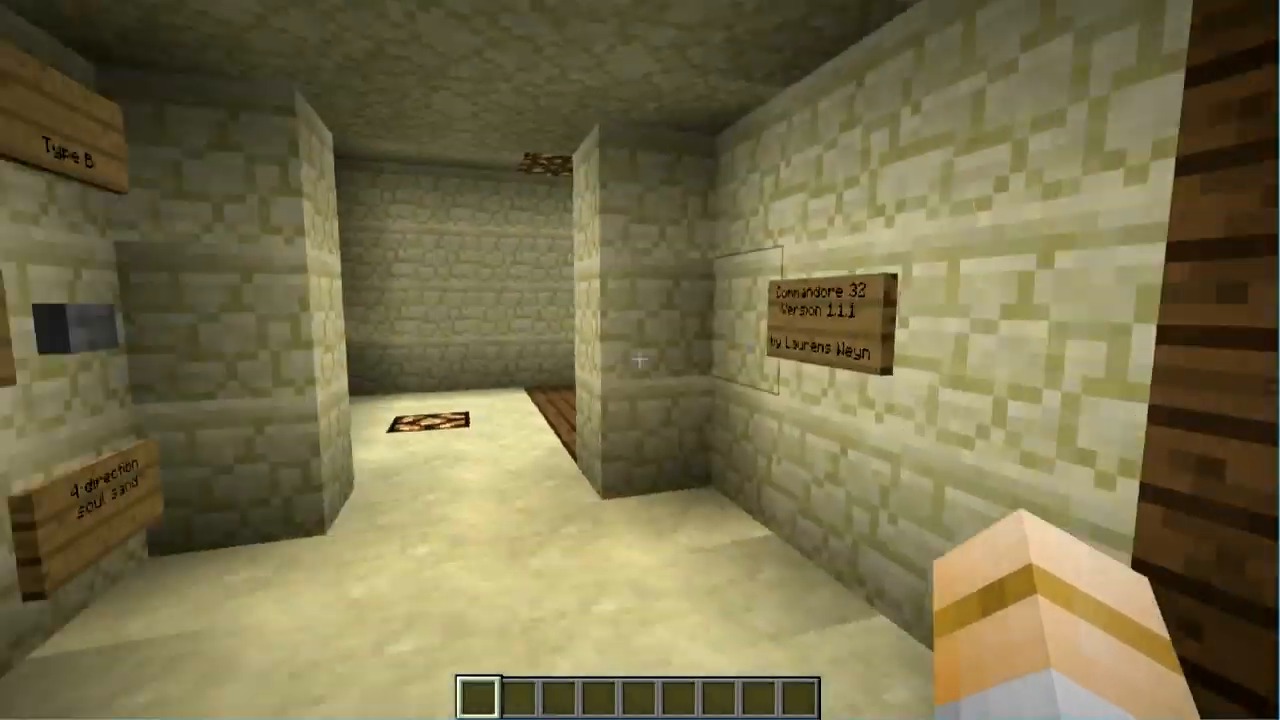
{"action": "mouse_move", "coordinate": [640, 360]}
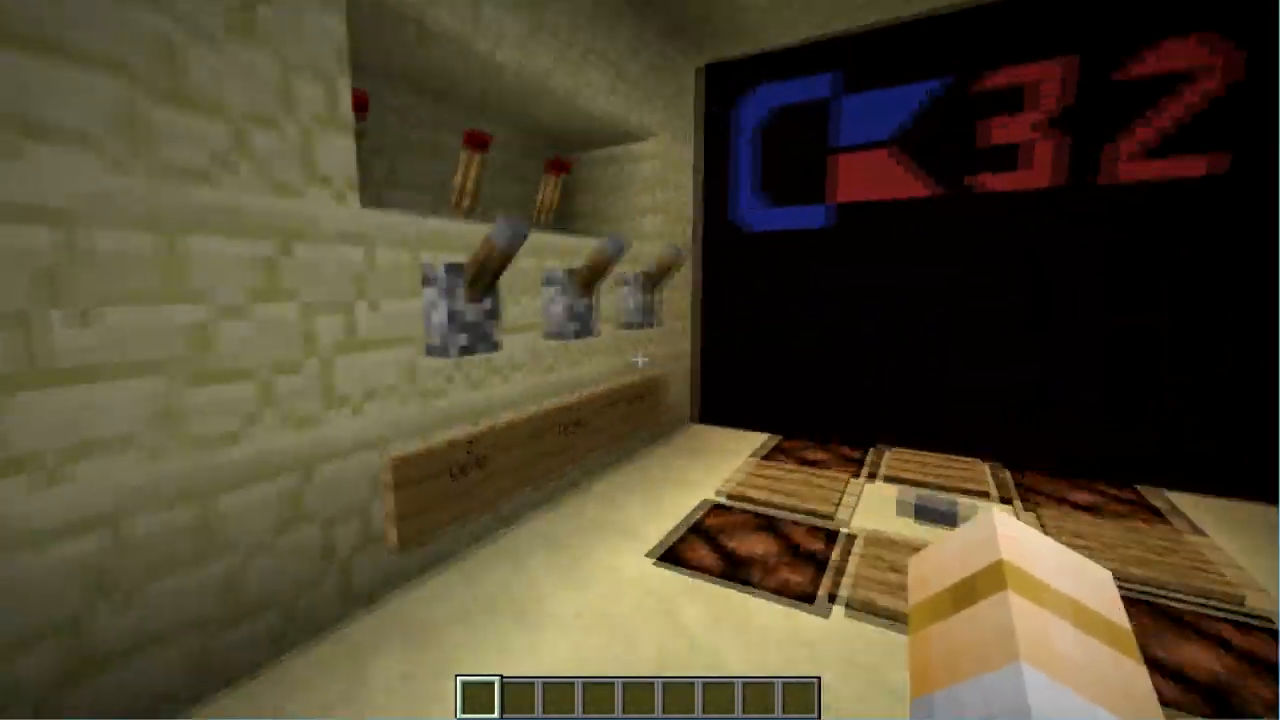
{"action": "mouse_move", "coordinate": [640, 360]}
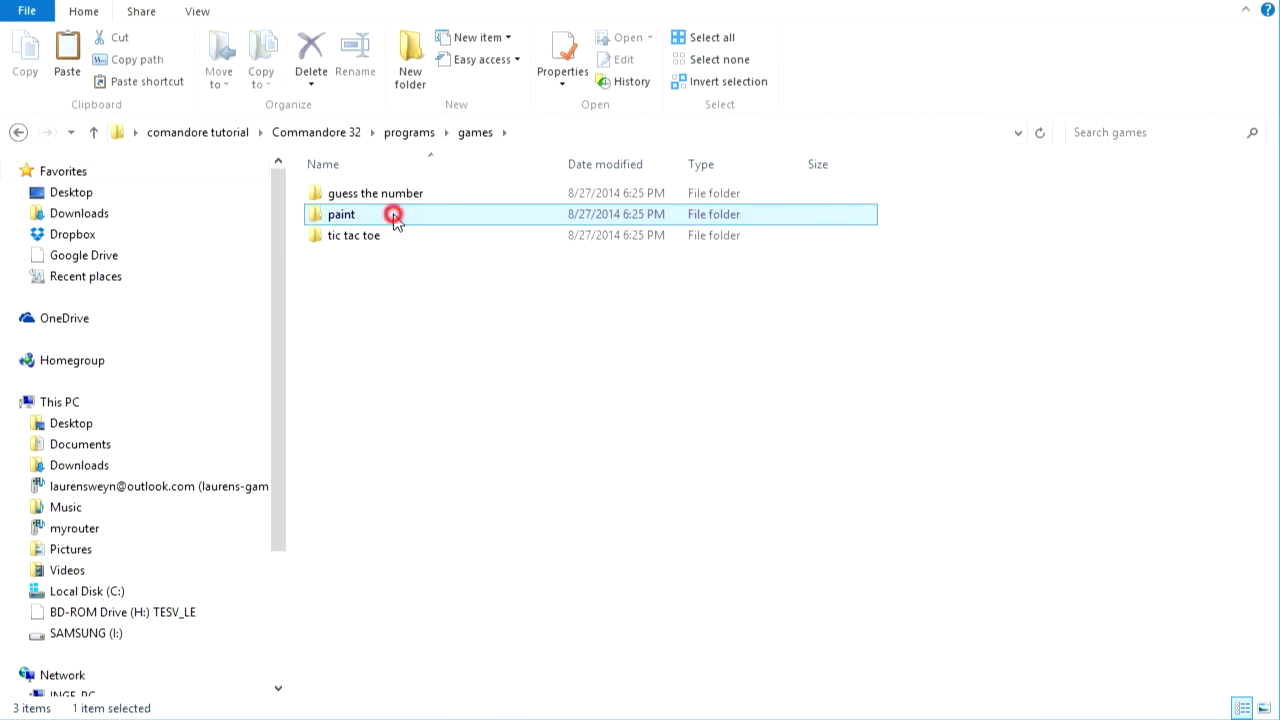
Enter programs > games > paint and highlight the paint.c32 file beside its readme
{"action": "double_click", "coordinate": [340, 214]}
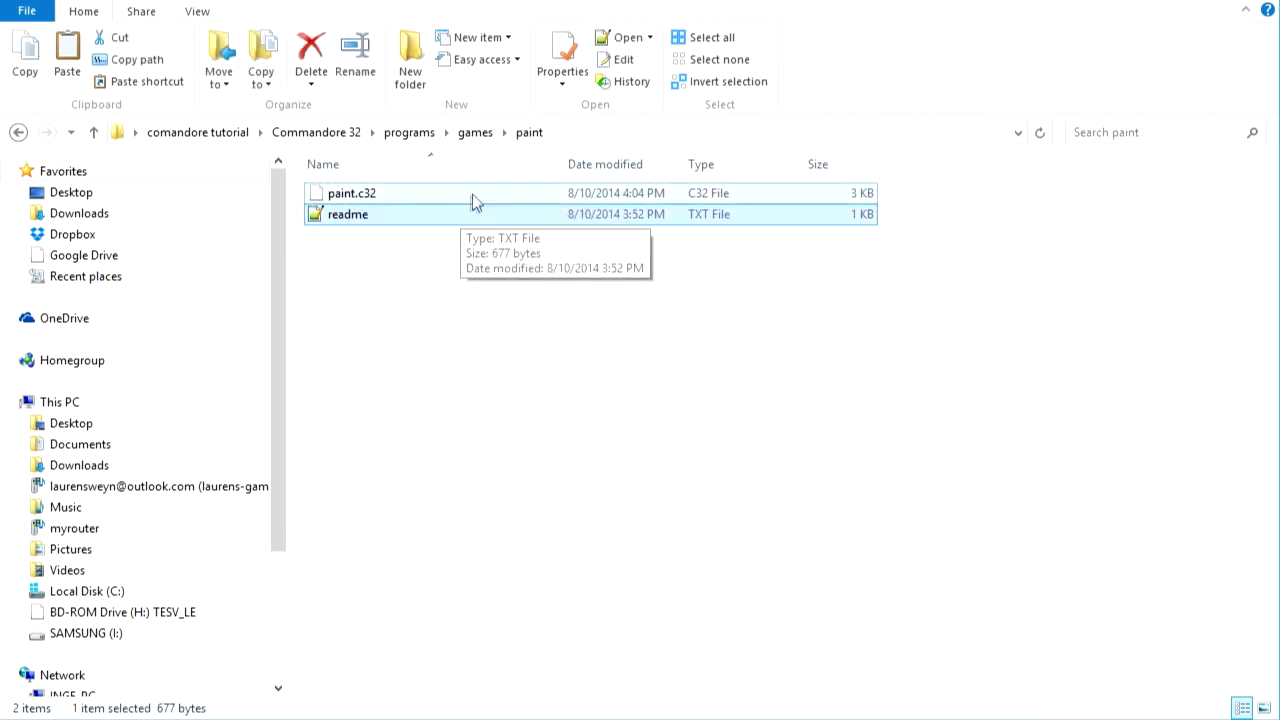
{"action": "left_click", "coordinate": [352, 192]}
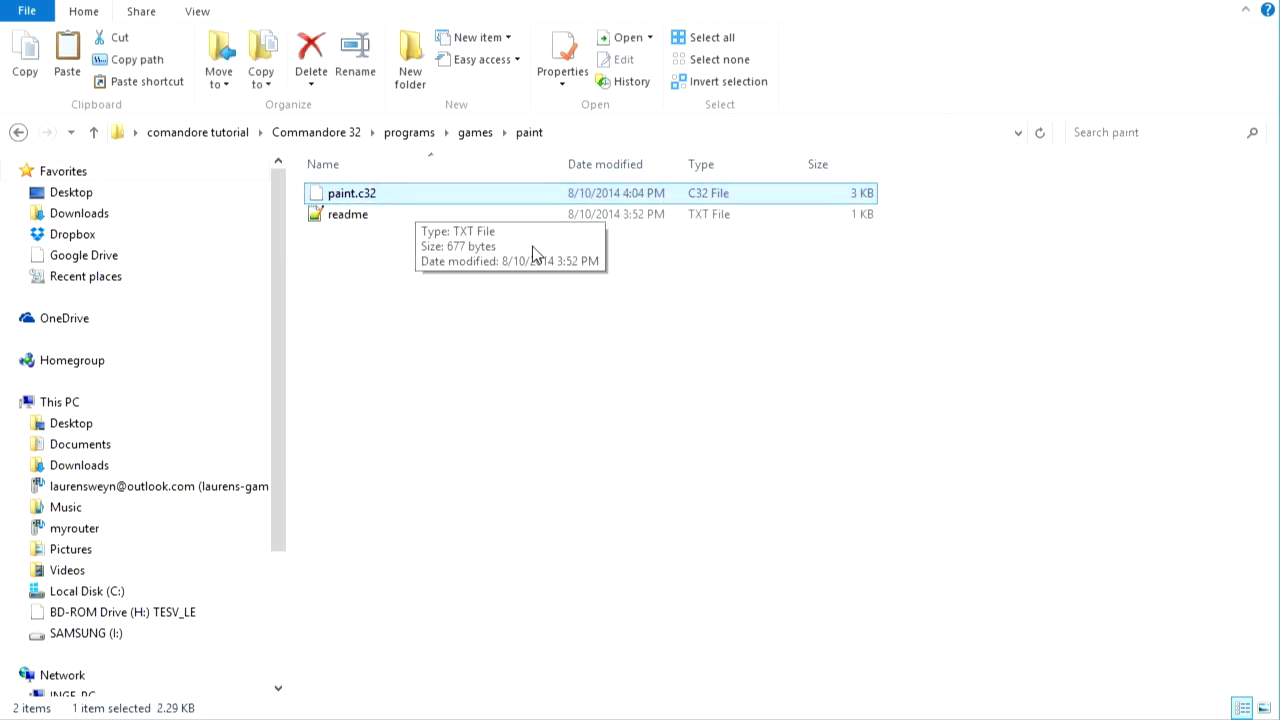
{"action": "left_click", "coordinate": [348, 214]}
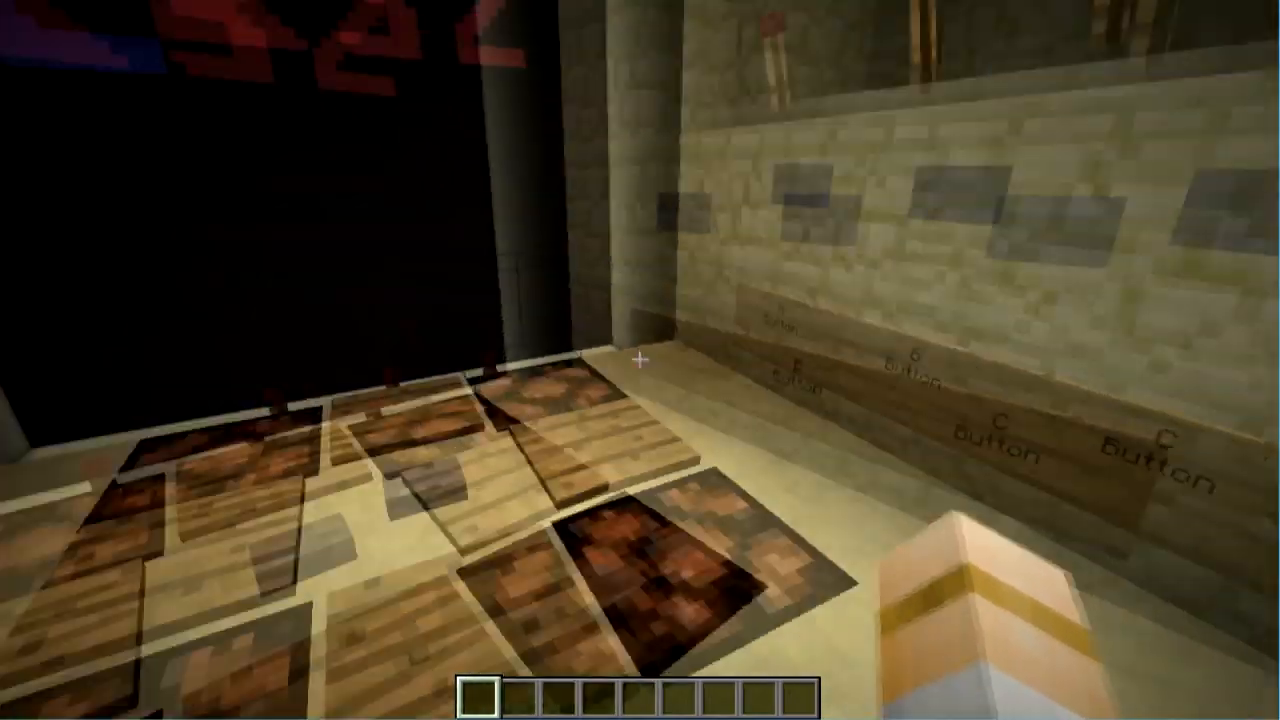
{"action": "mouse_move", "coordinate": [640, 360]}
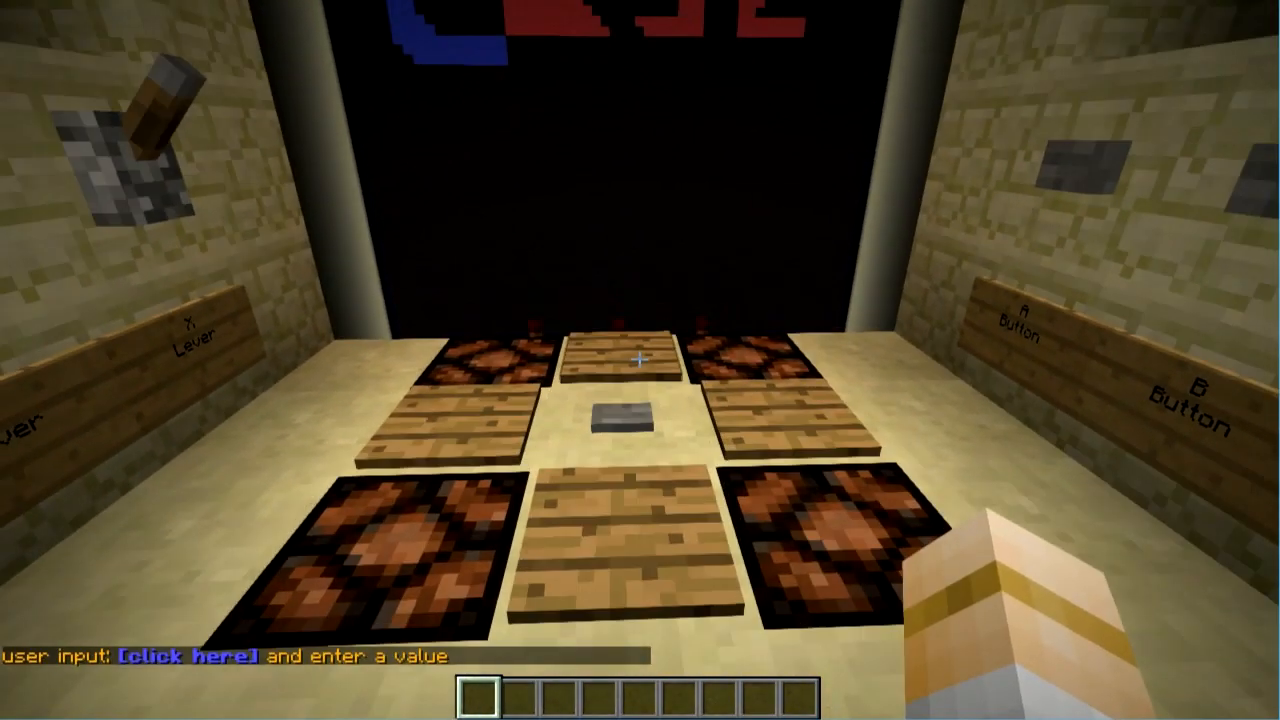
Enter 42 as user input via the chat link and return to the game
{"action": "left_click", "coordinate": [208, 656]}
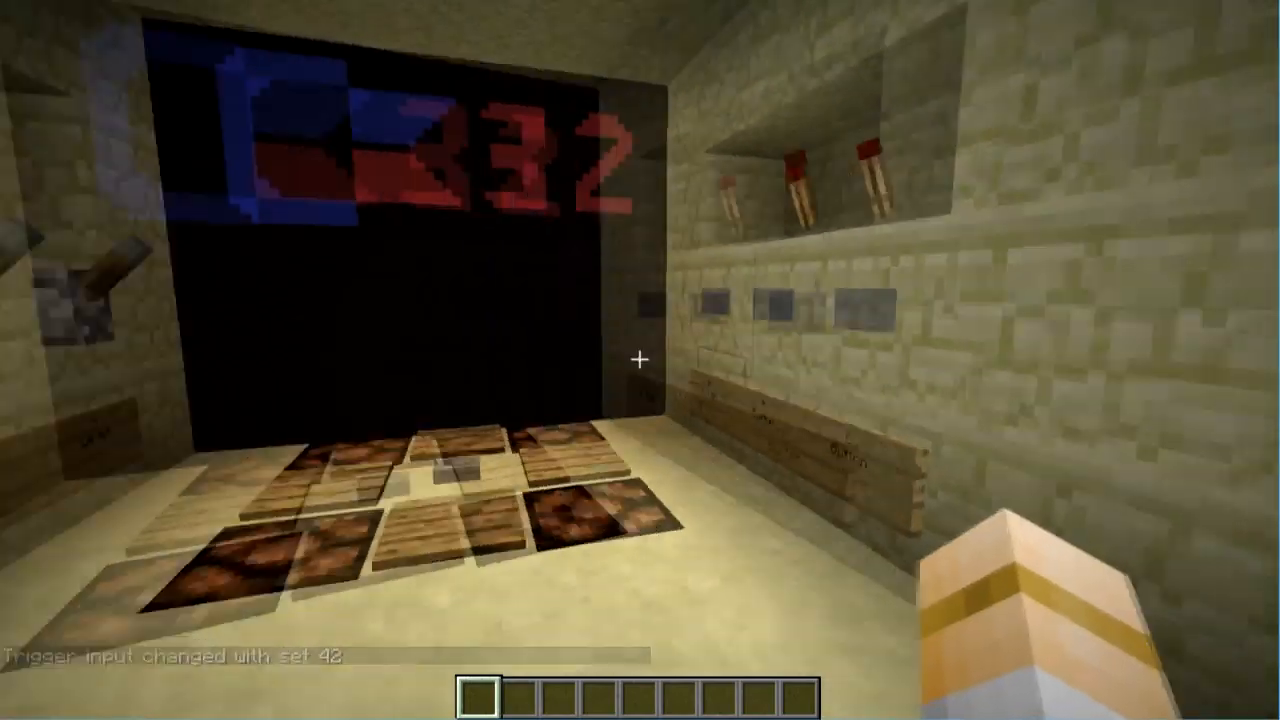
{"action": "key", "text": "Escape"}
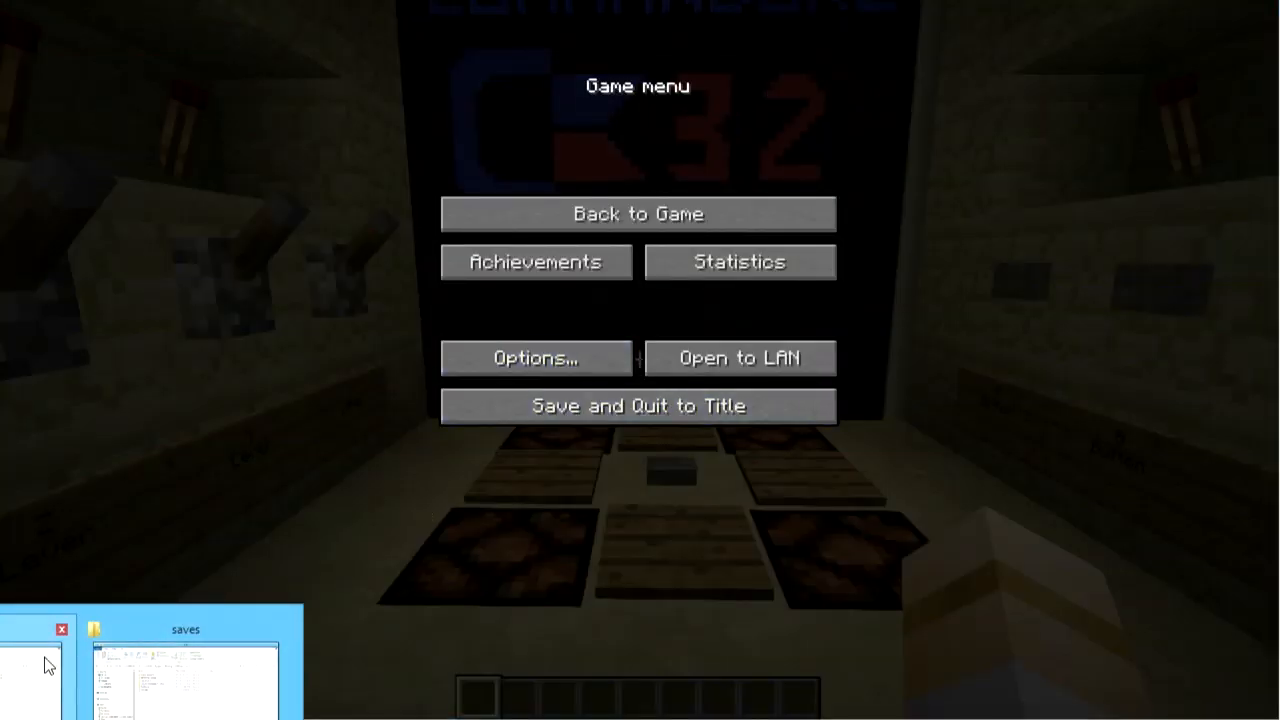
{"action": "left_click", "coordinate": [638, 212]}
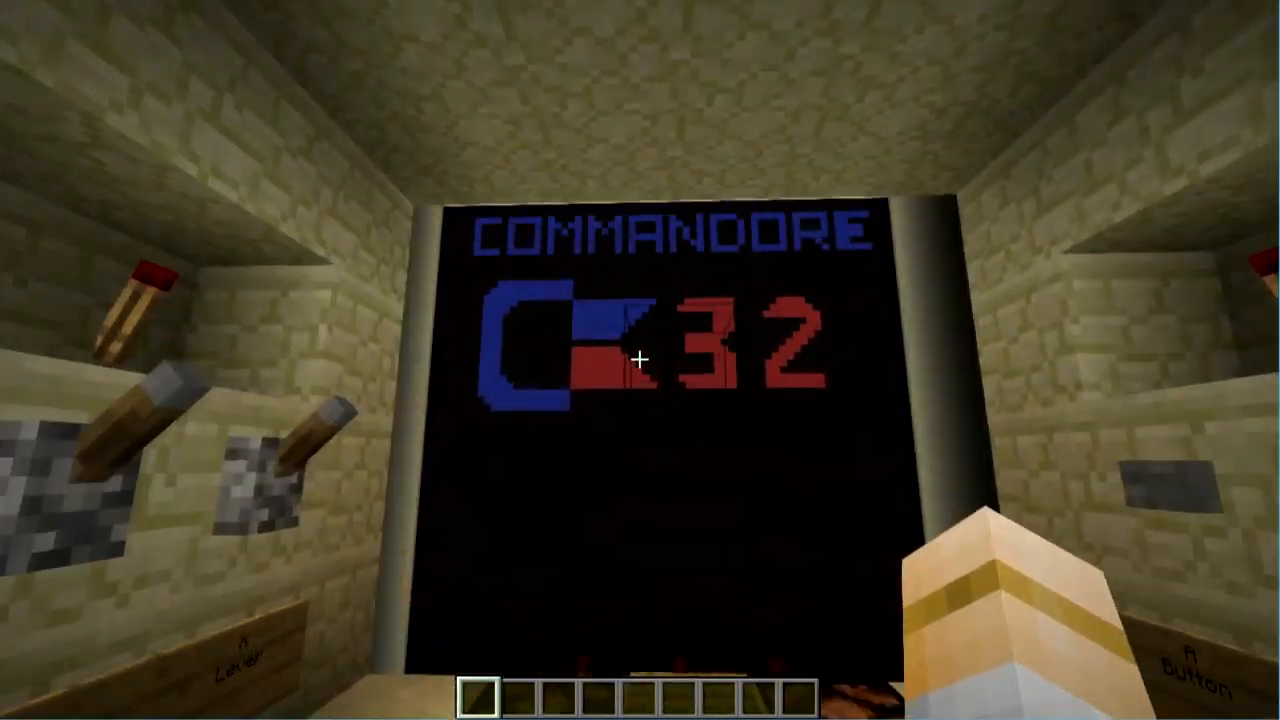
{"action": "mouse_move", "coordinate": [640, 360]}
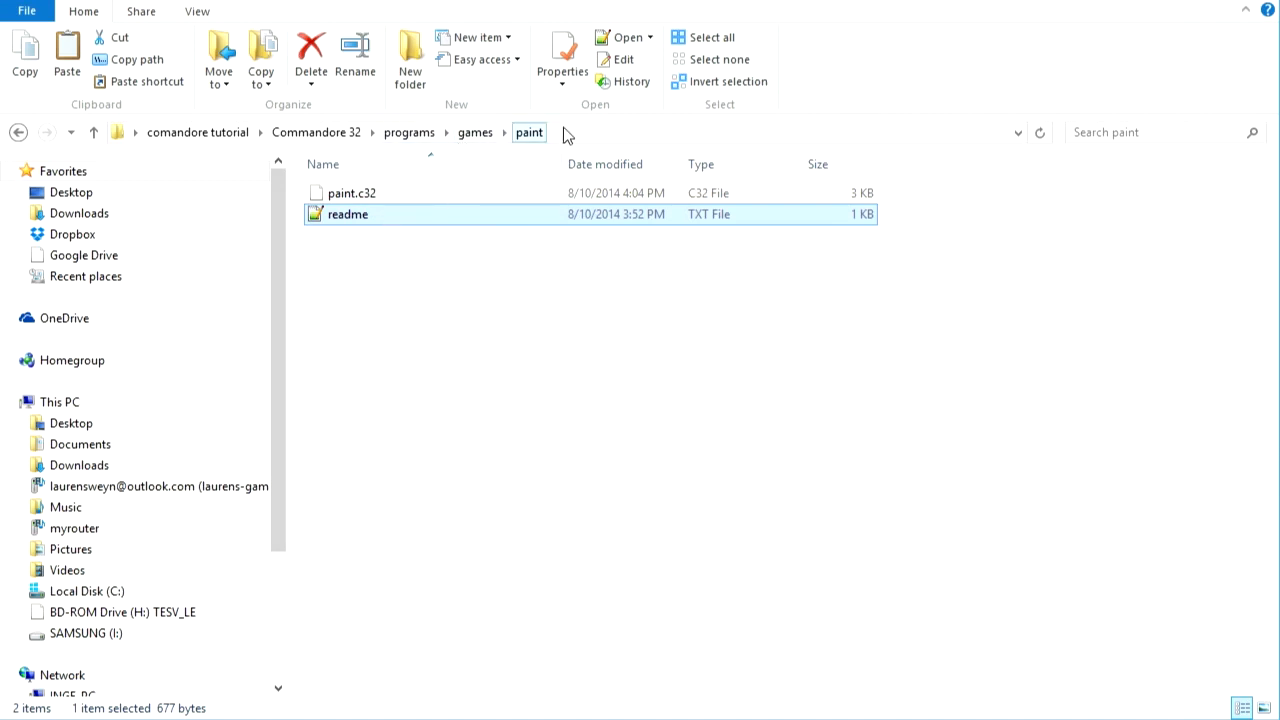
{"action": "mouse_move", "coordinate": [248, 534]}
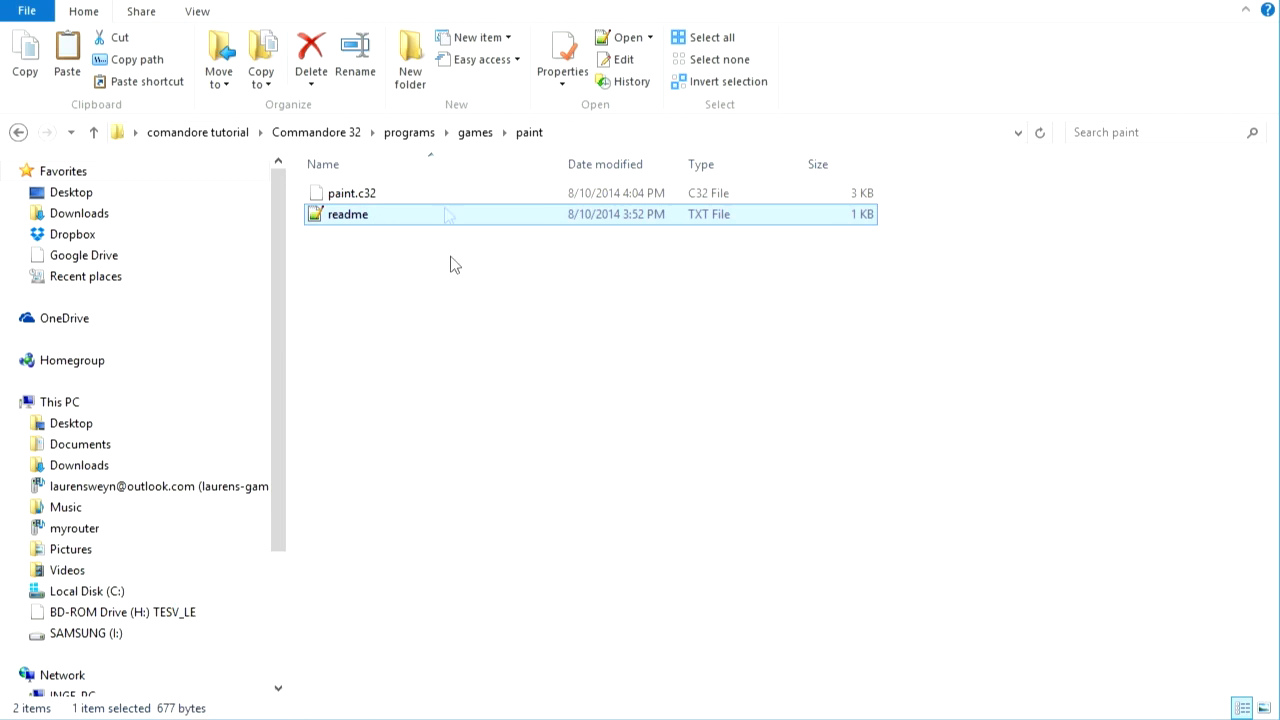
Navigate up to the programs folder and select the blockloader jar
{"action": "left_click", "coordinate": [408, 132]}
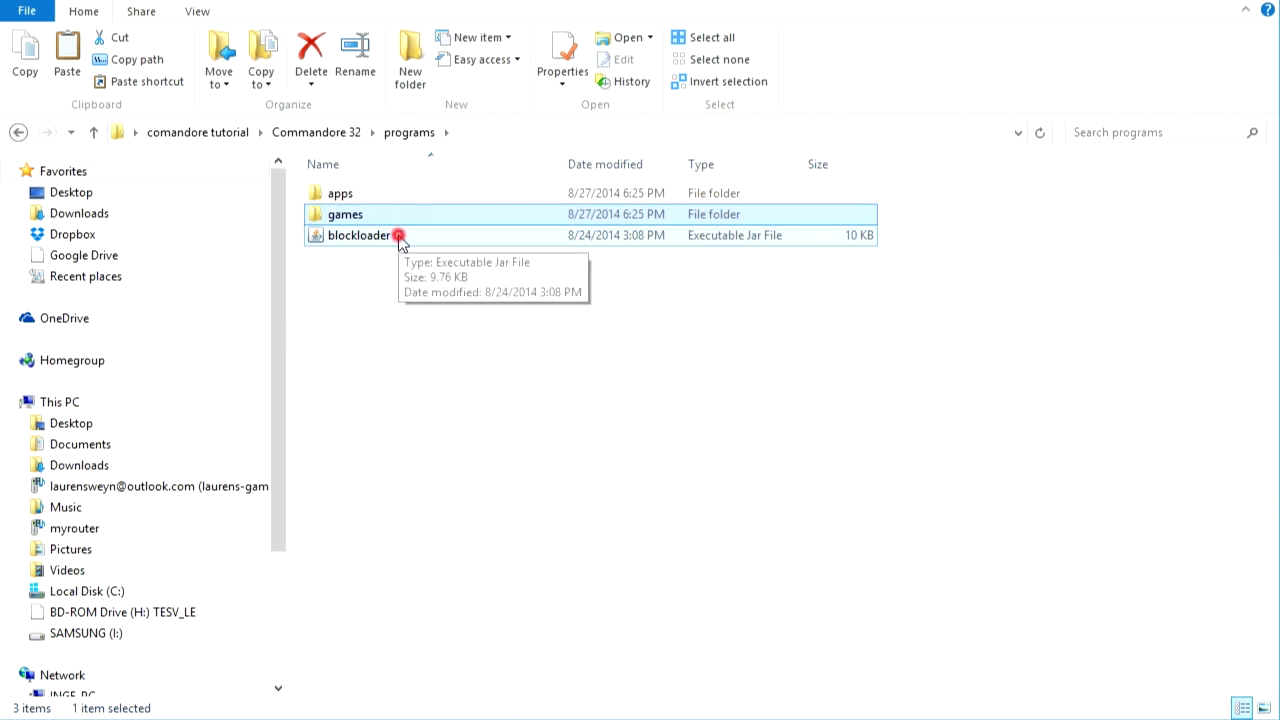
{"action": "left_click", "coordinate": [358, 236]}
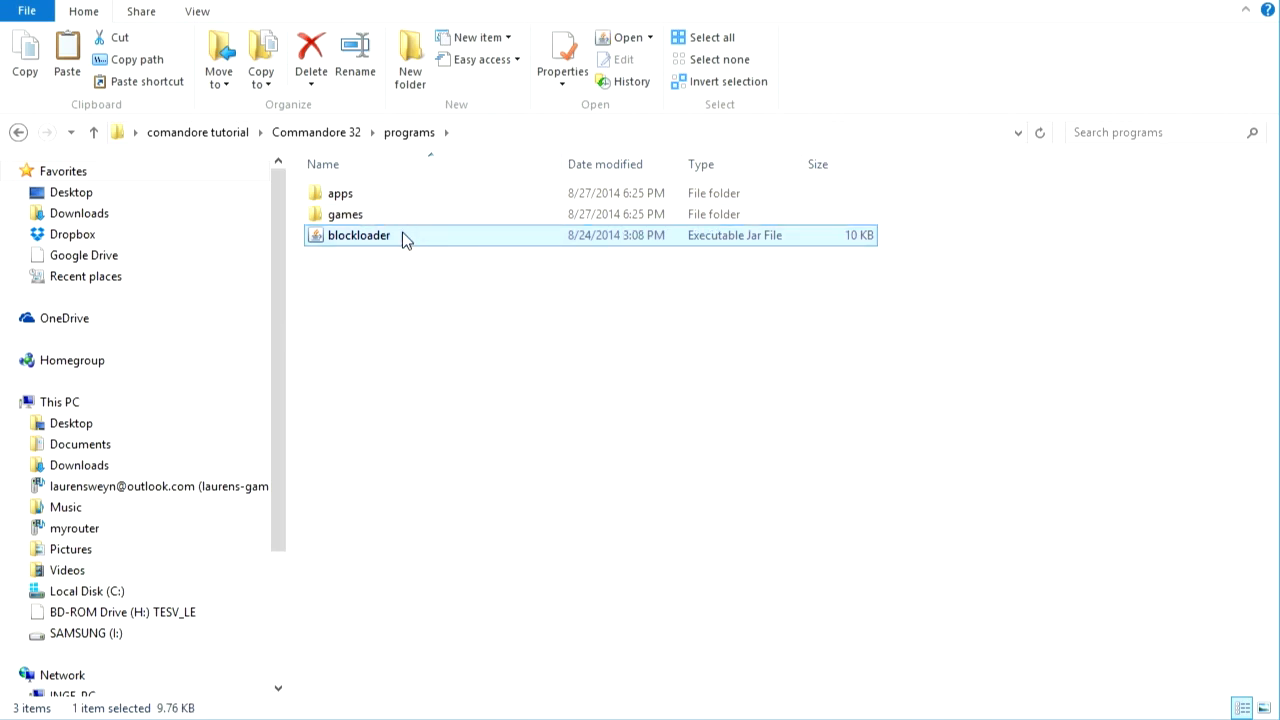
Launch blockloader and browse to the 'guess the number' folder under games
{"action": "double_click", "coordinate": [356, 236]}
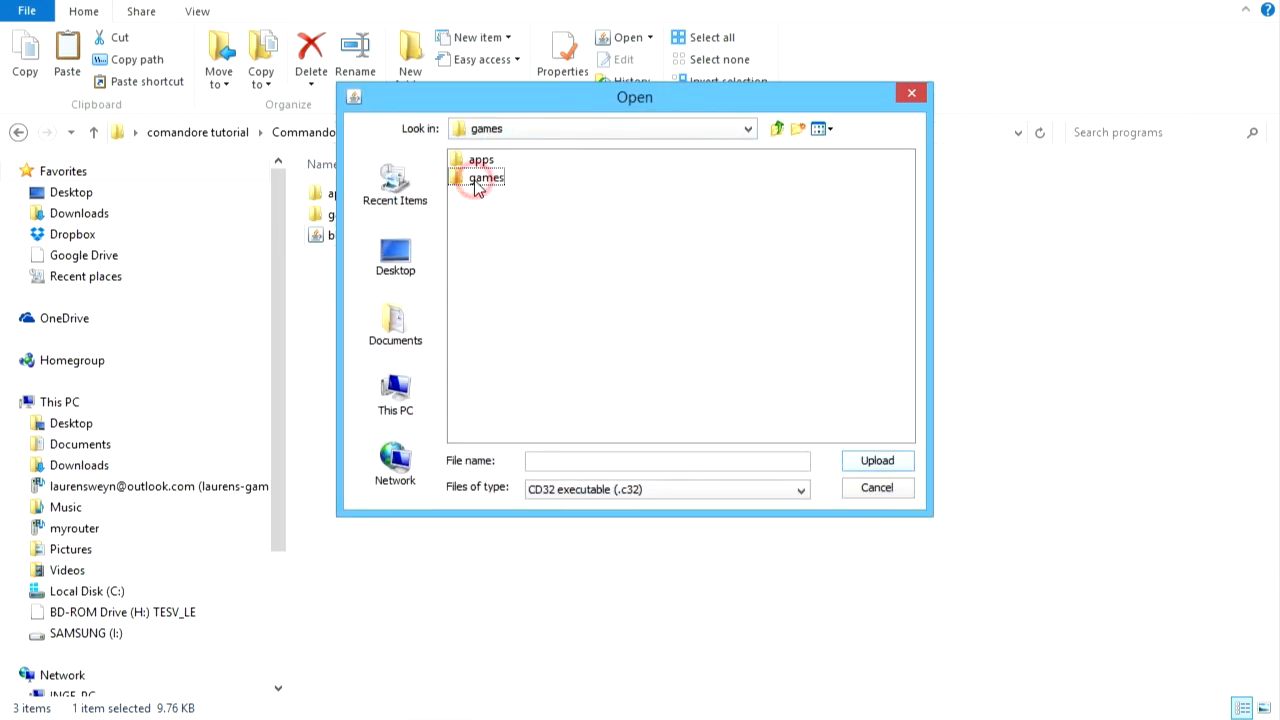
{"action": "double_click", "coordinate": [488, 176]}
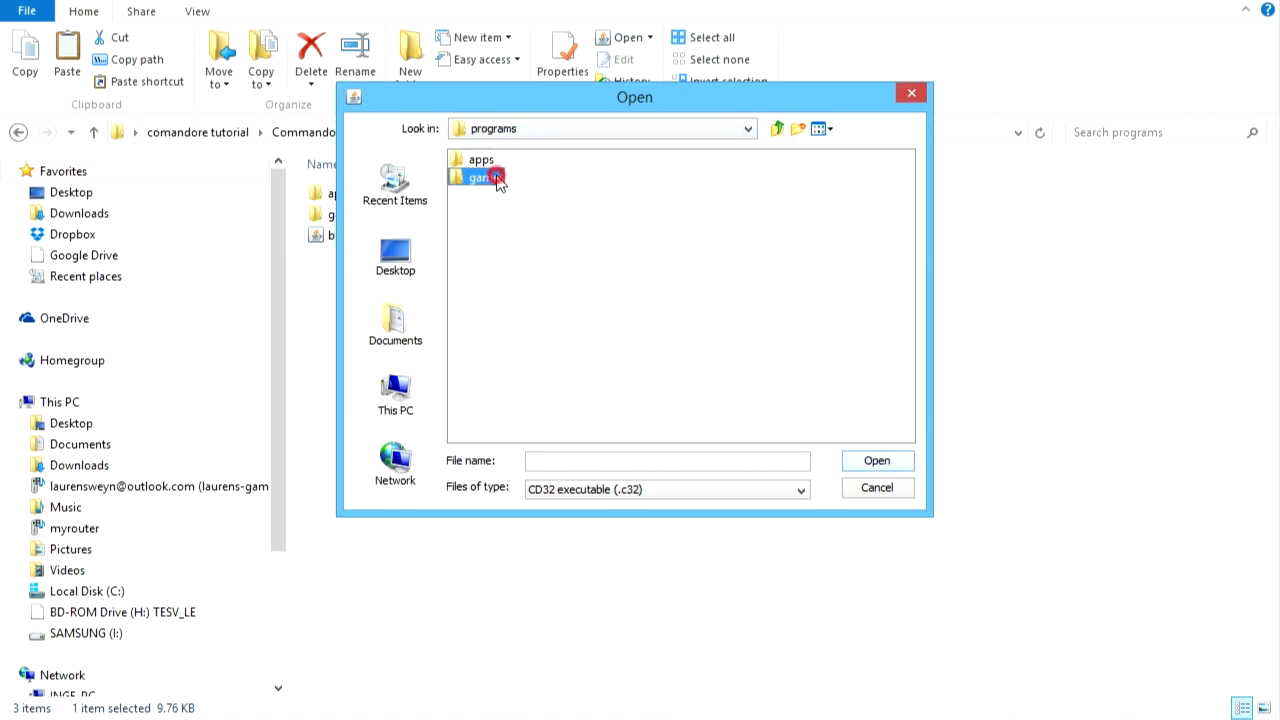
{"action": "double_click", "coordinate": [480, 176]}
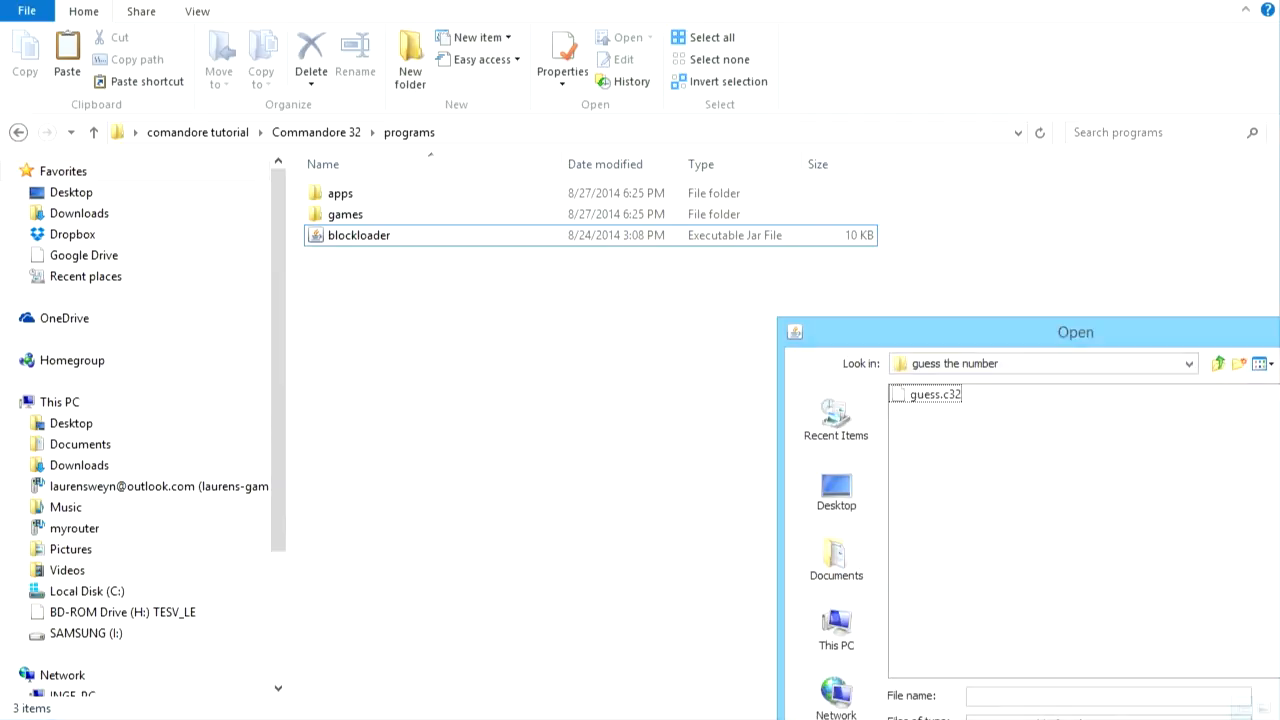
{"action": "left_click_drag", "start_coordinate": [1076, 332], "coordinate": [752, 184]}
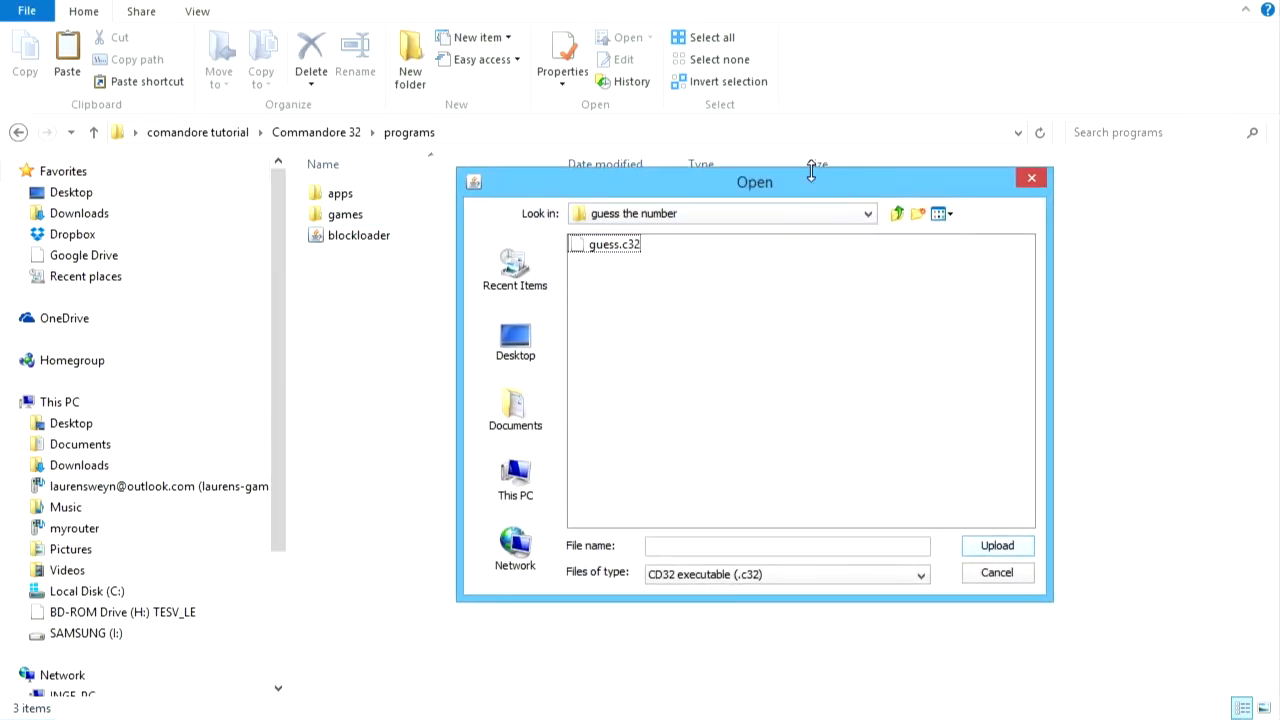
Select guess.c32 and upload it to the Commandore 32
{"action": "left_click", "coordinate": [610, 244]}
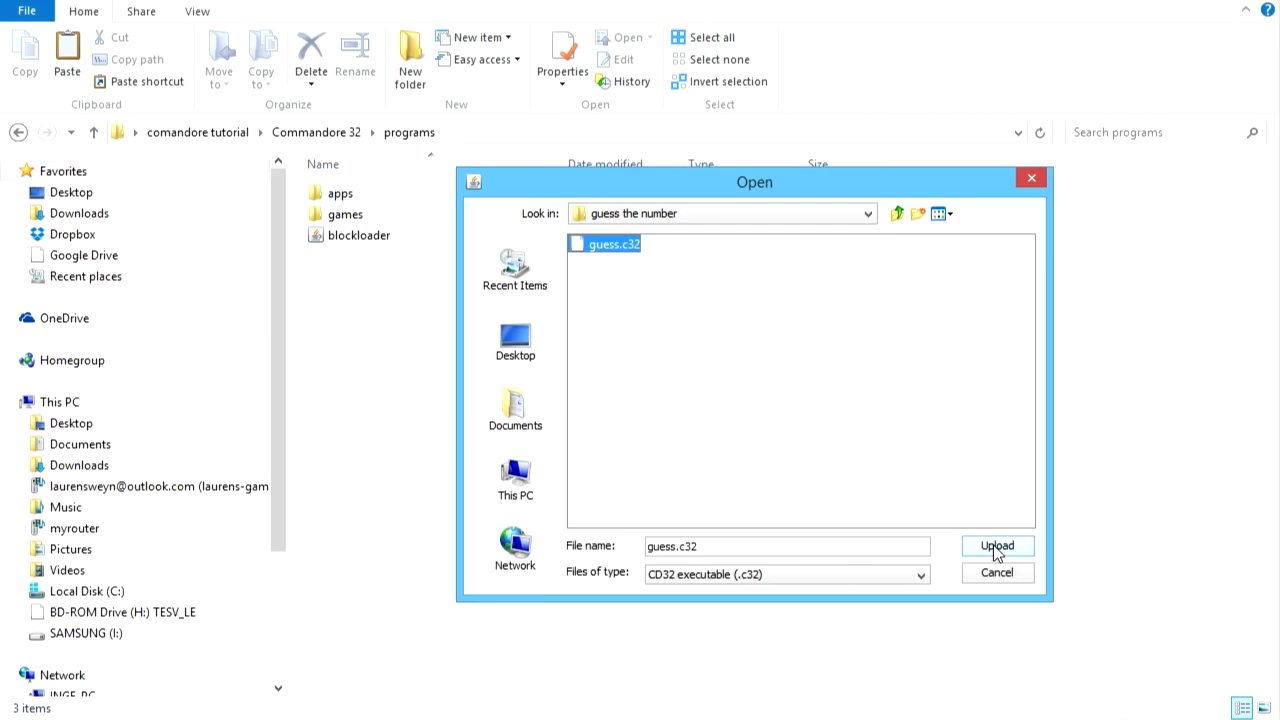
{"action": "left_click", "coordinate": [996, 544]}
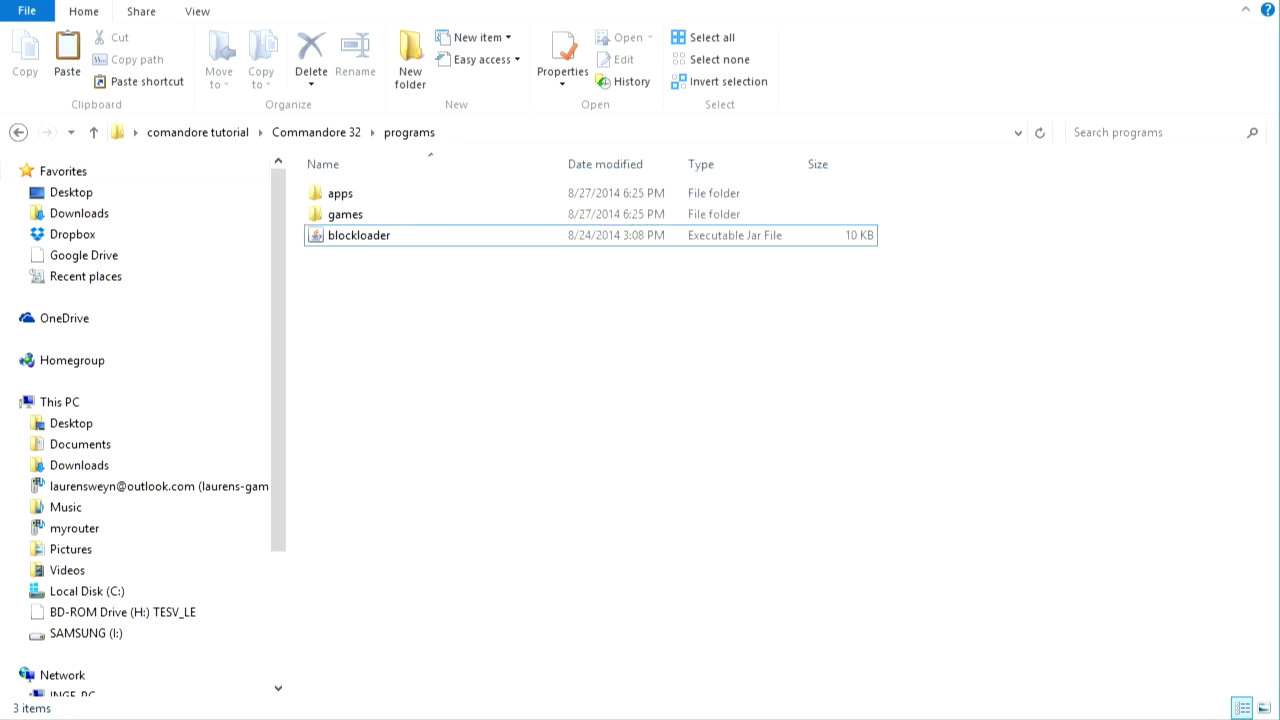
{"action": "double_click", "coordinate": [358, 236]}
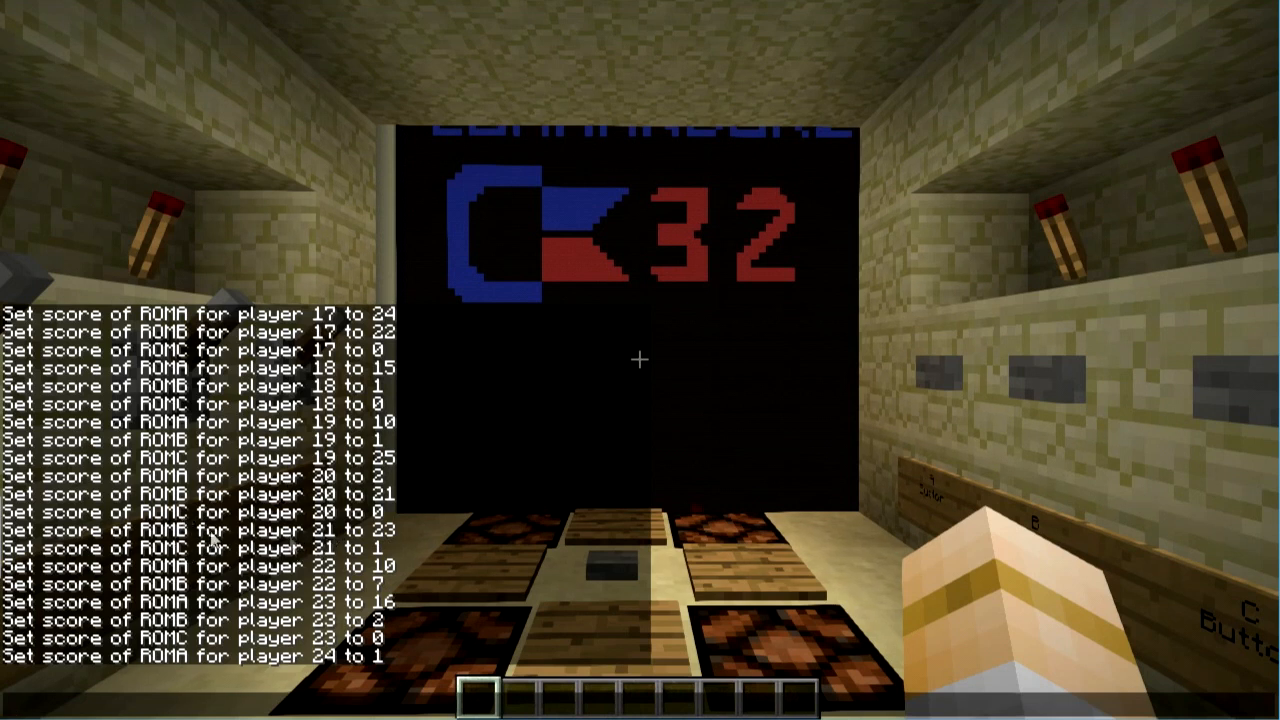
{"action": "mouse_move", "coordinate": [330, 544]}
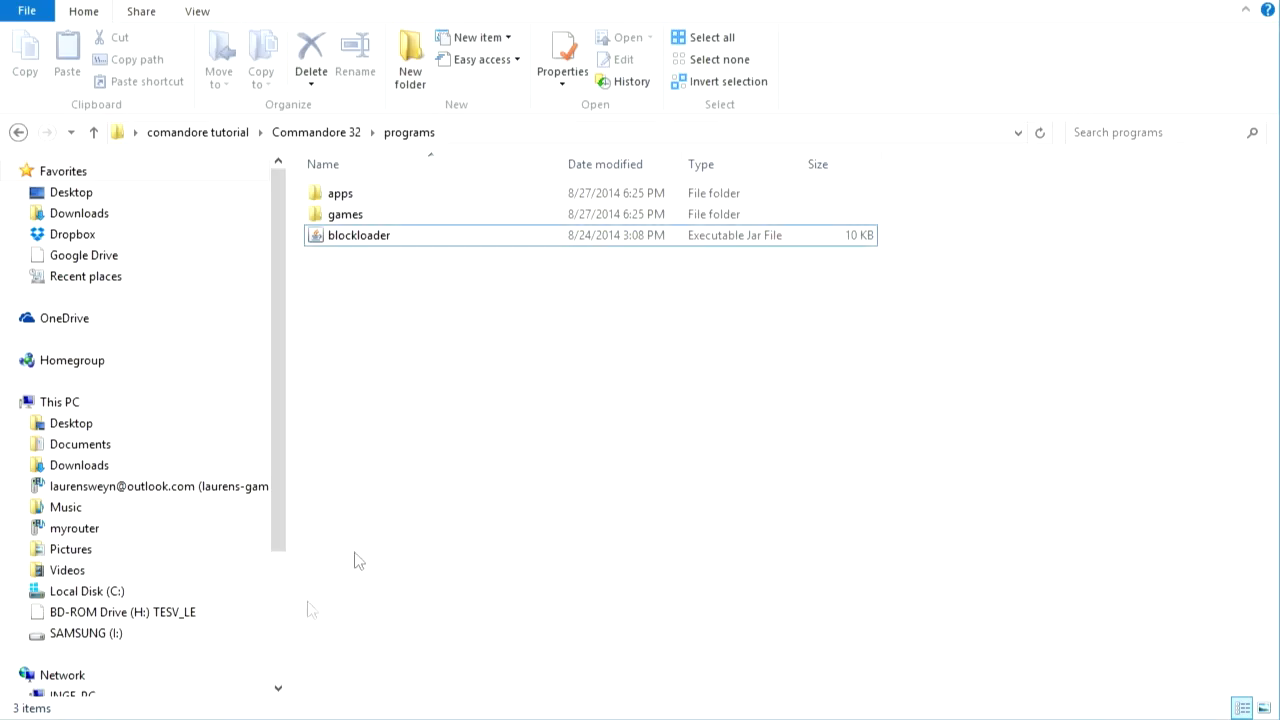
Launch blockloader again from the programs folder to reset the computer
{"action": "left_click", "coordinate": [358, 236]}
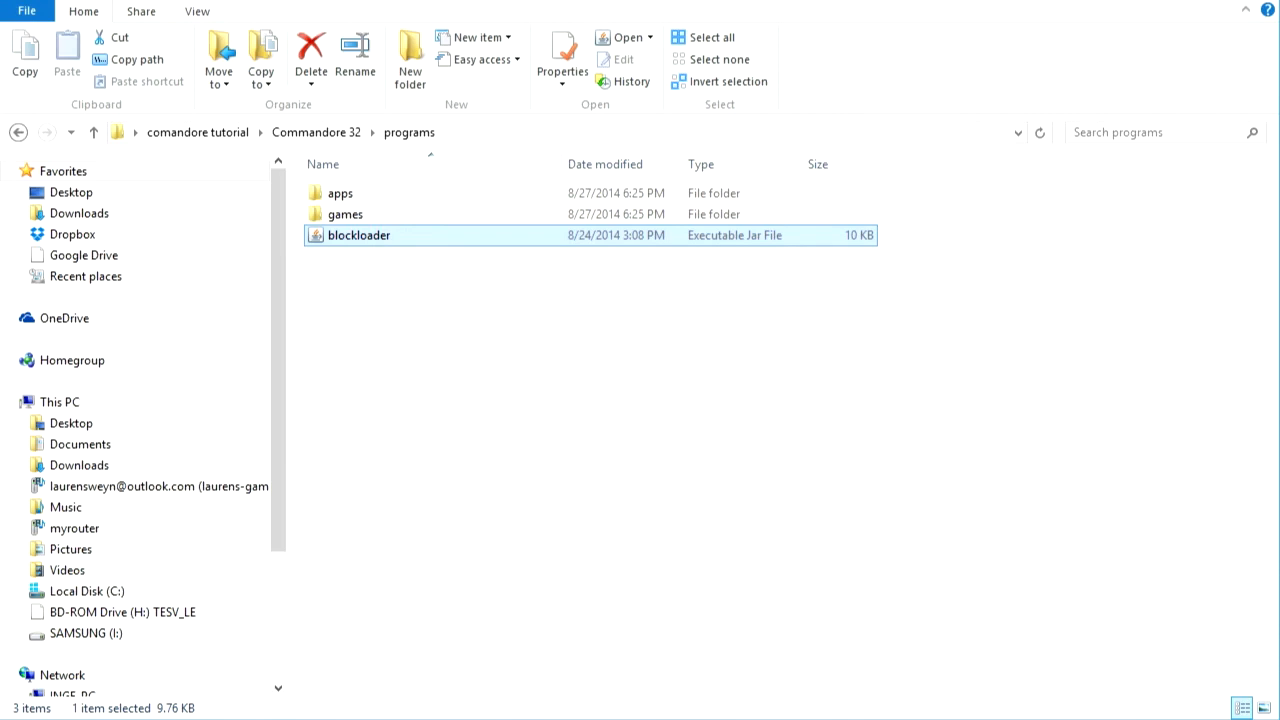
{"action": "double_click", "coordinate": [358, 236]}
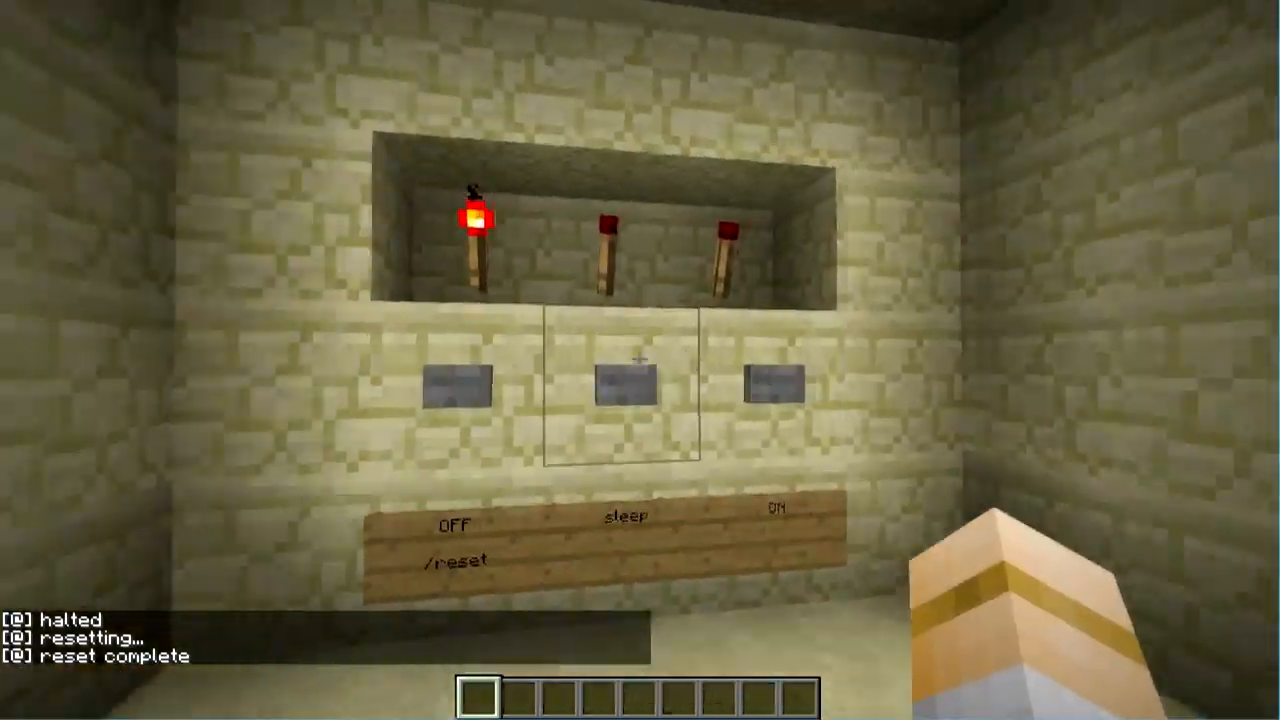
{"action": "mouse_move", "coordinate": [640, 360]}
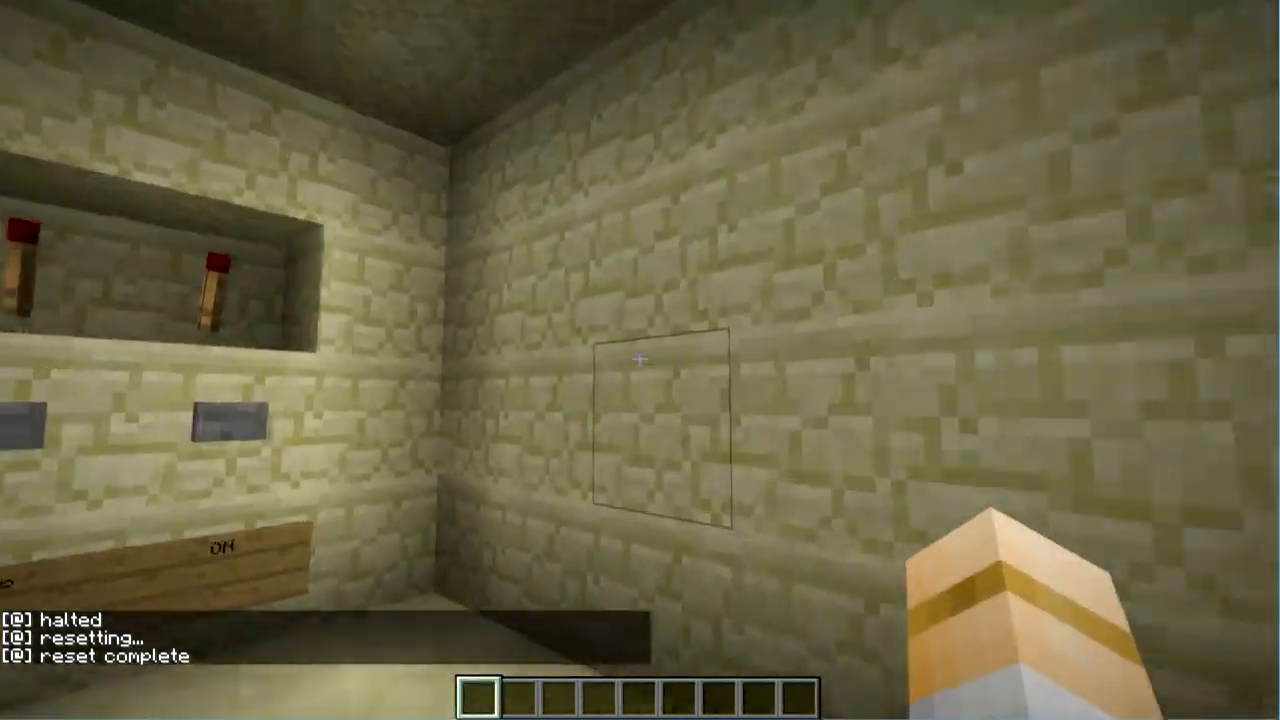